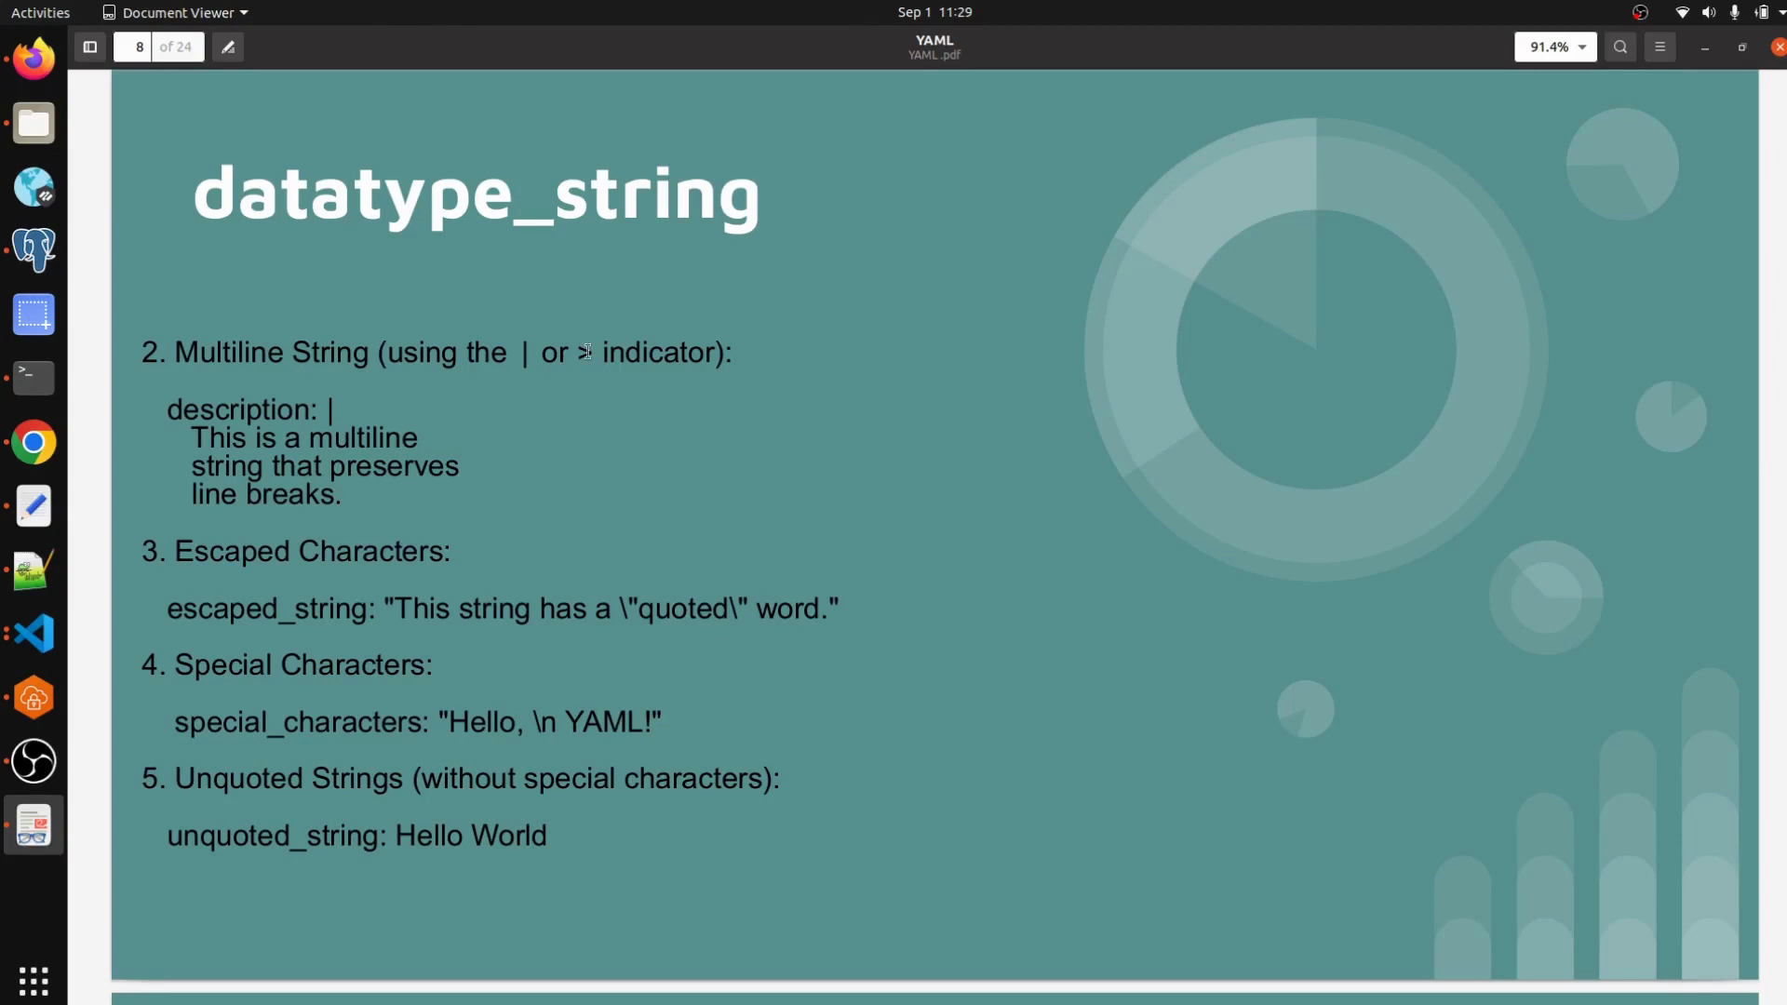
Switch from the datatype_string slide back to the YAML project with string.yml.
click(34, 632)
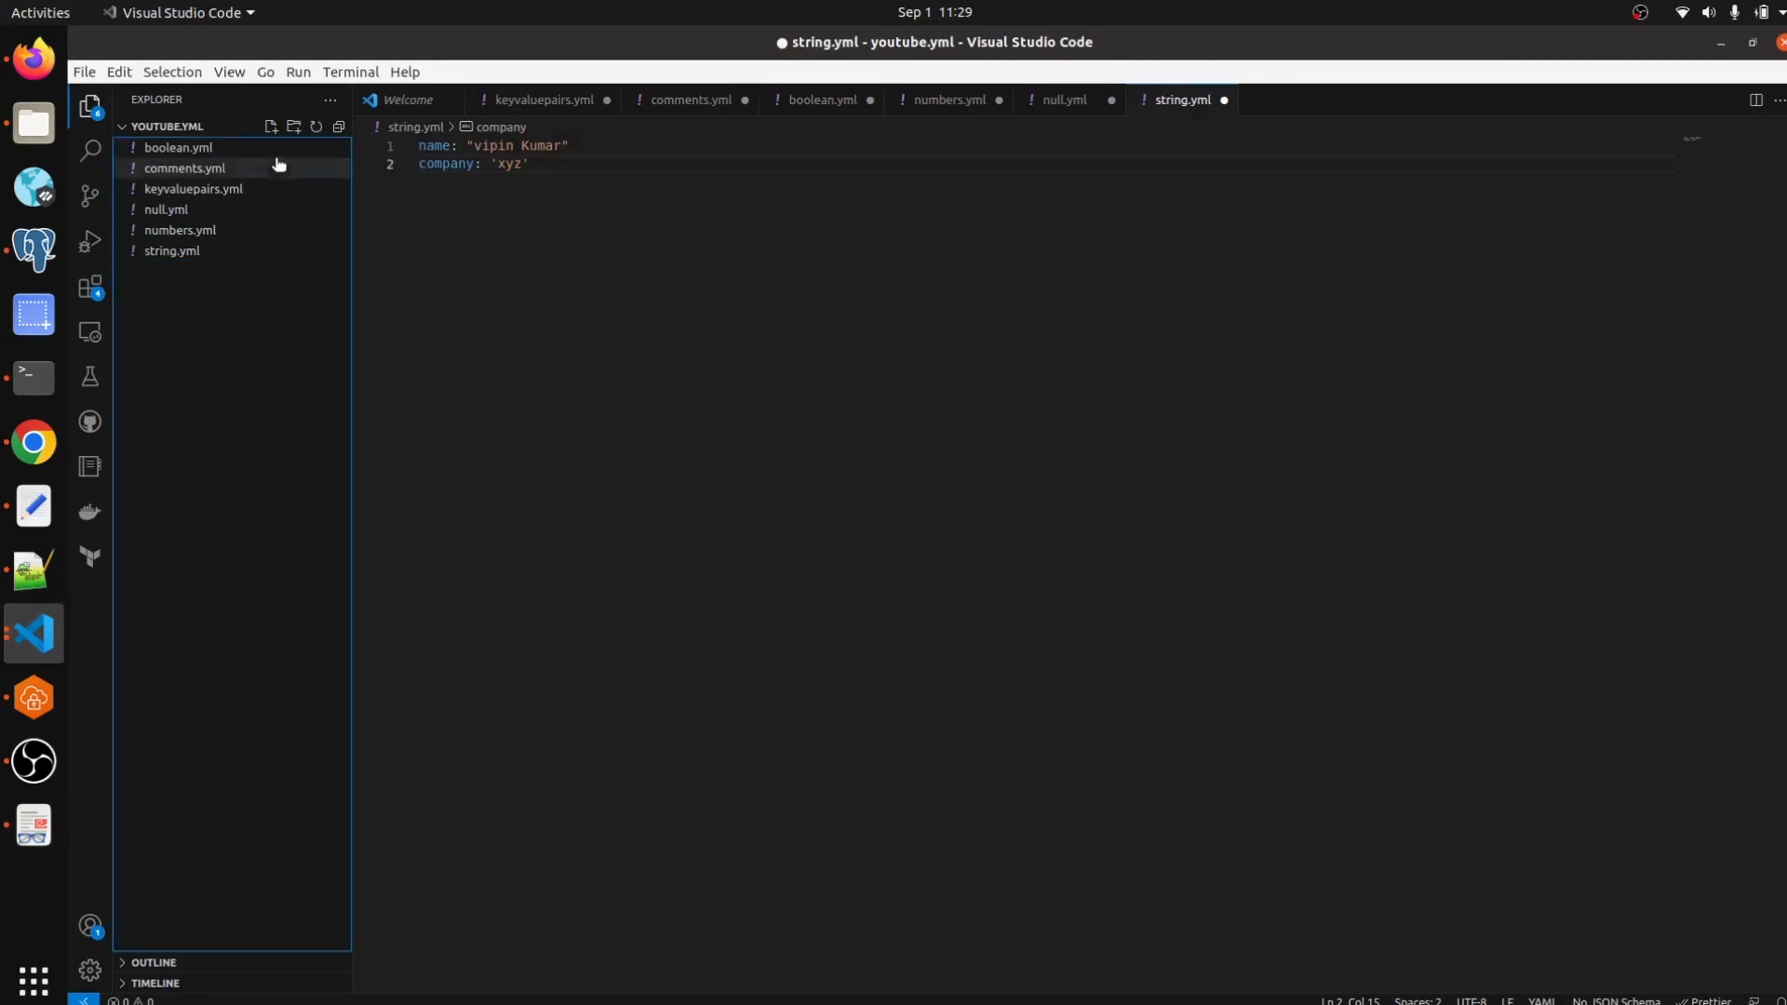
Create a new empty file multilinestring.yml in the youtube.yml project.
click(270, 126)
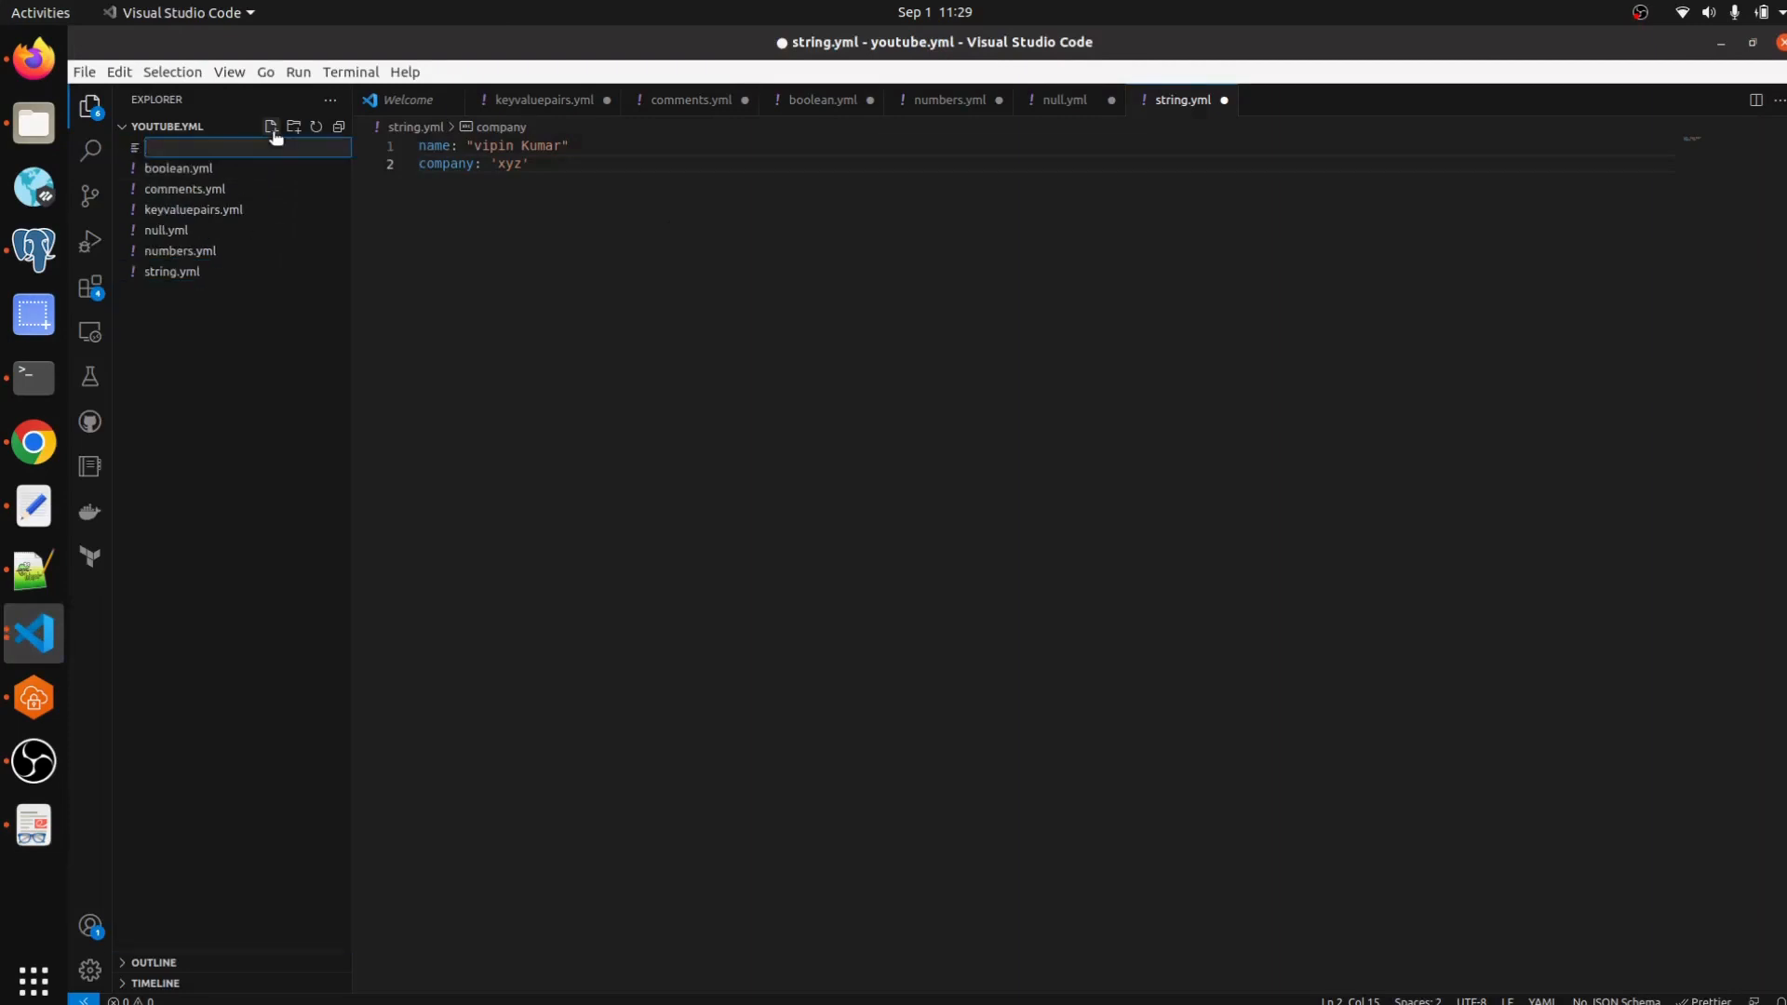
text(multilinestring.yml)
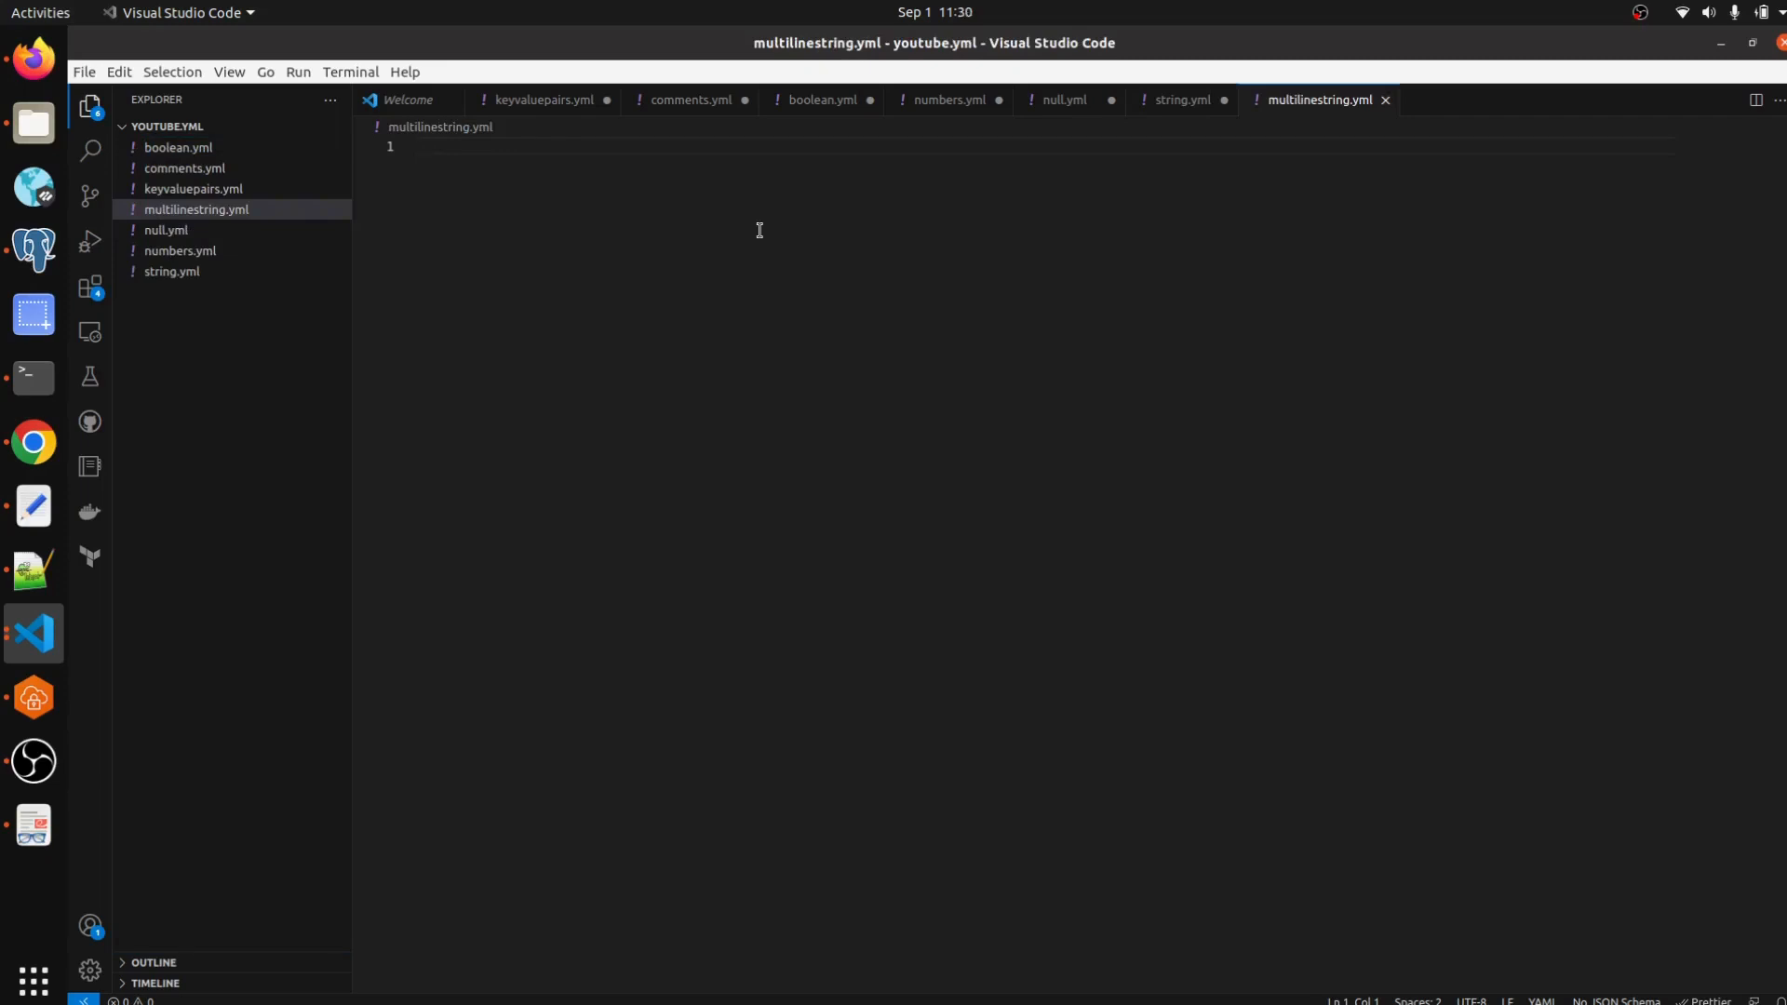
Write 'multiline_string_literal: |' on line 1 as a literal block key.
text(mul)
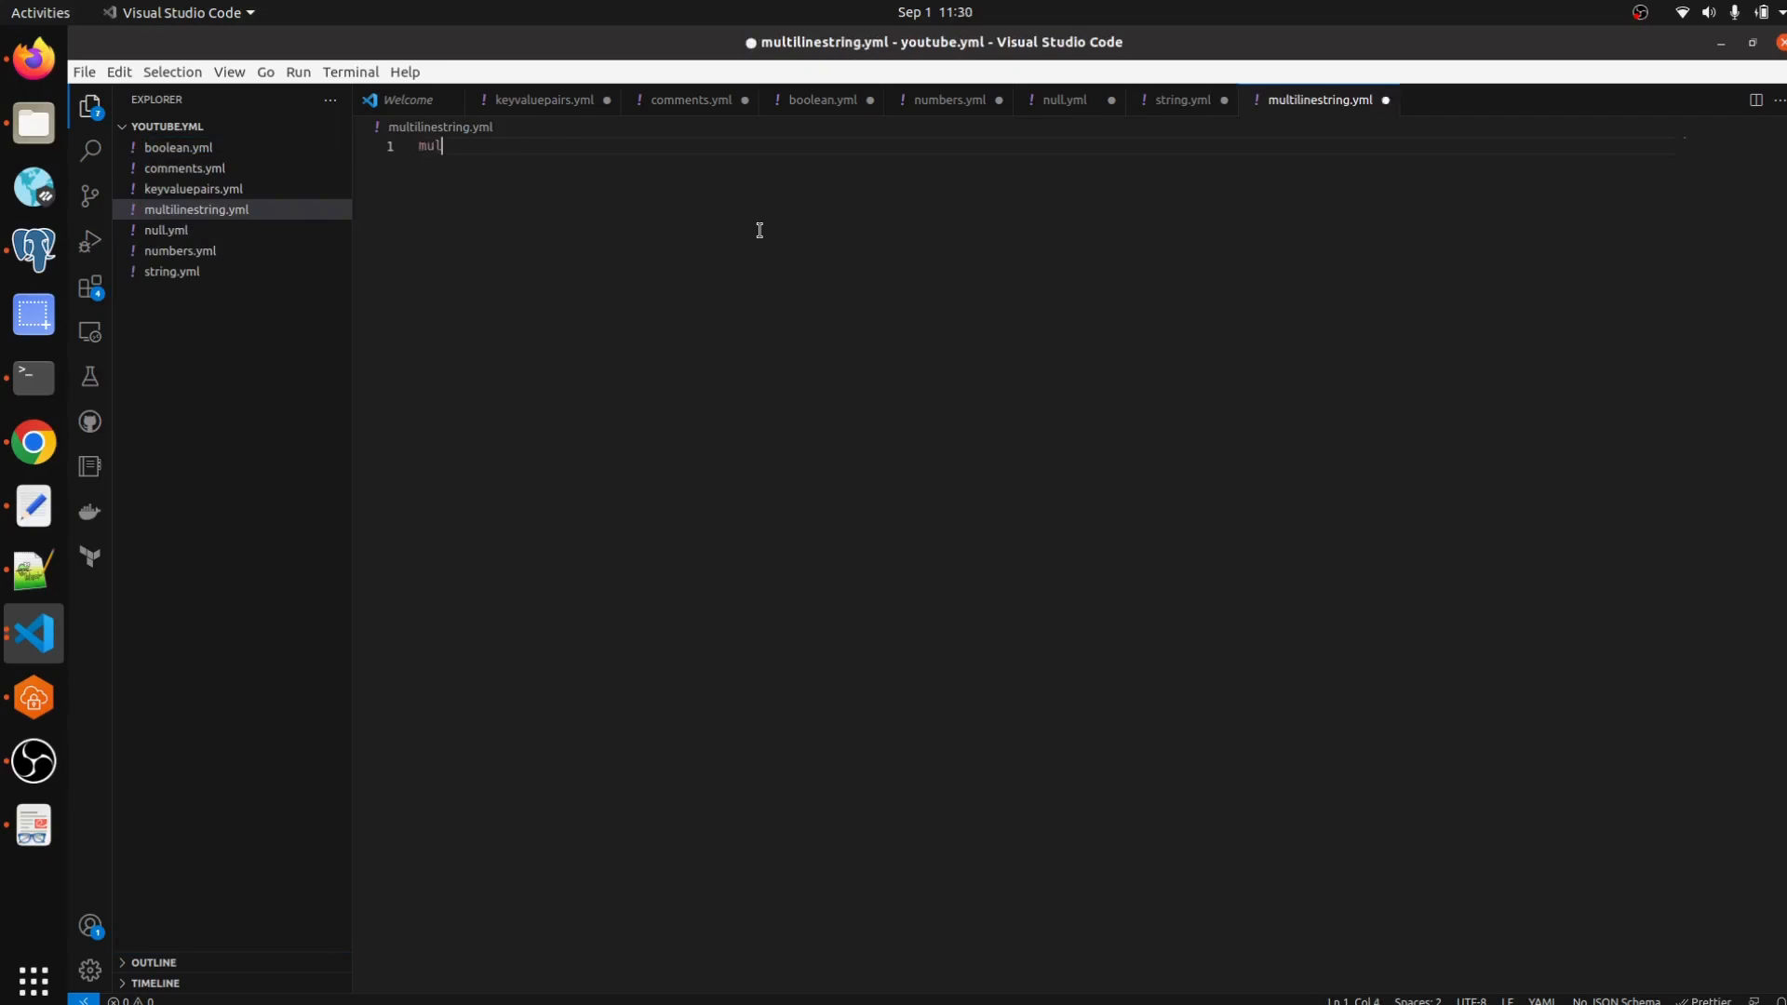
text(iline)
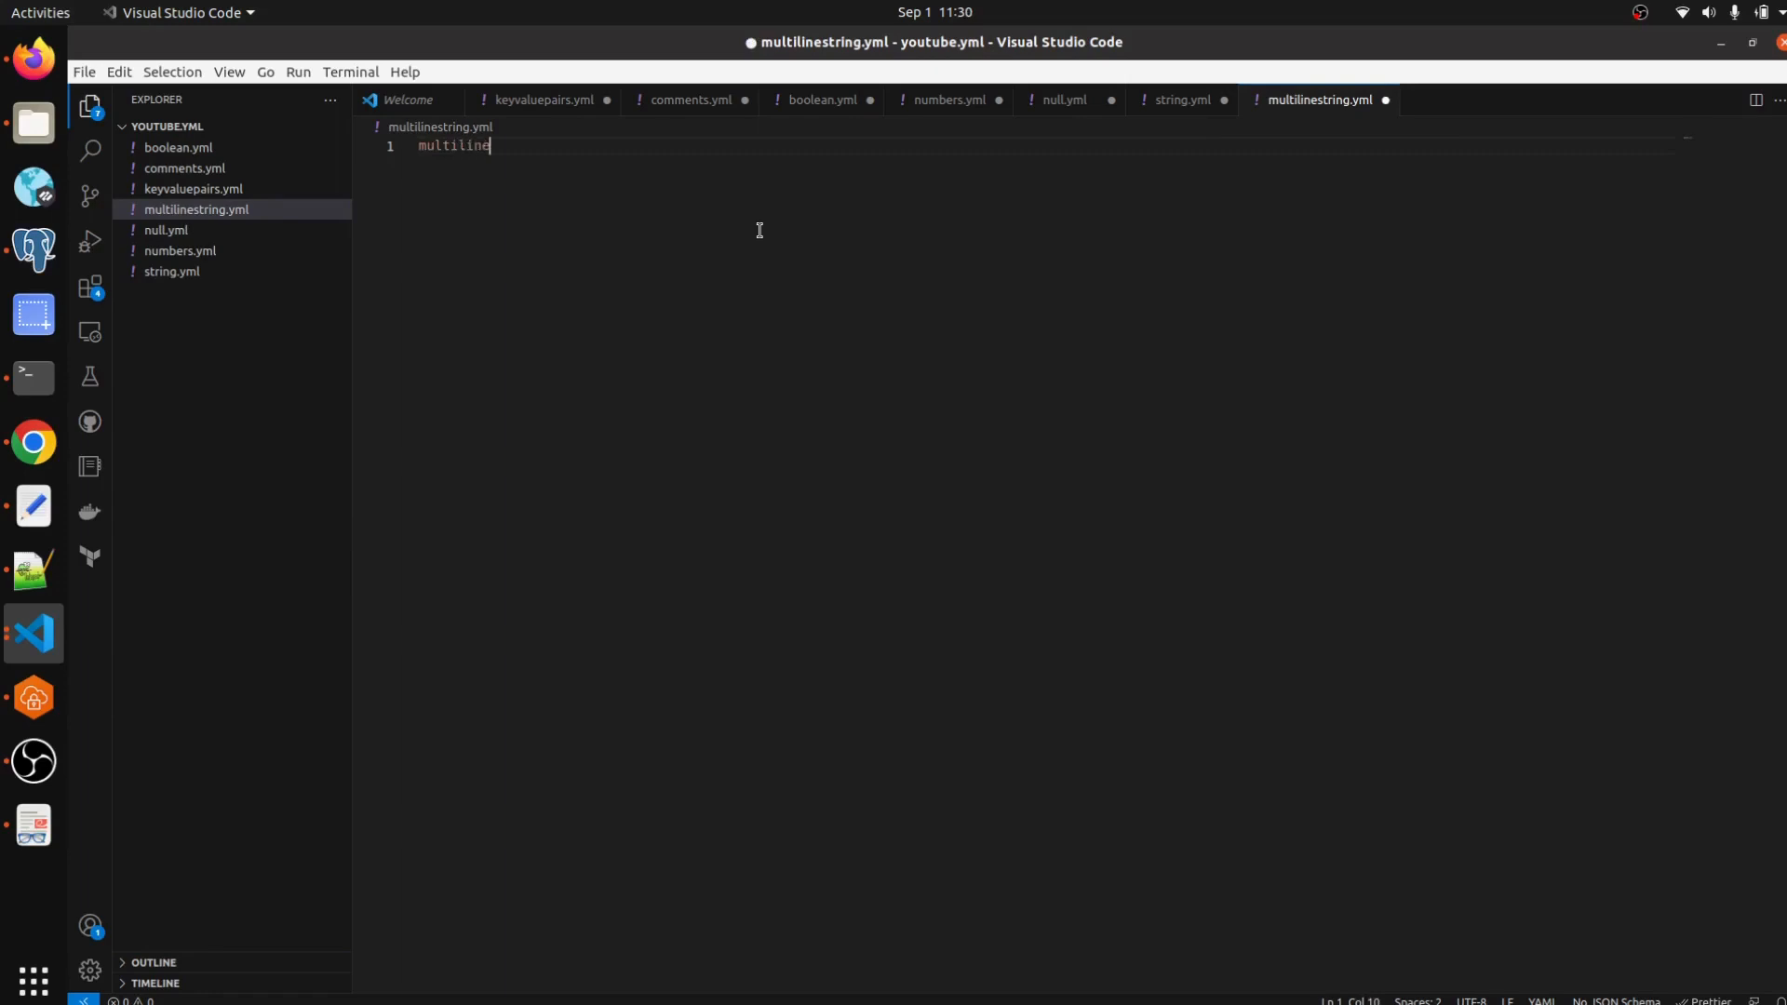
text(_s)
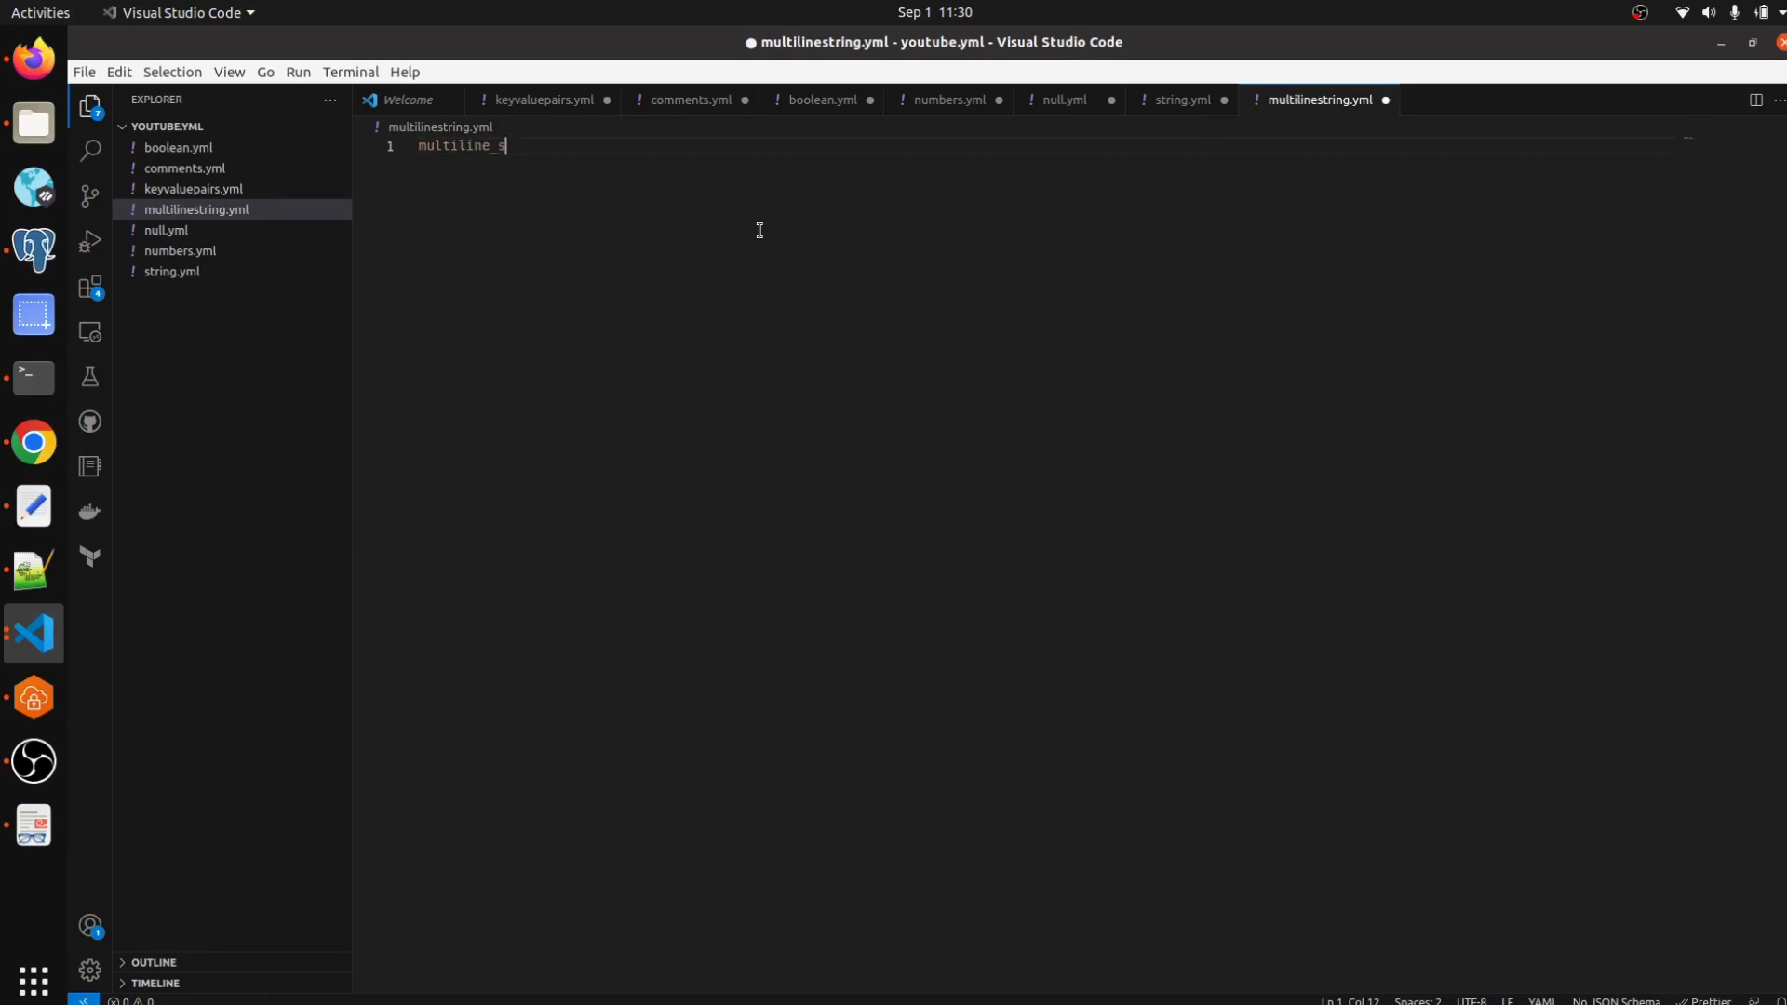
text(tring)
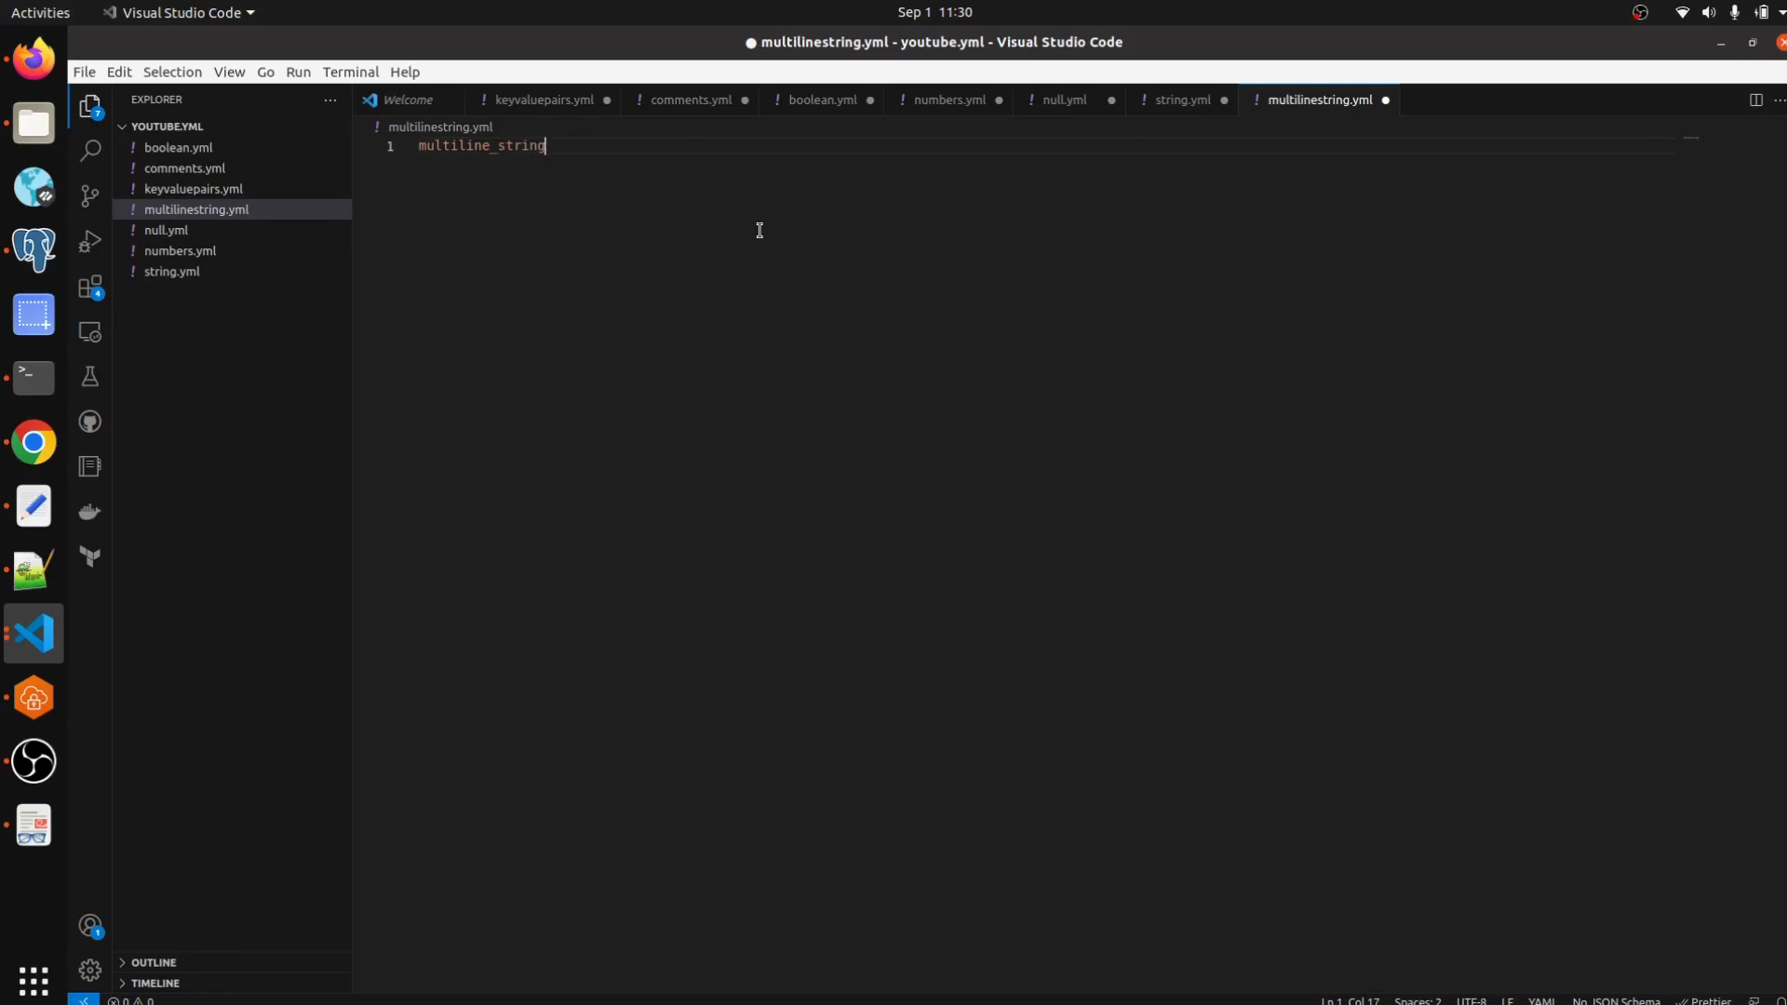
text(_li)
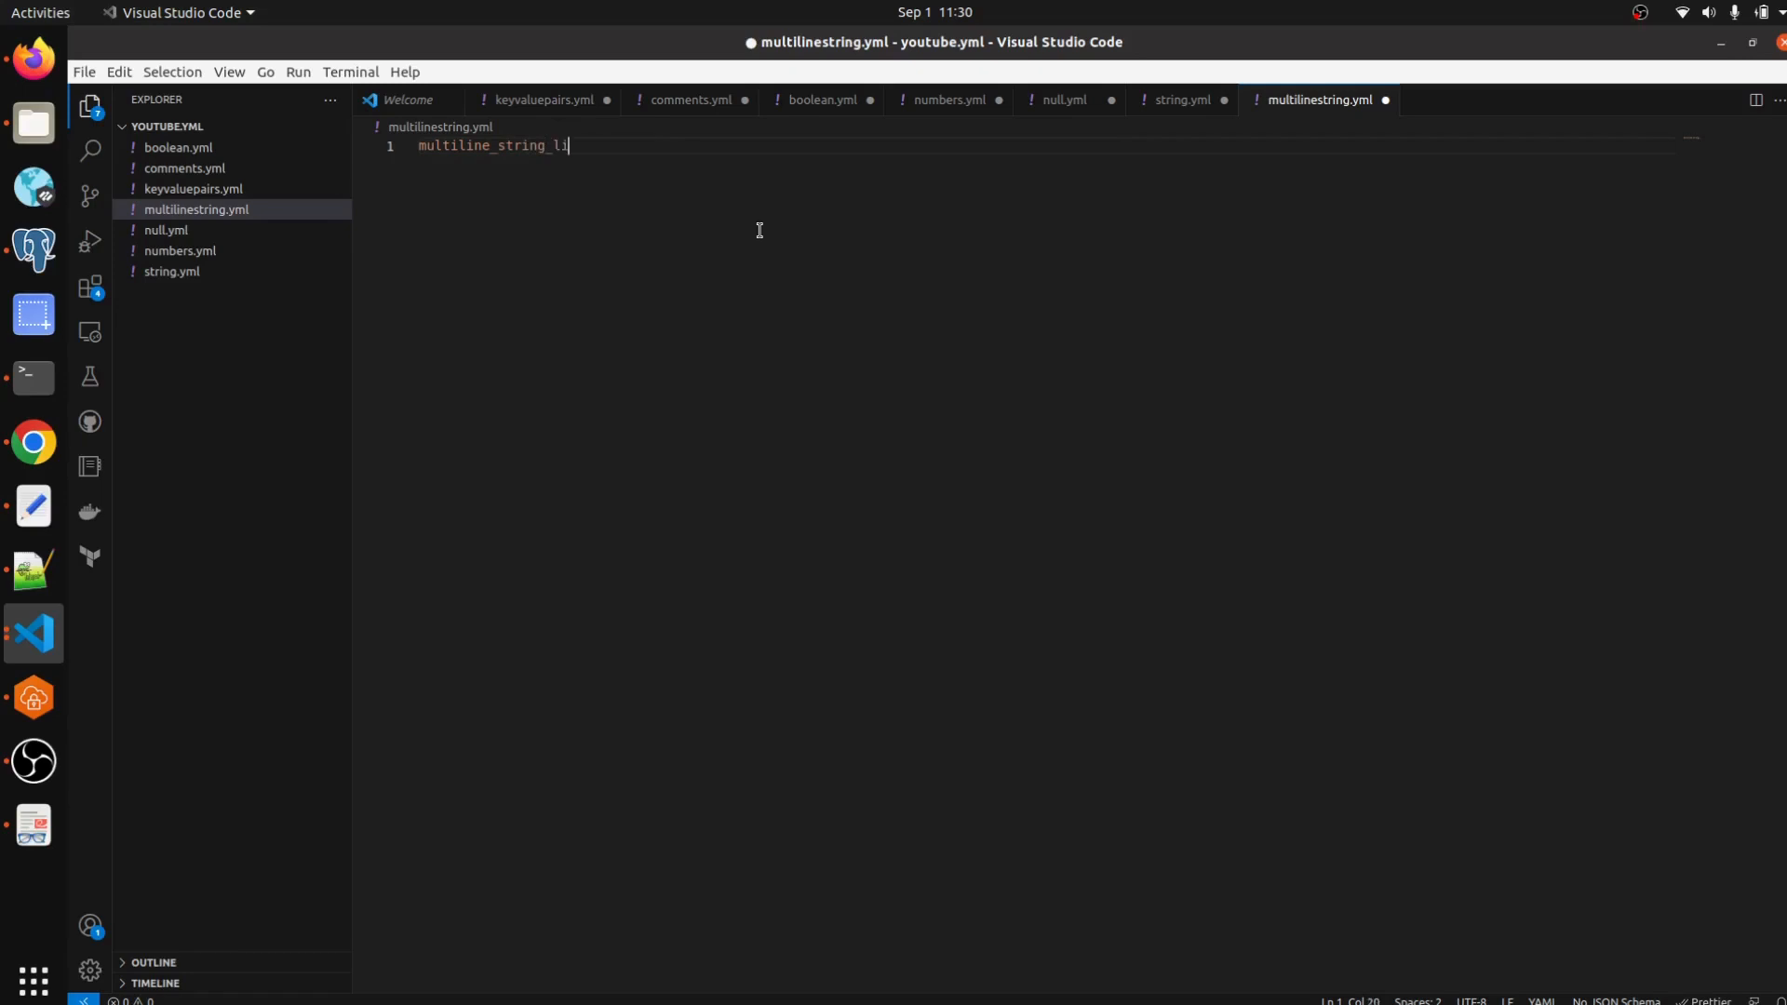
text(teral)
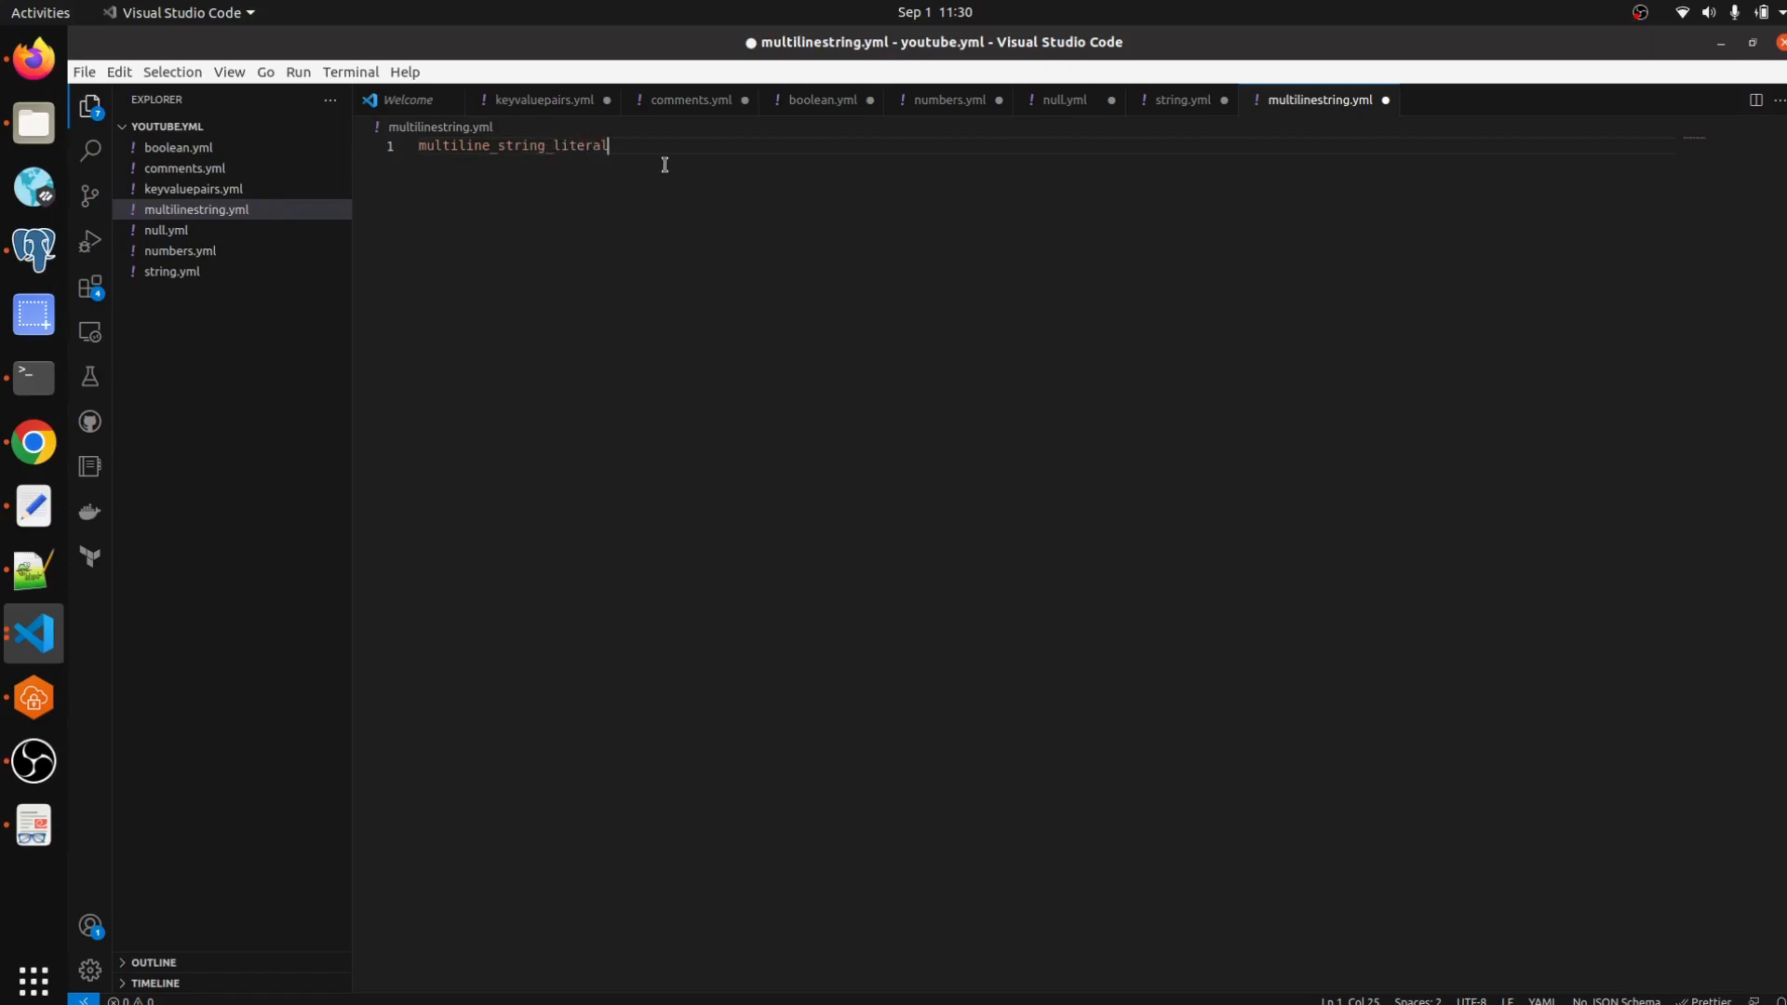
mouse_move(640, 146)
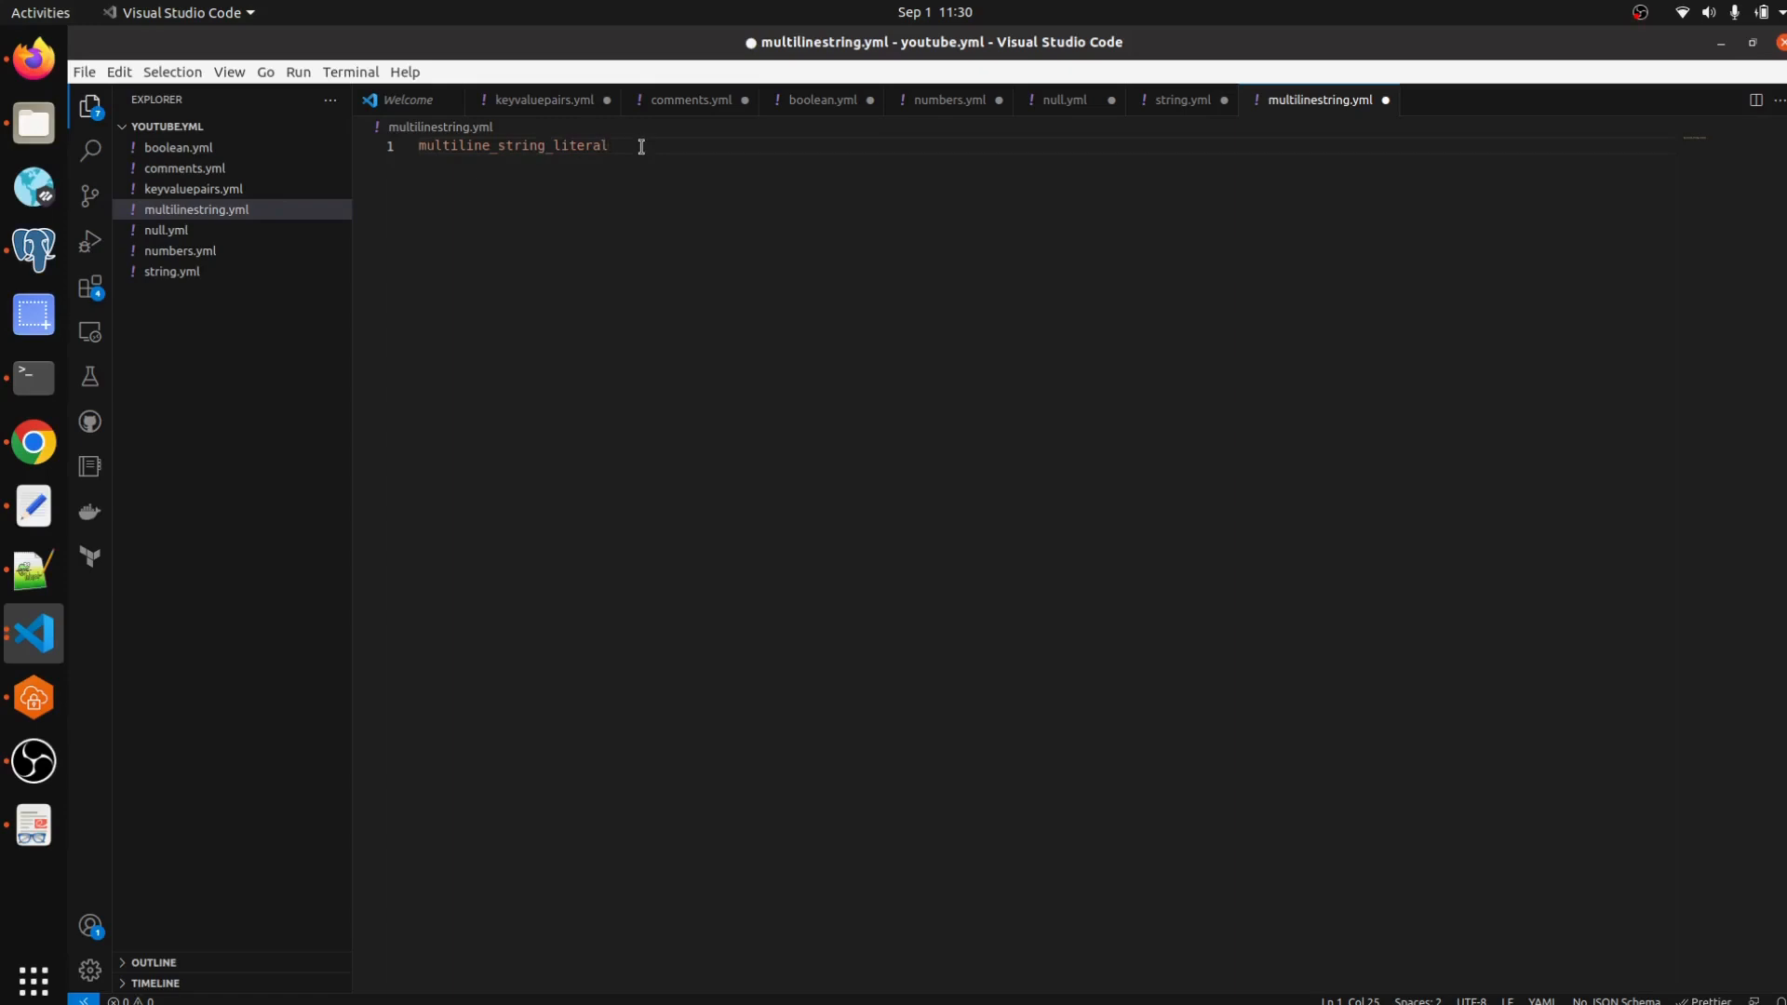
text(:)
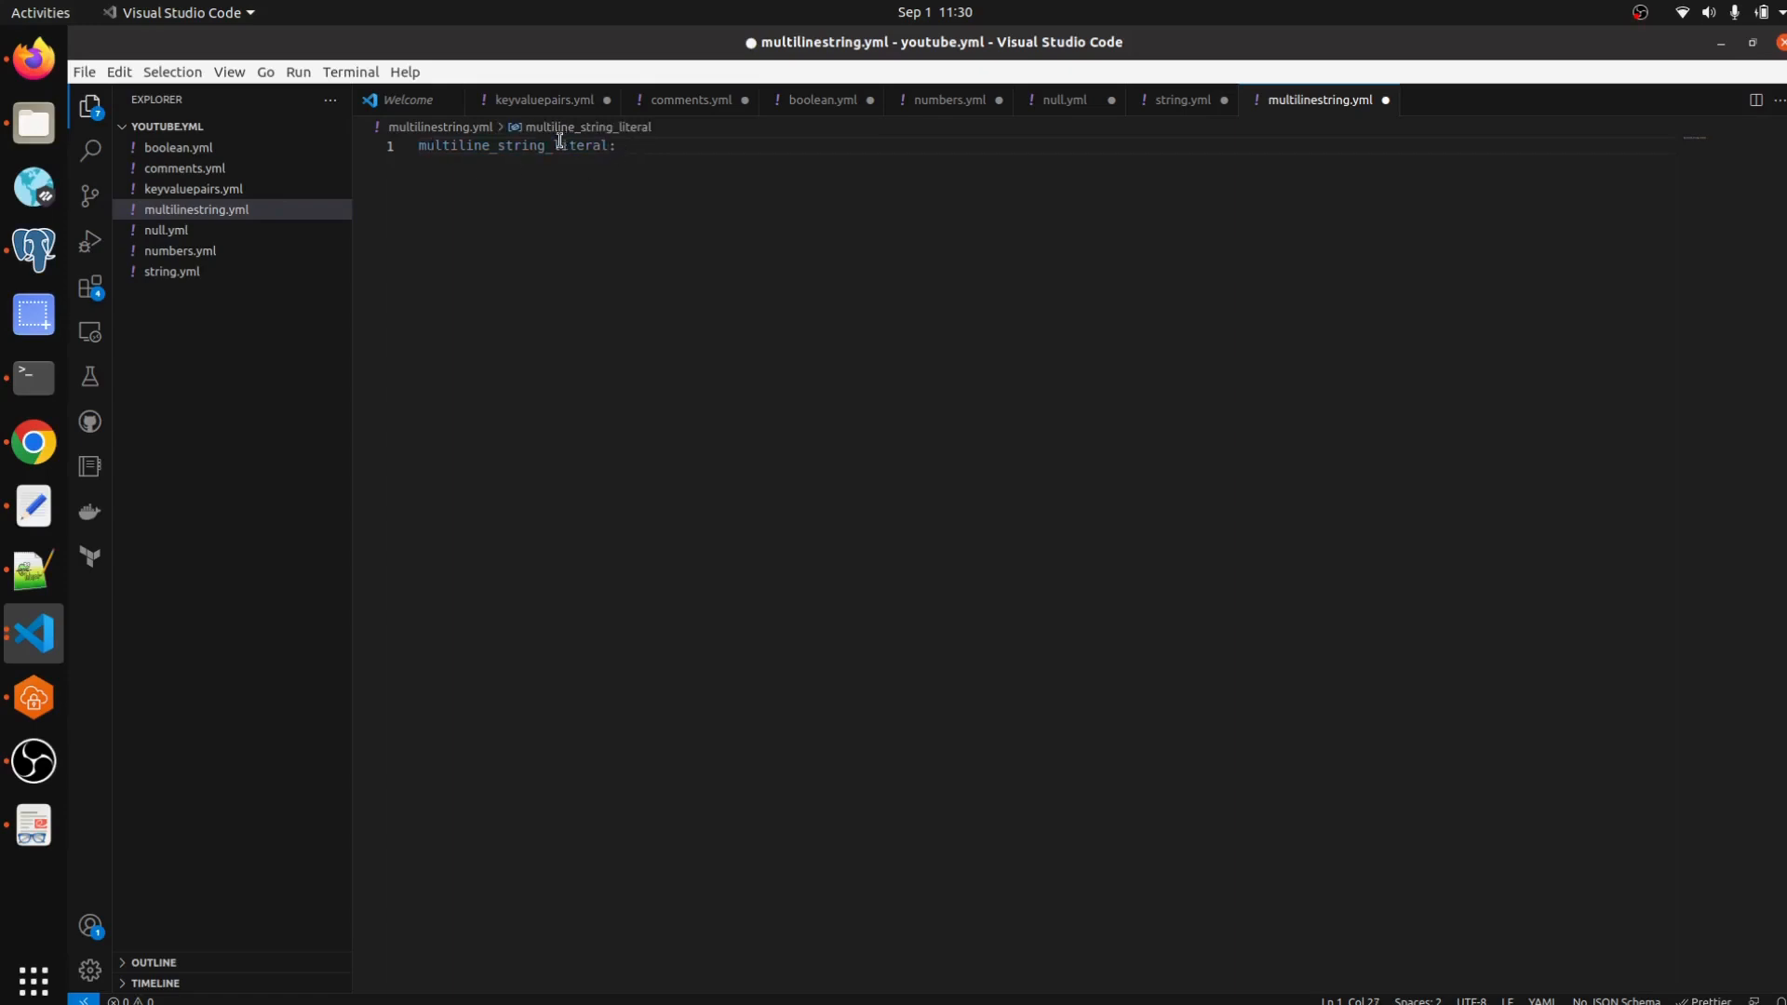
double_click(575, 145)
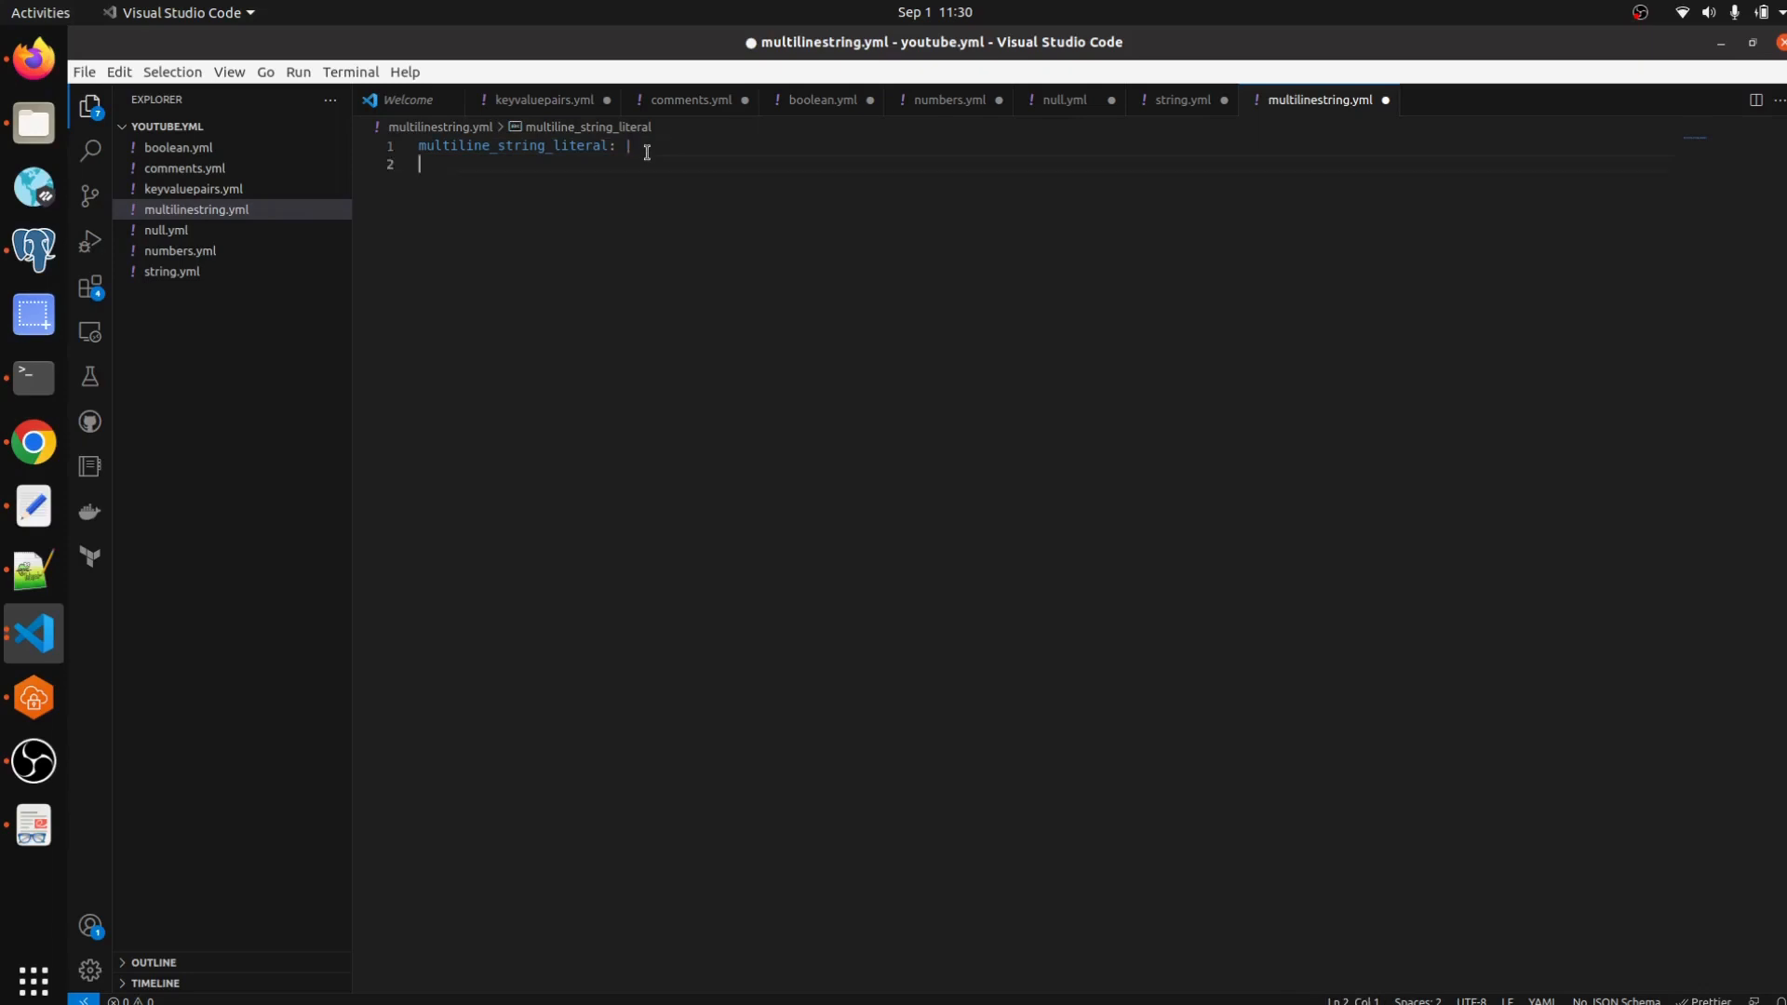
Add the first indented block line about a multiline string, accepting the suggested word.
key(Backspace)
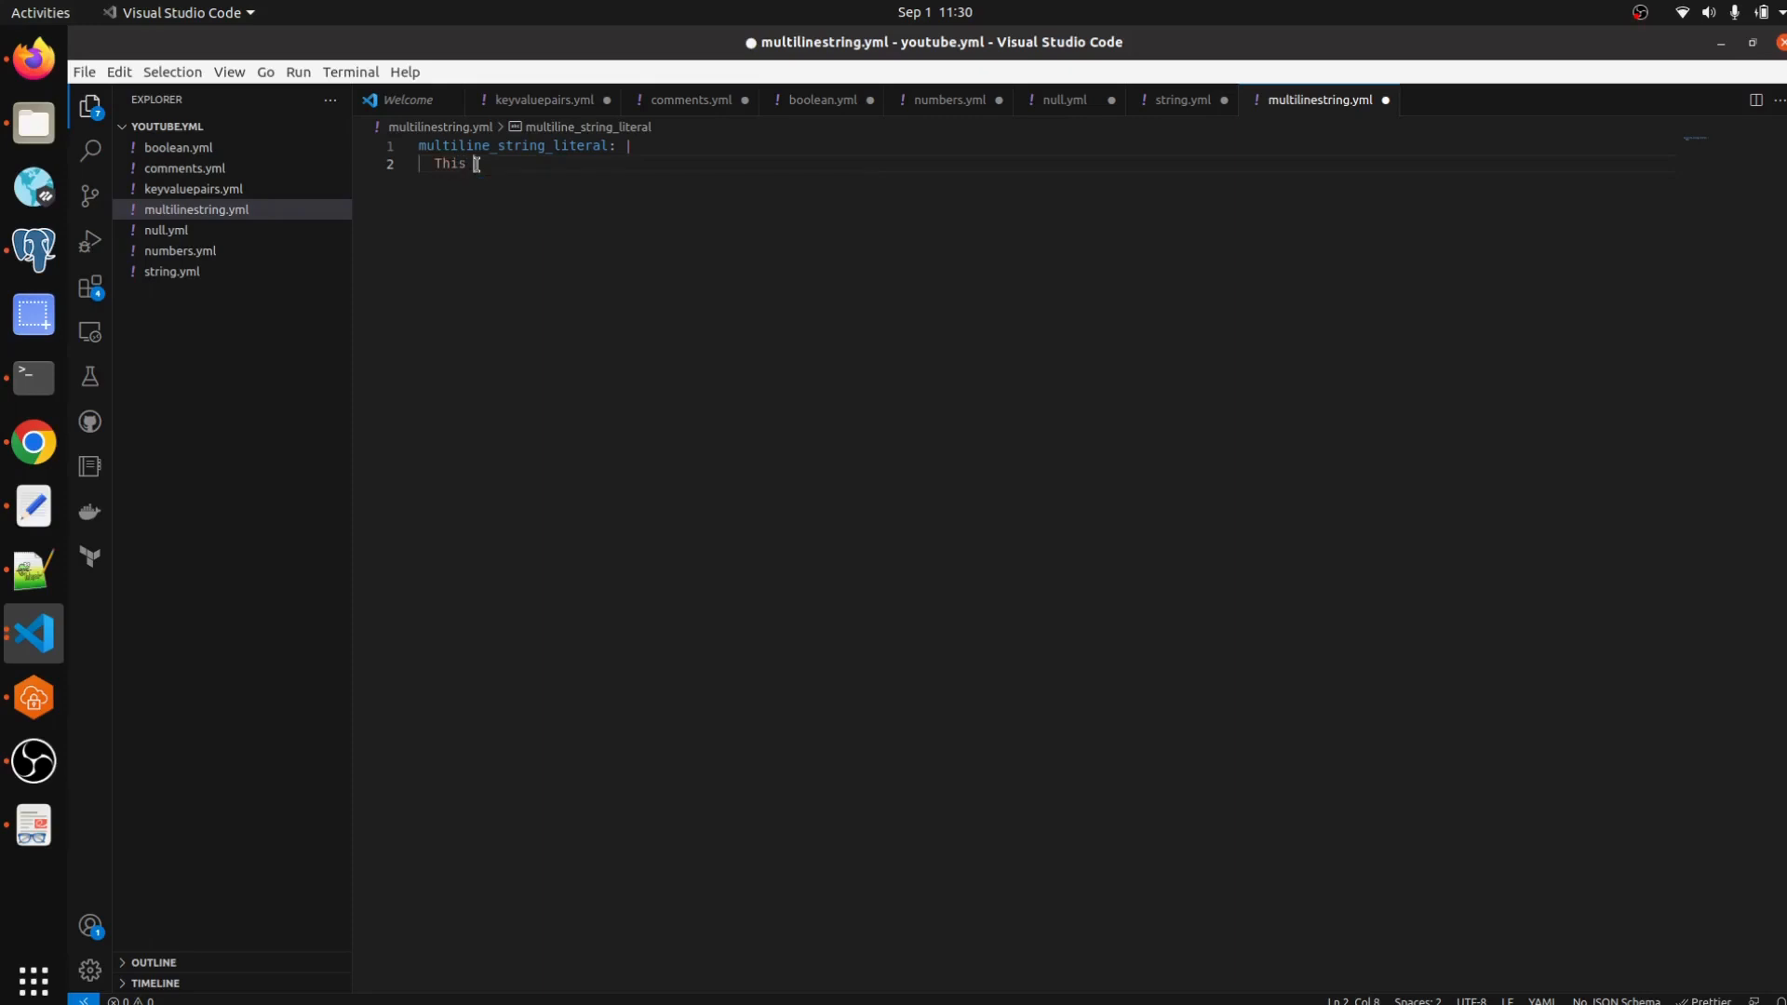
text(is mul)
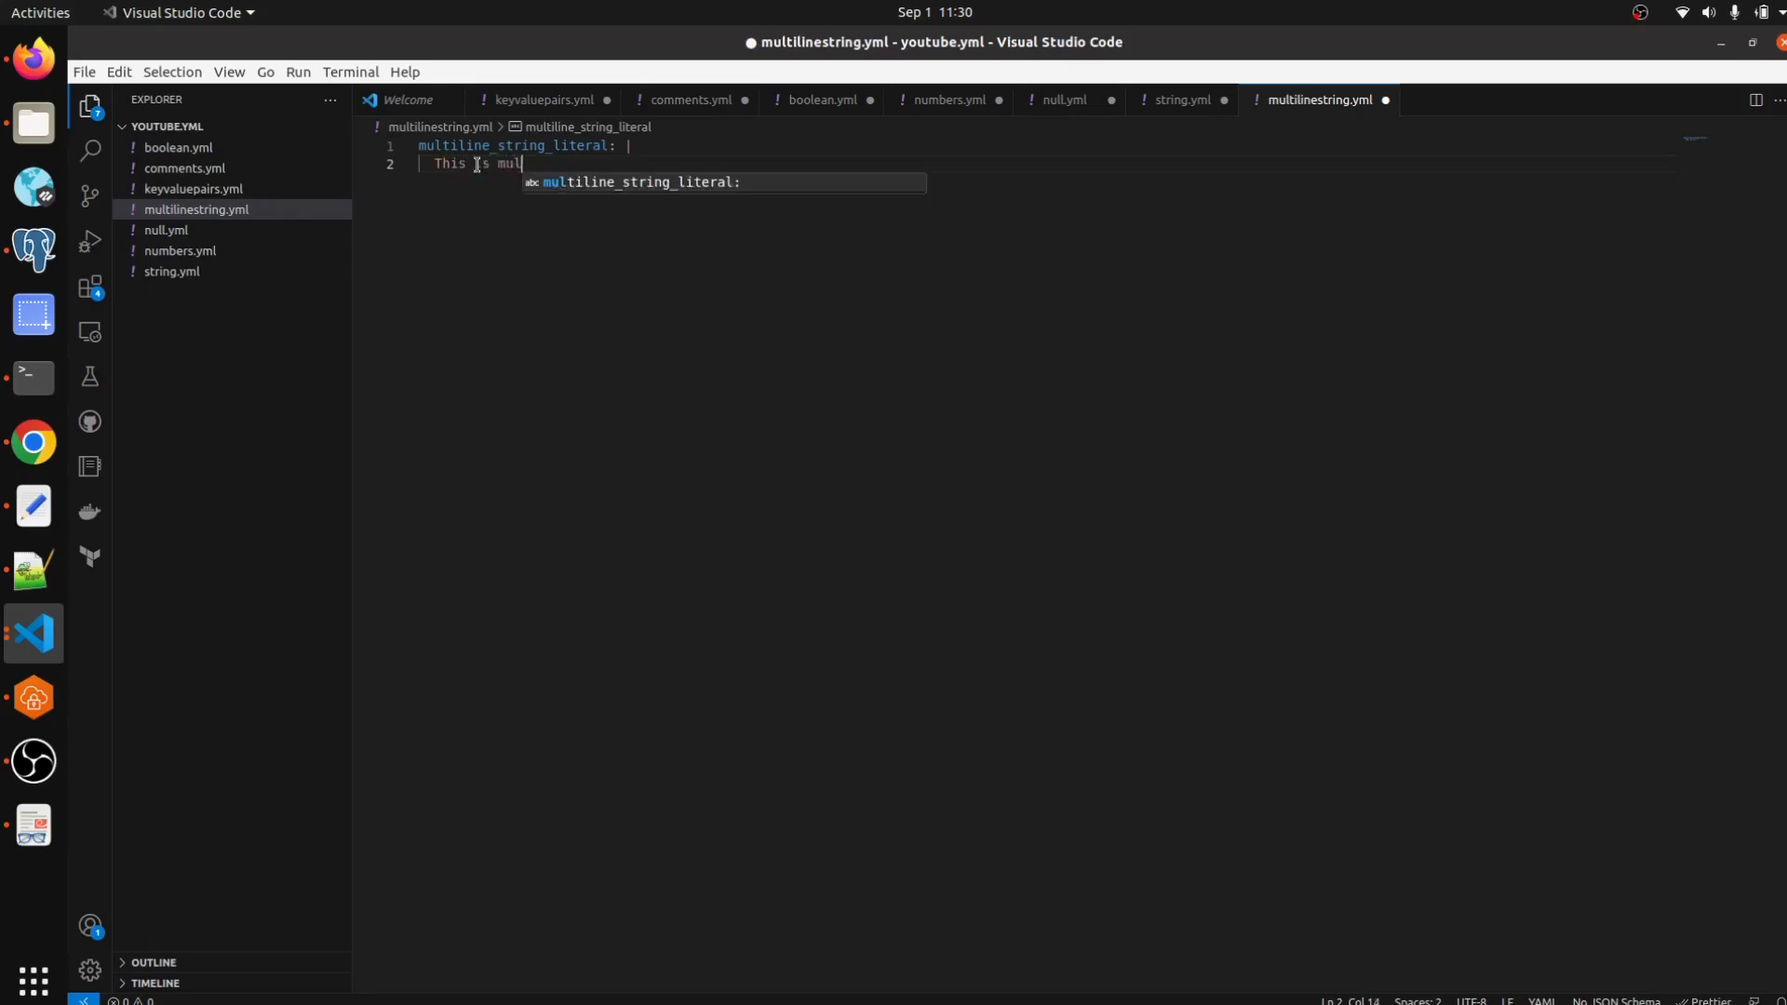
text(tilien string)
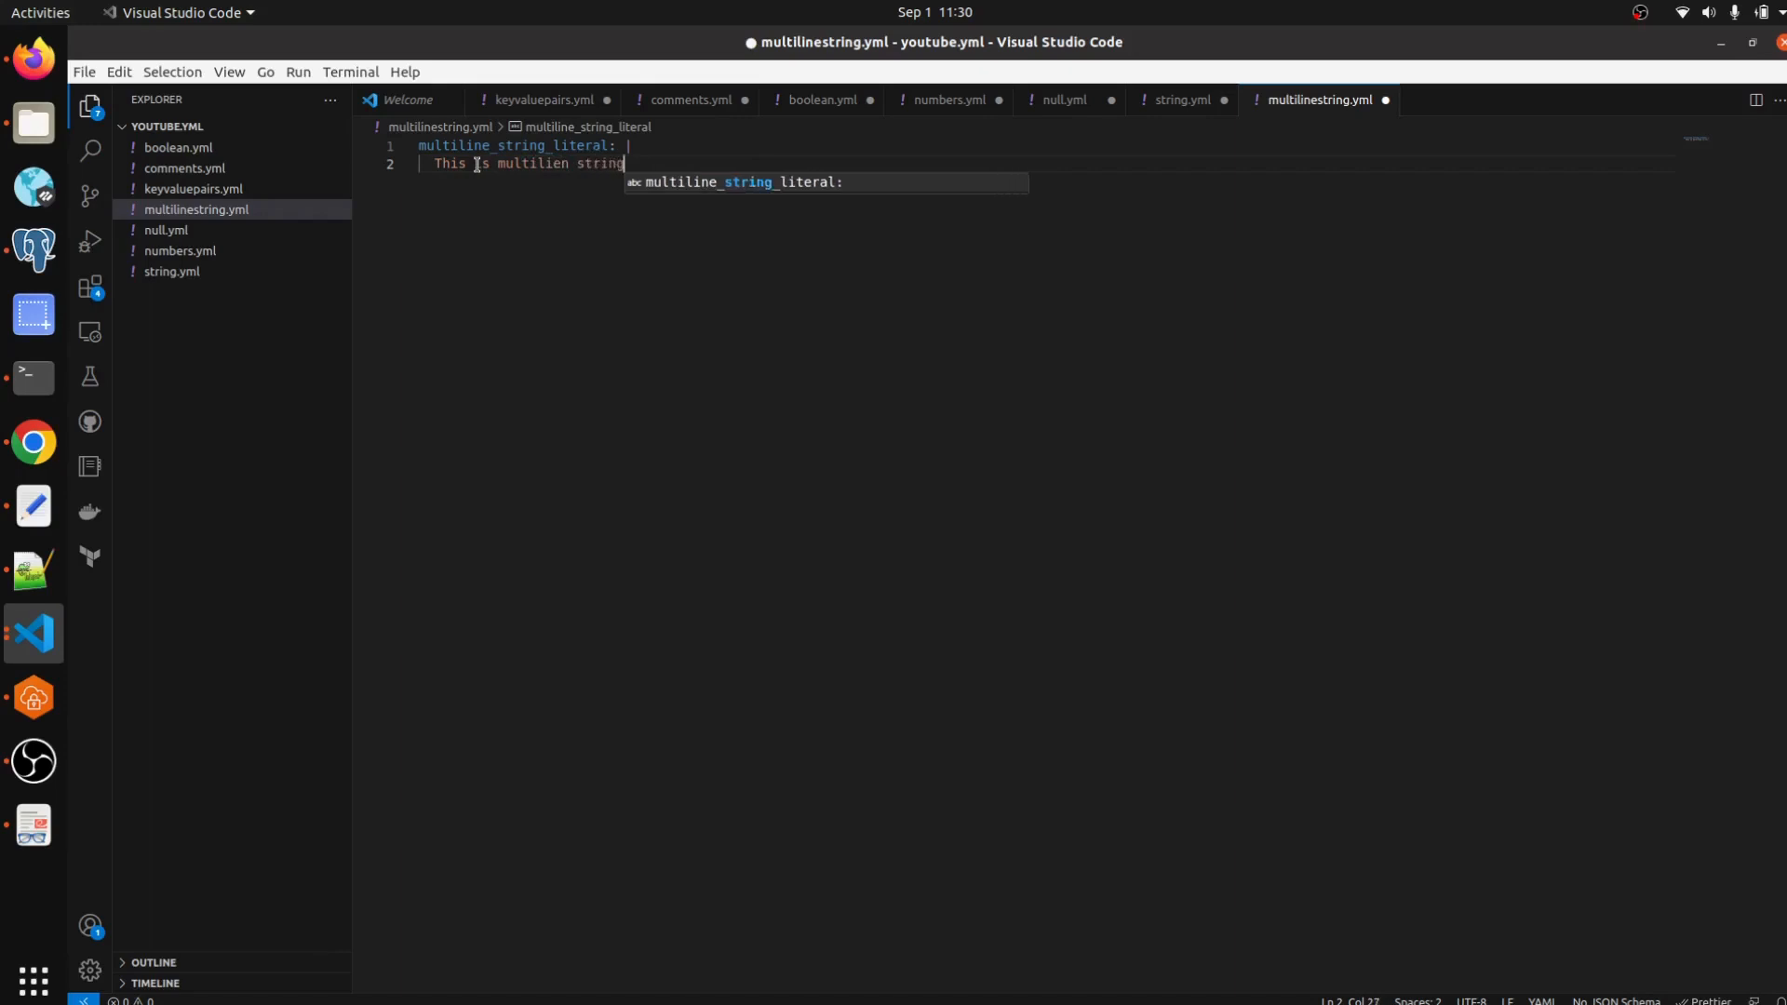
key(Tab)
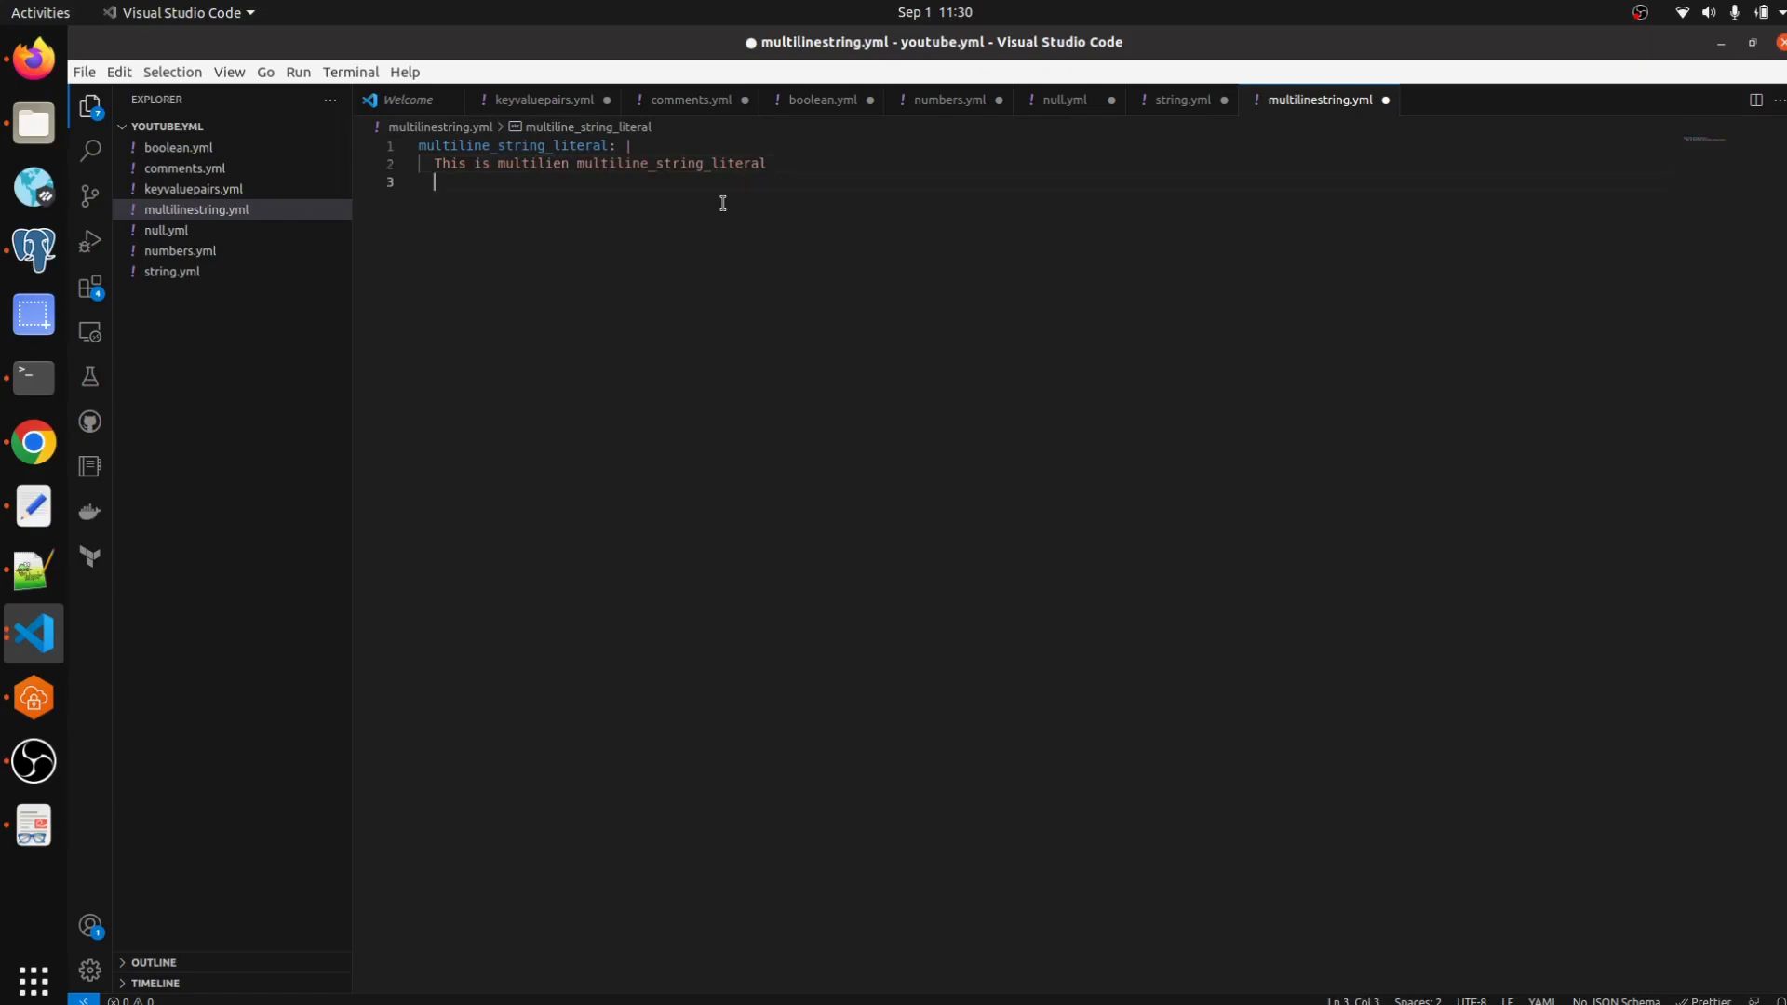
Add the lines 'we are practice' and 'to write literal multiline string' under the key.
text(we are doing)
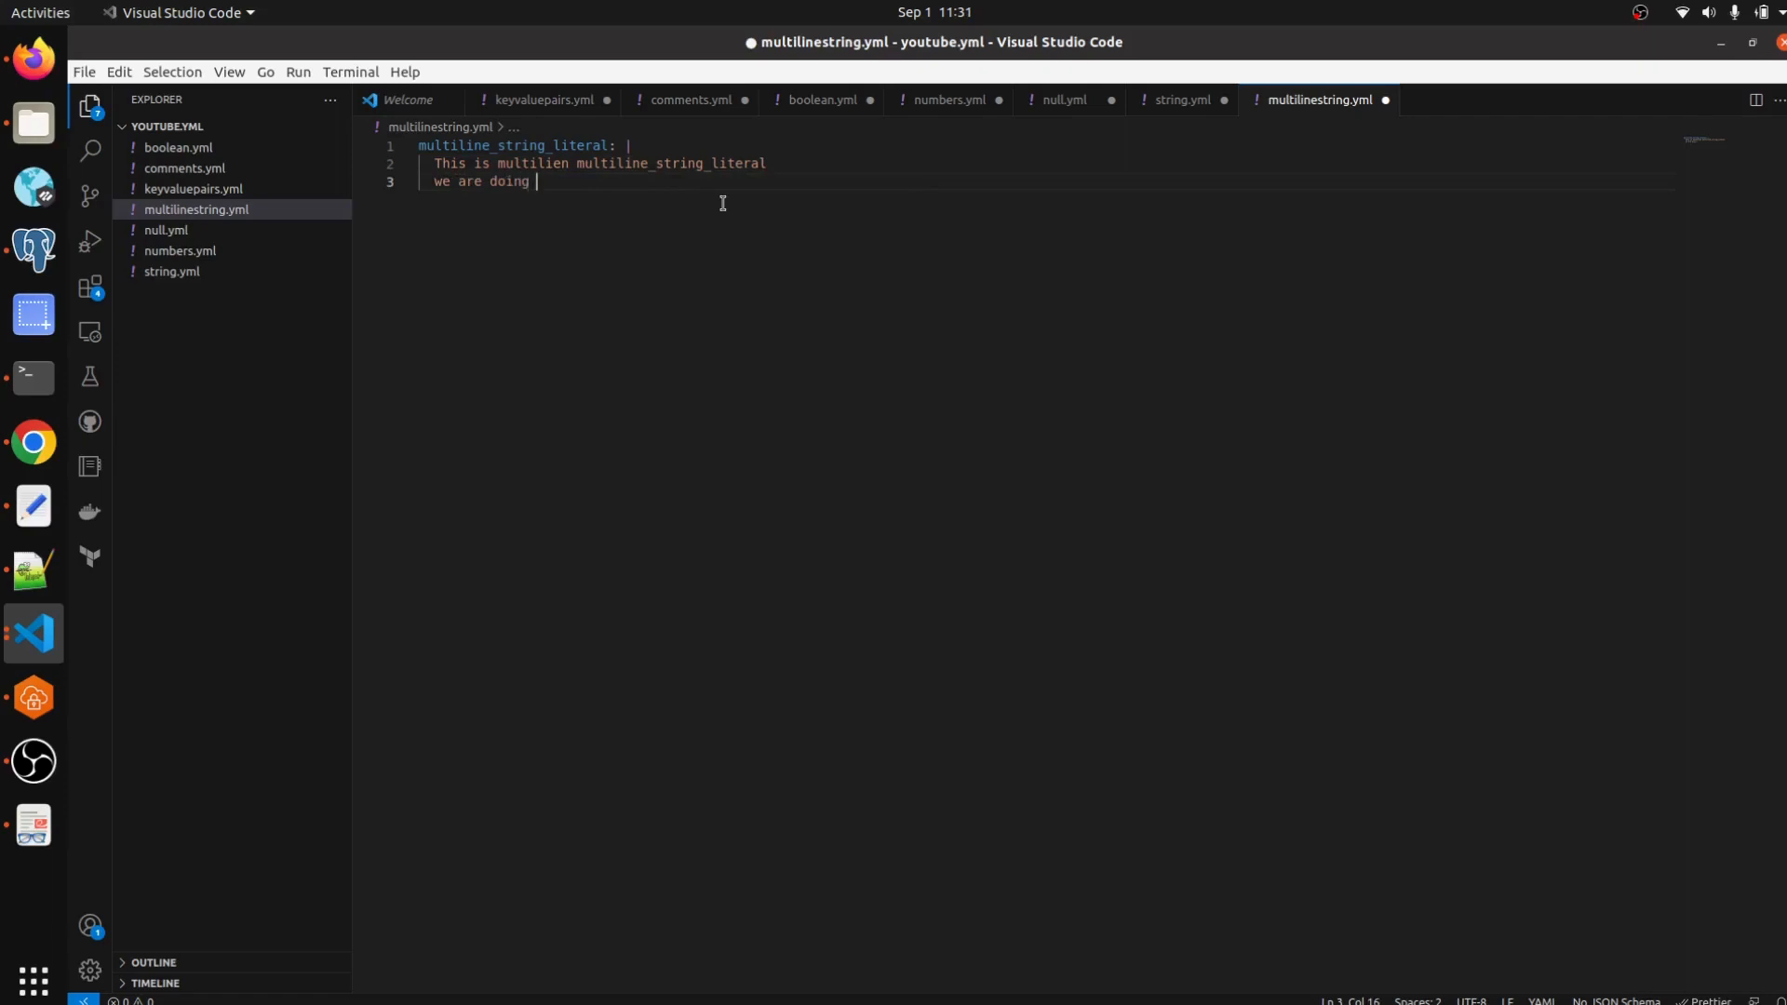
text(pra)
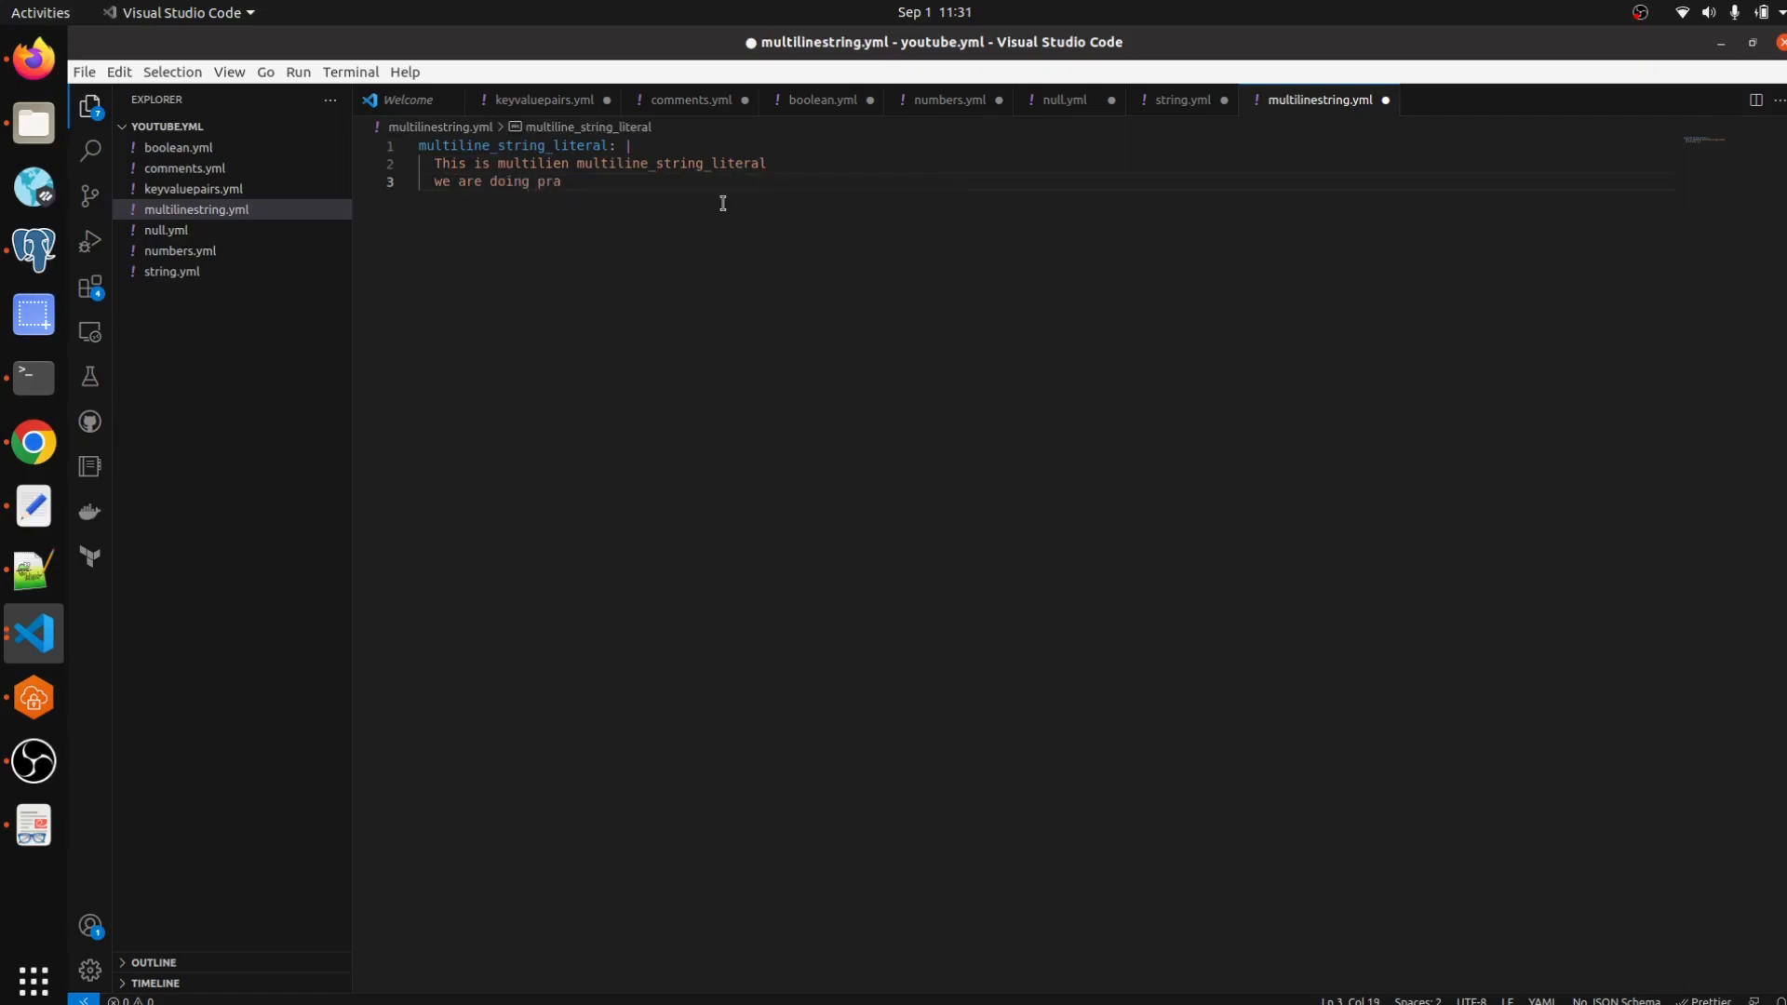
text(ctice)
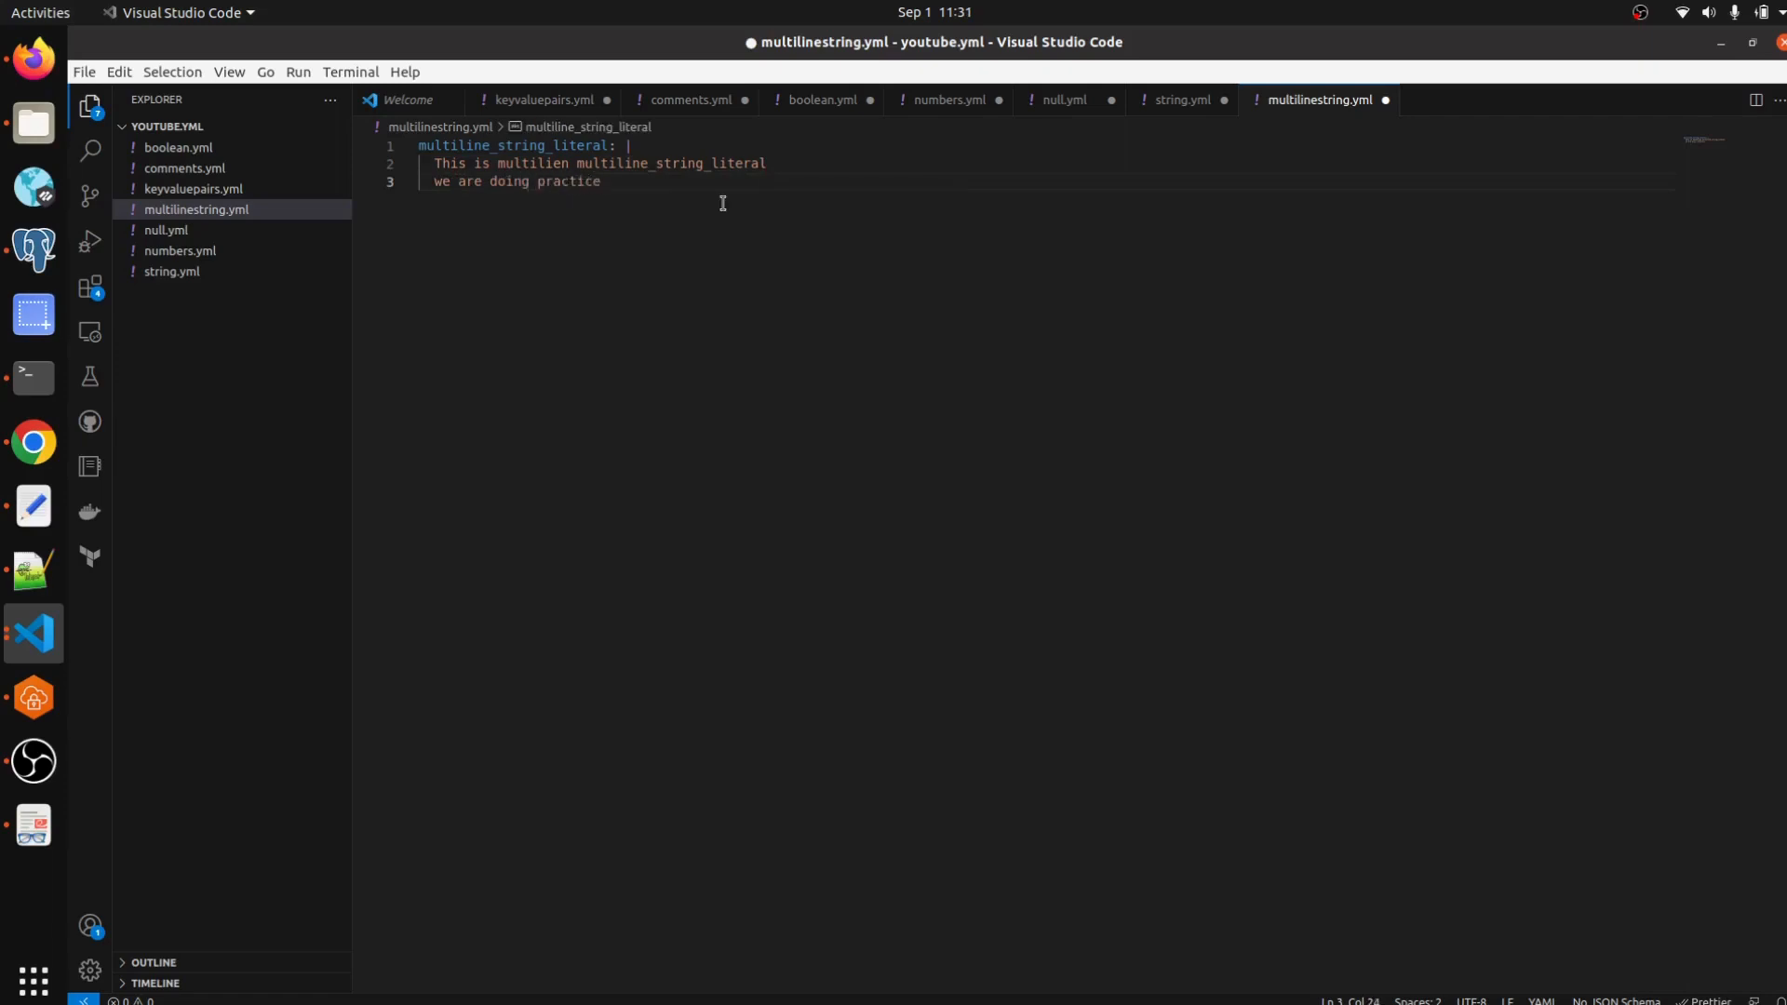
text(to w)
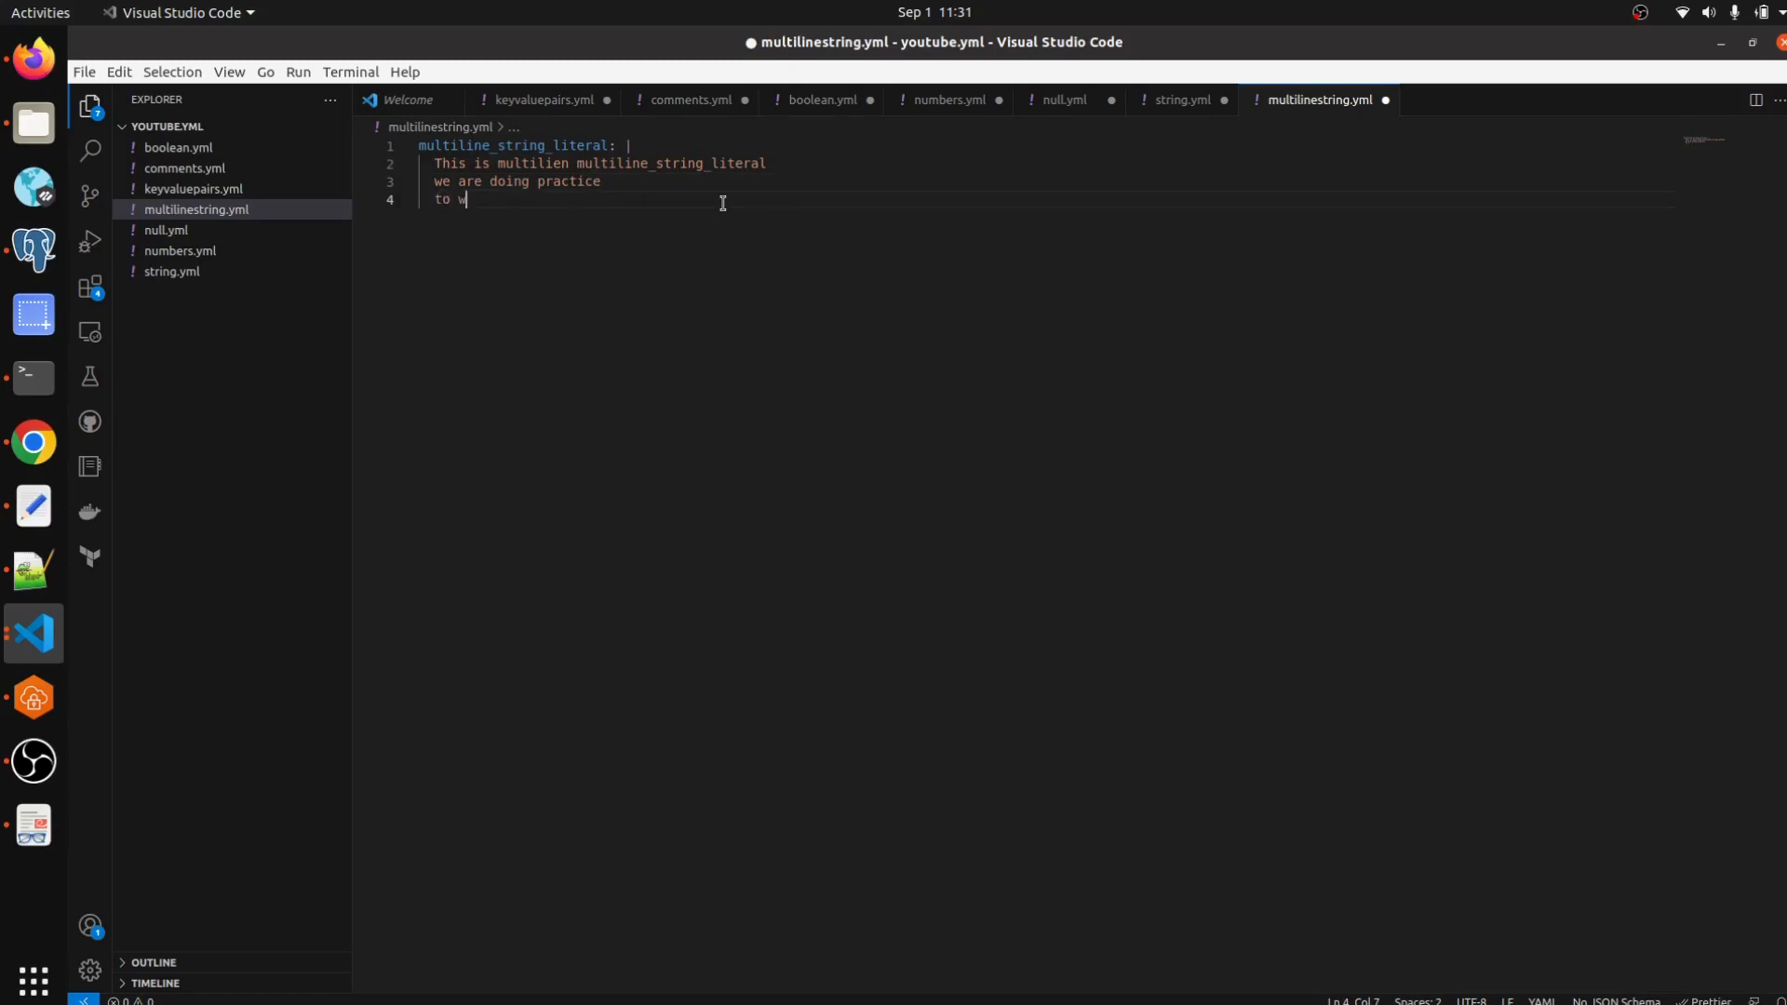
text(rite)
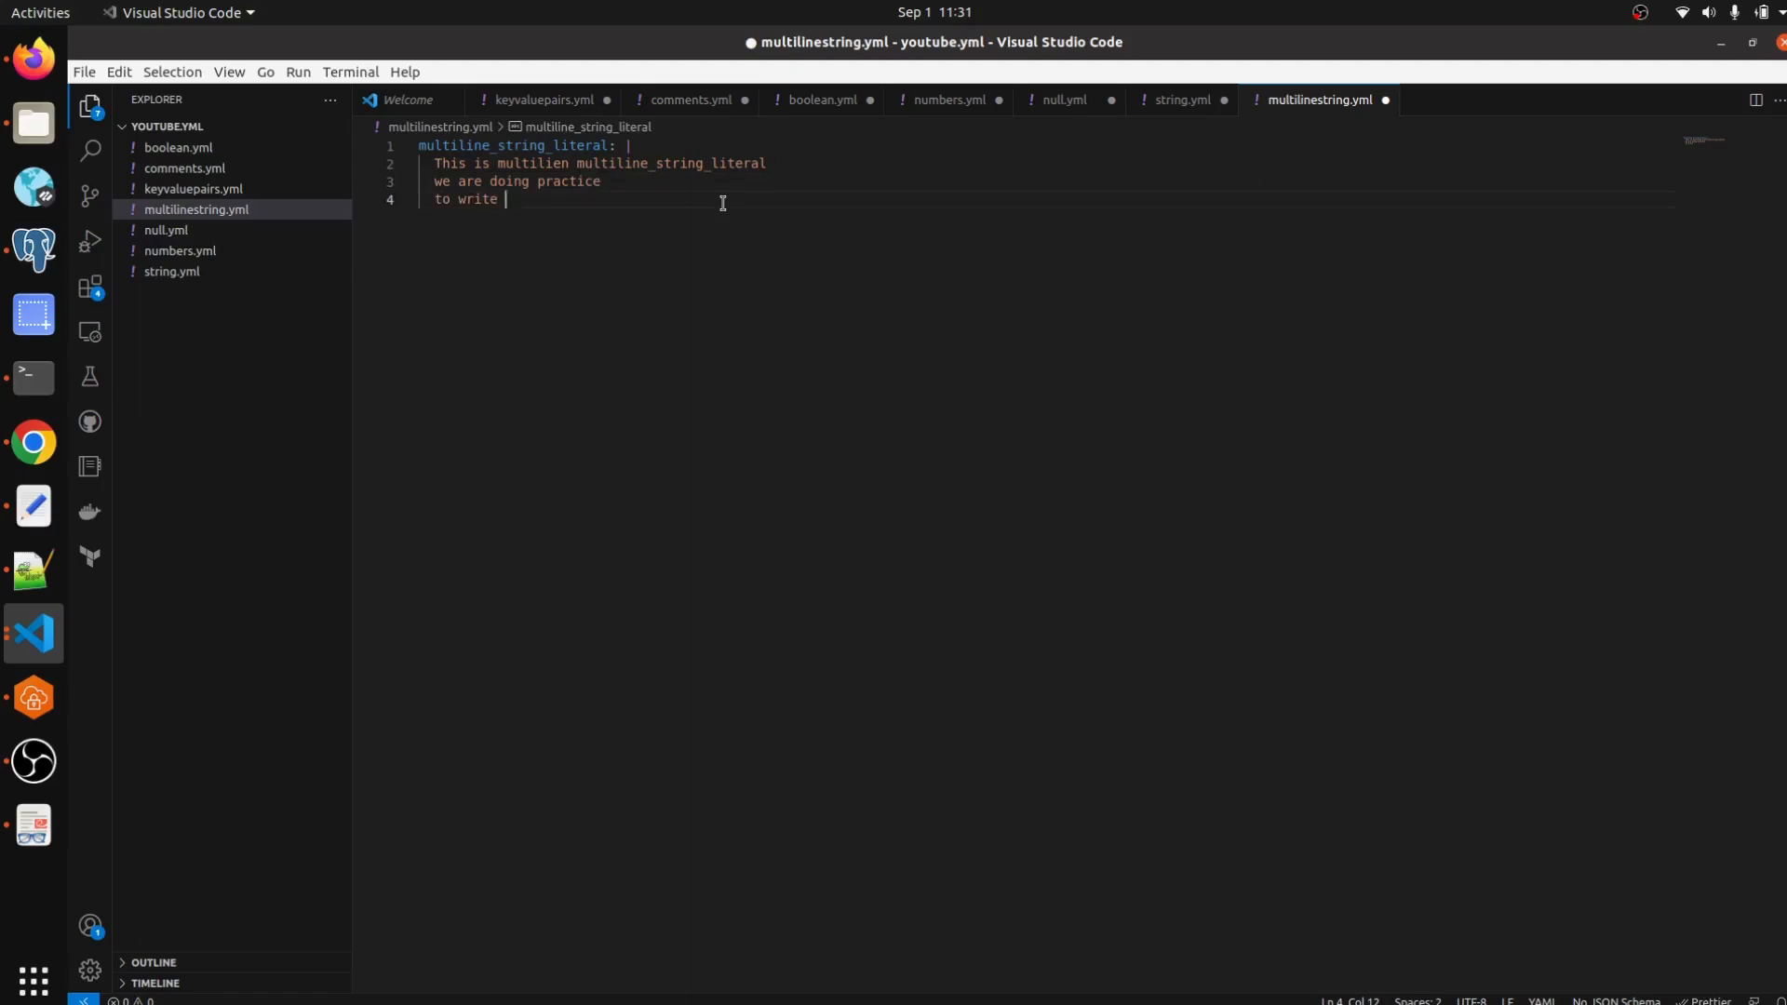
text(literal)
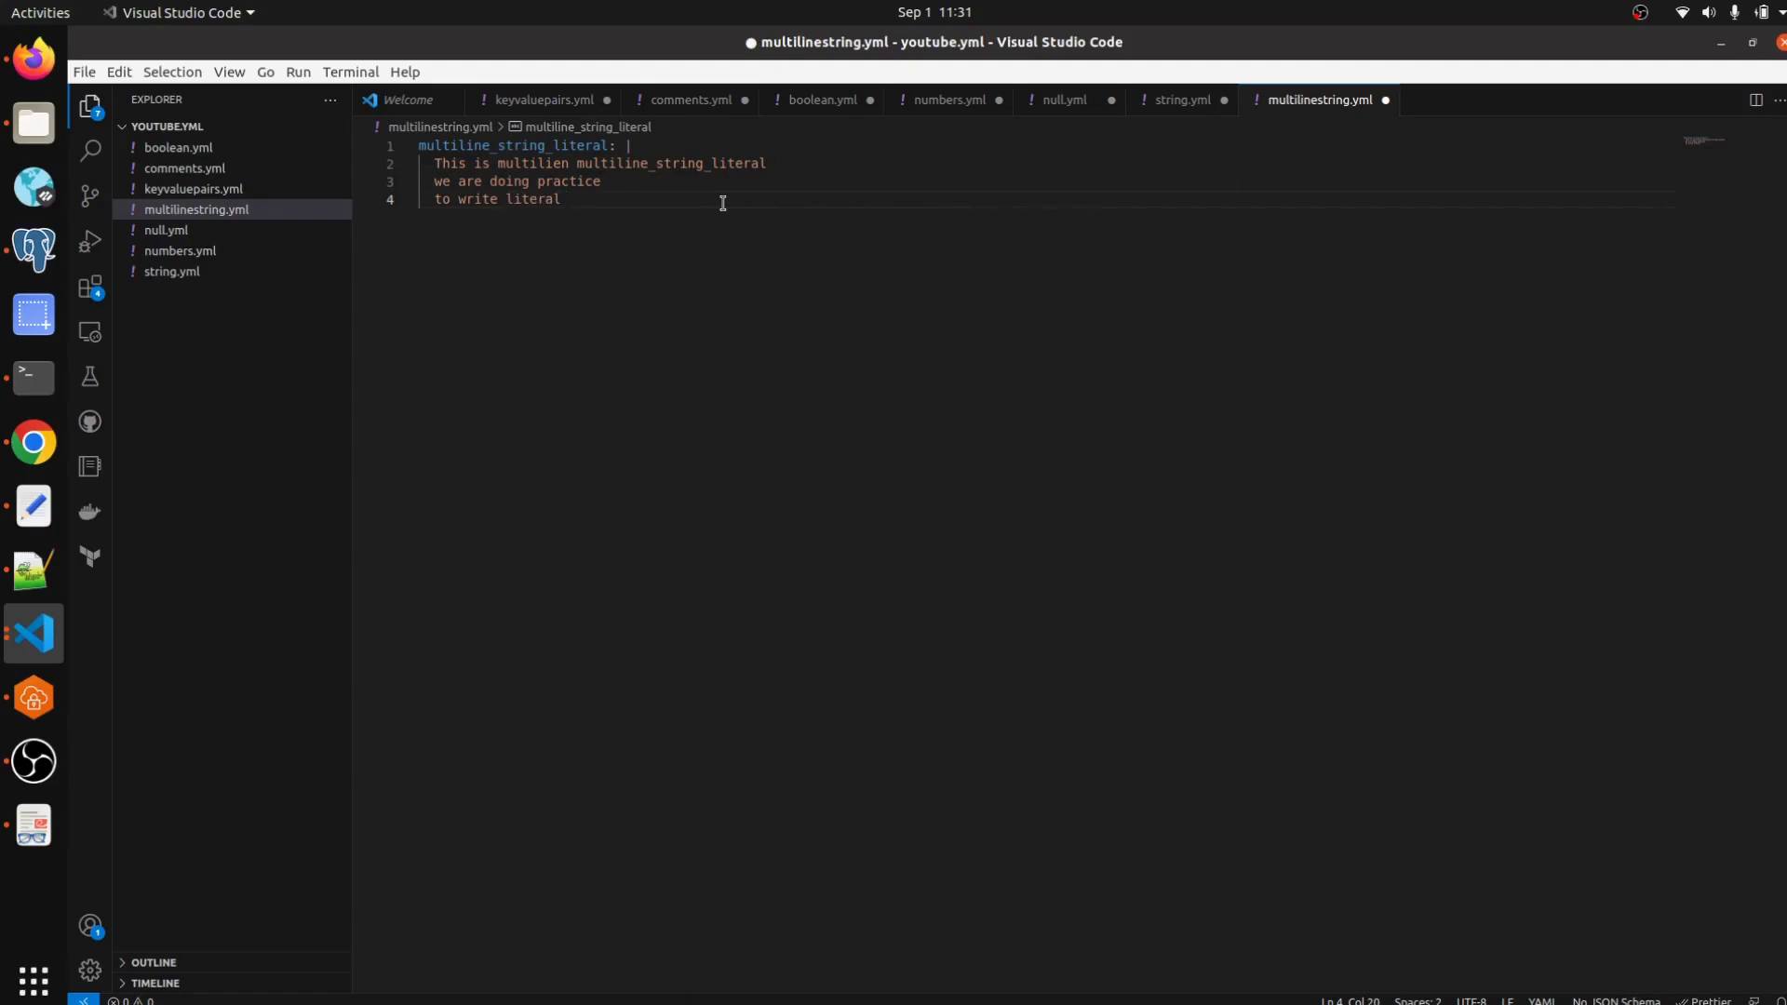
text(multiline string)
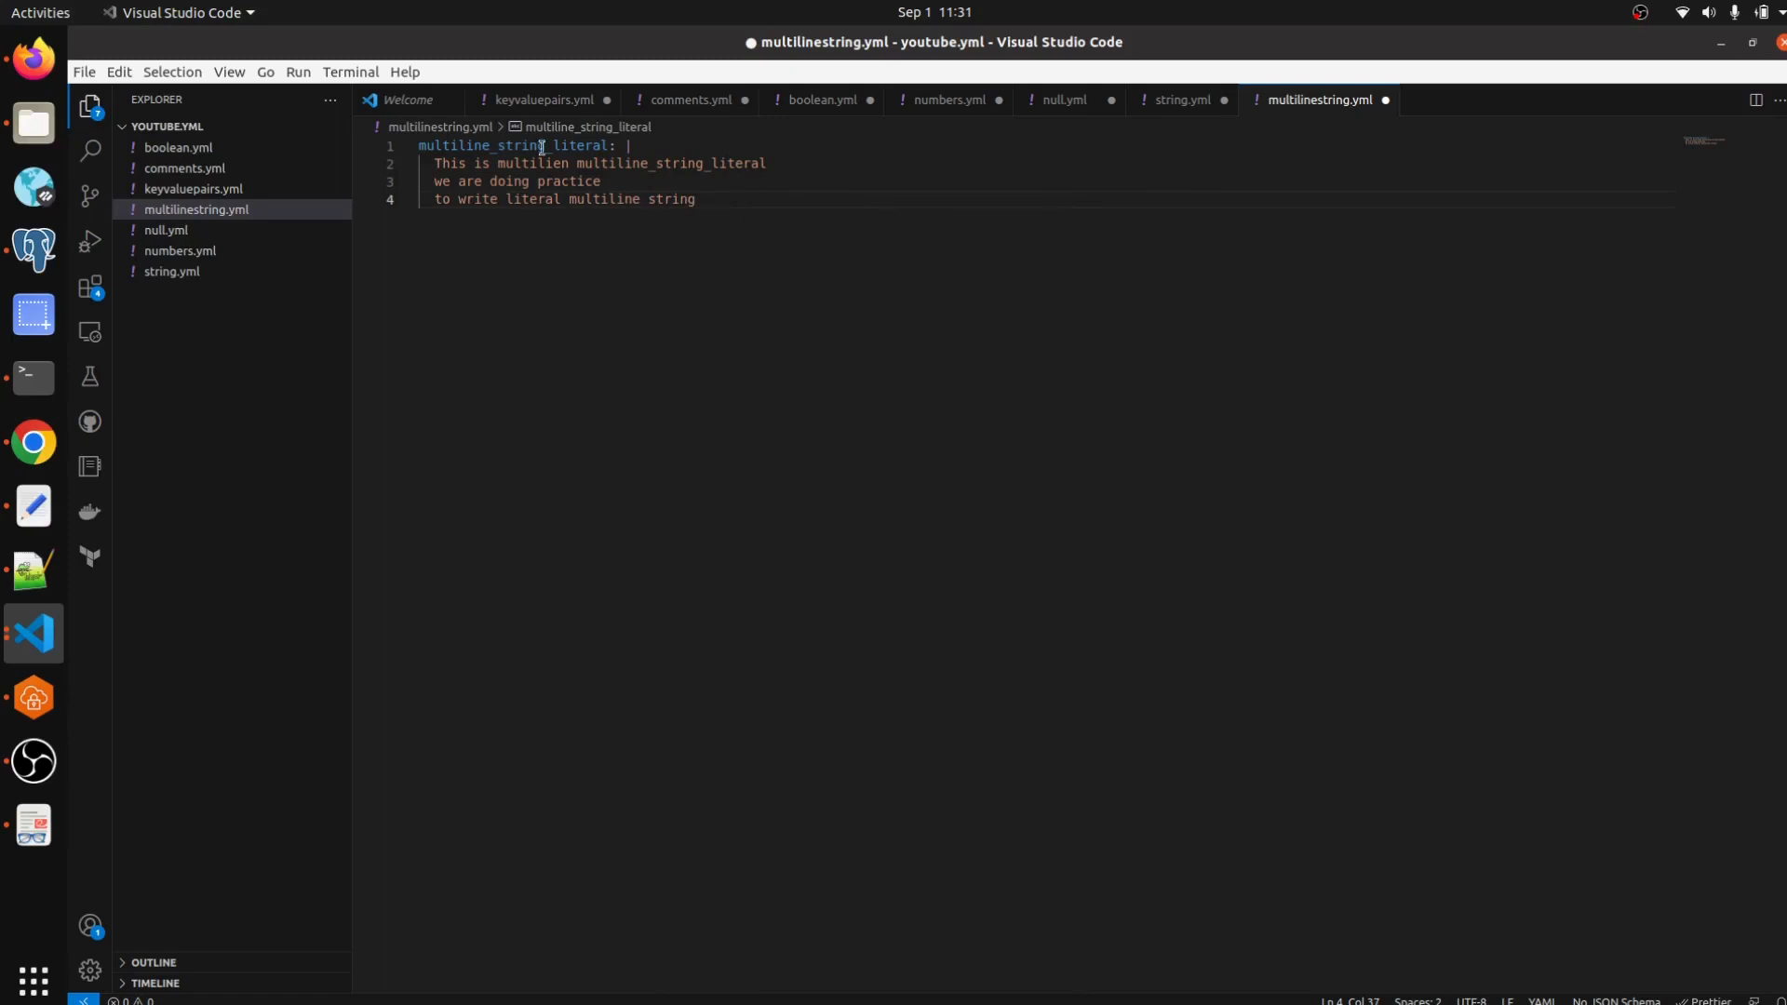
click(719, 204)
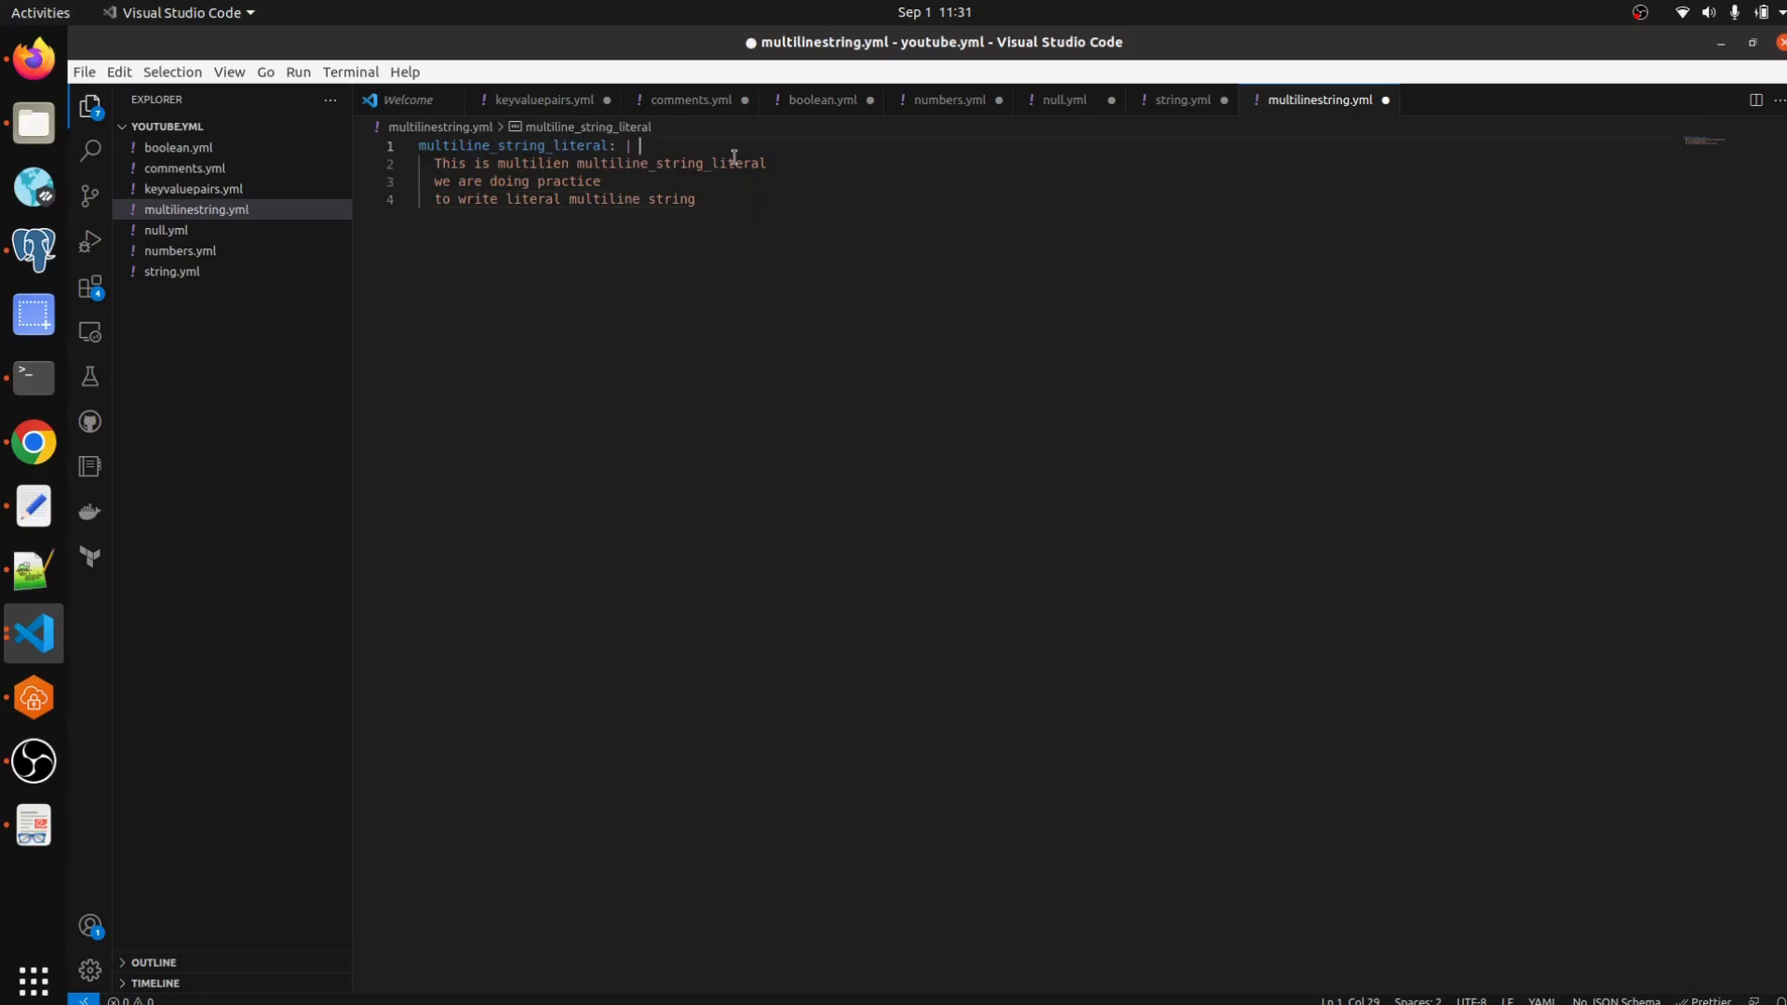
click(703, 199)
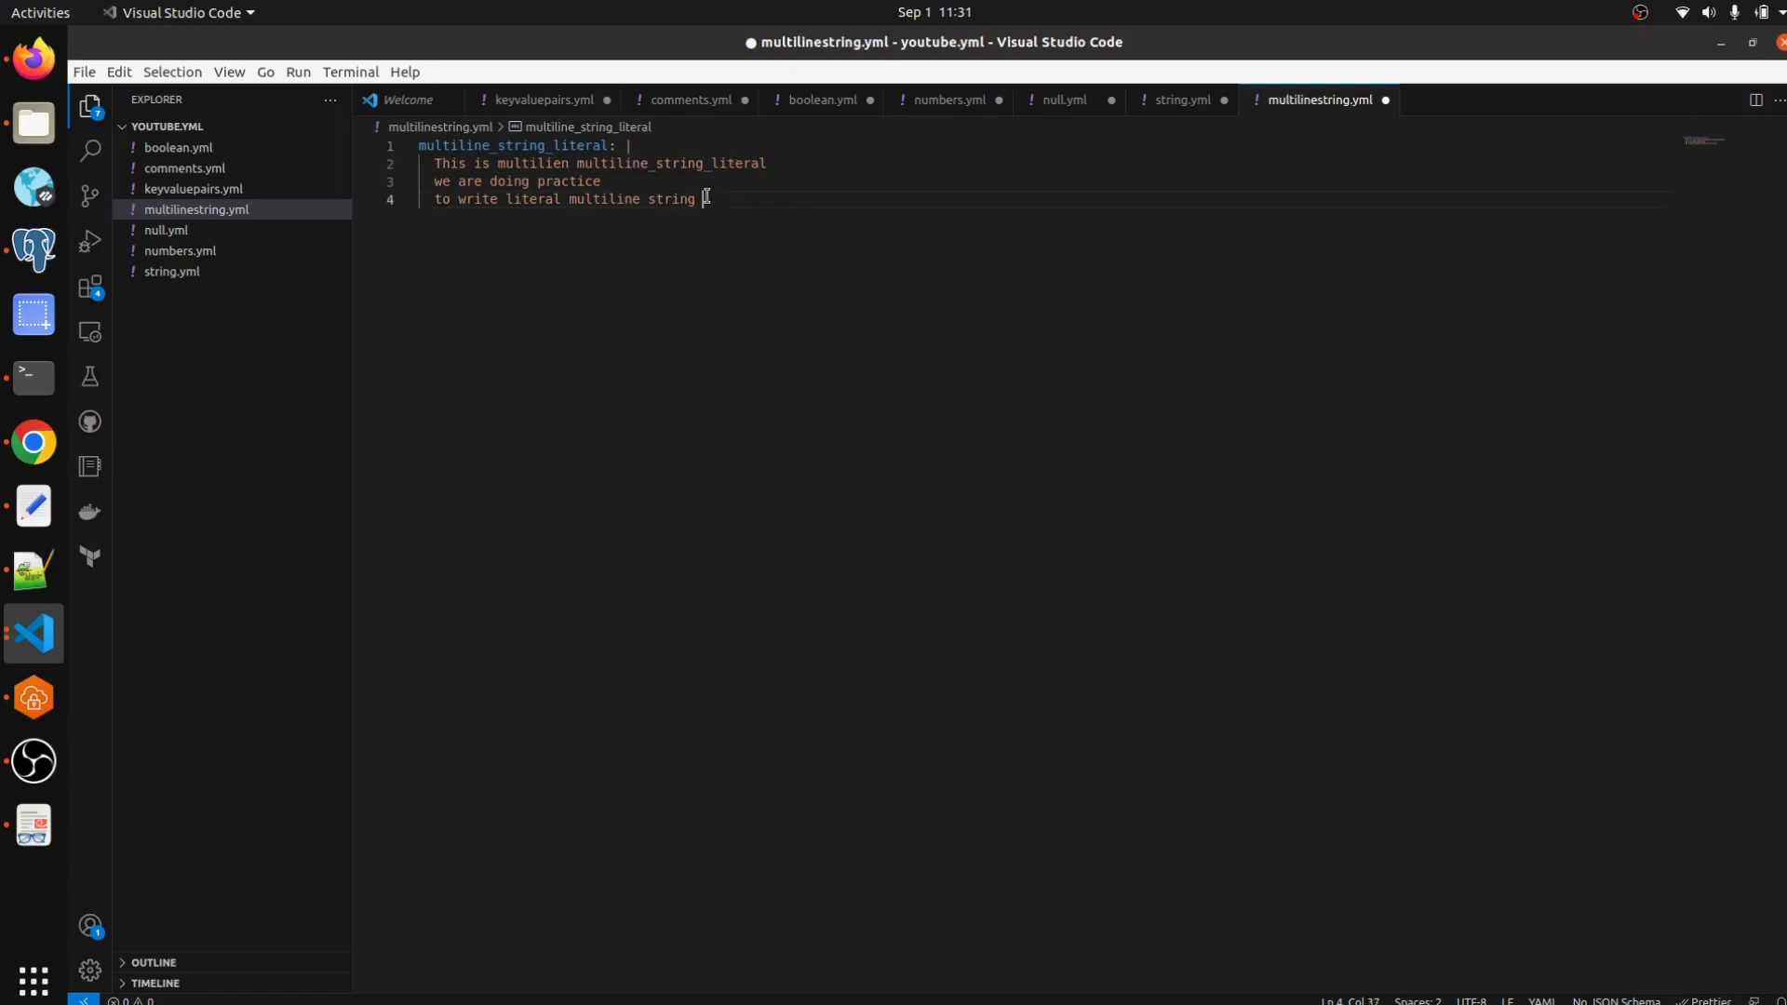
key(Enter)
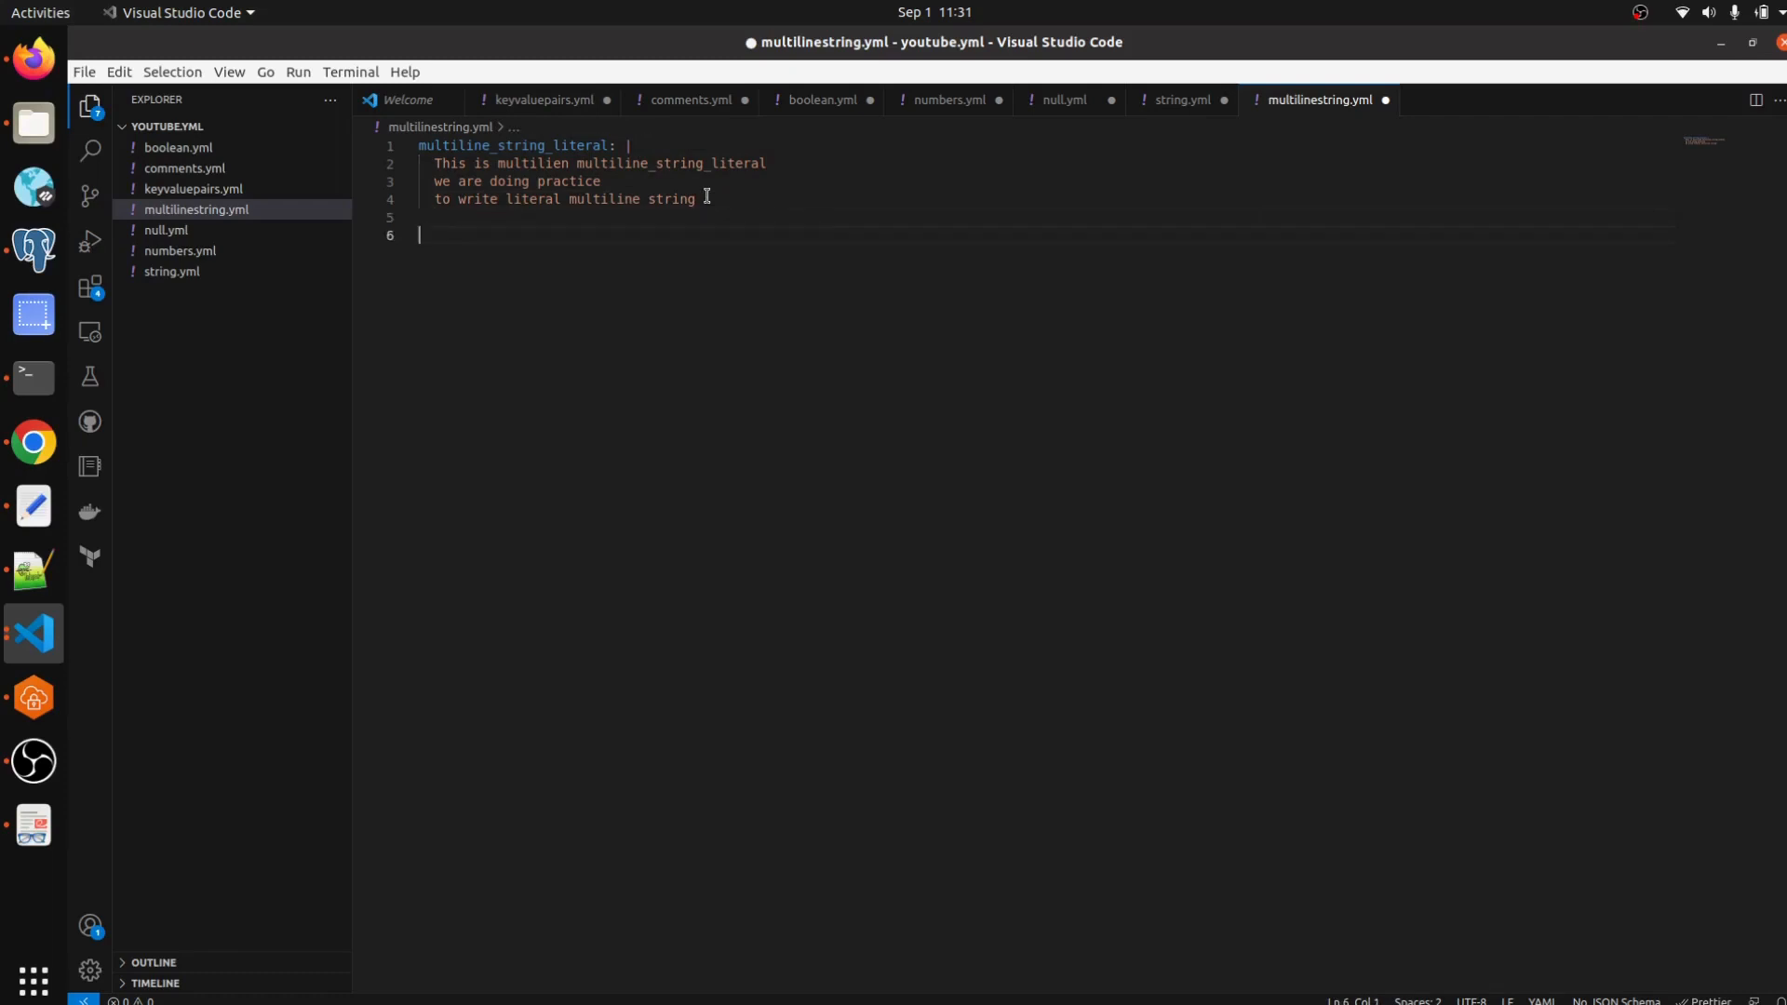
Write 'multiline_string_folded: >' on line 6 as a folded block key.
text(mu)
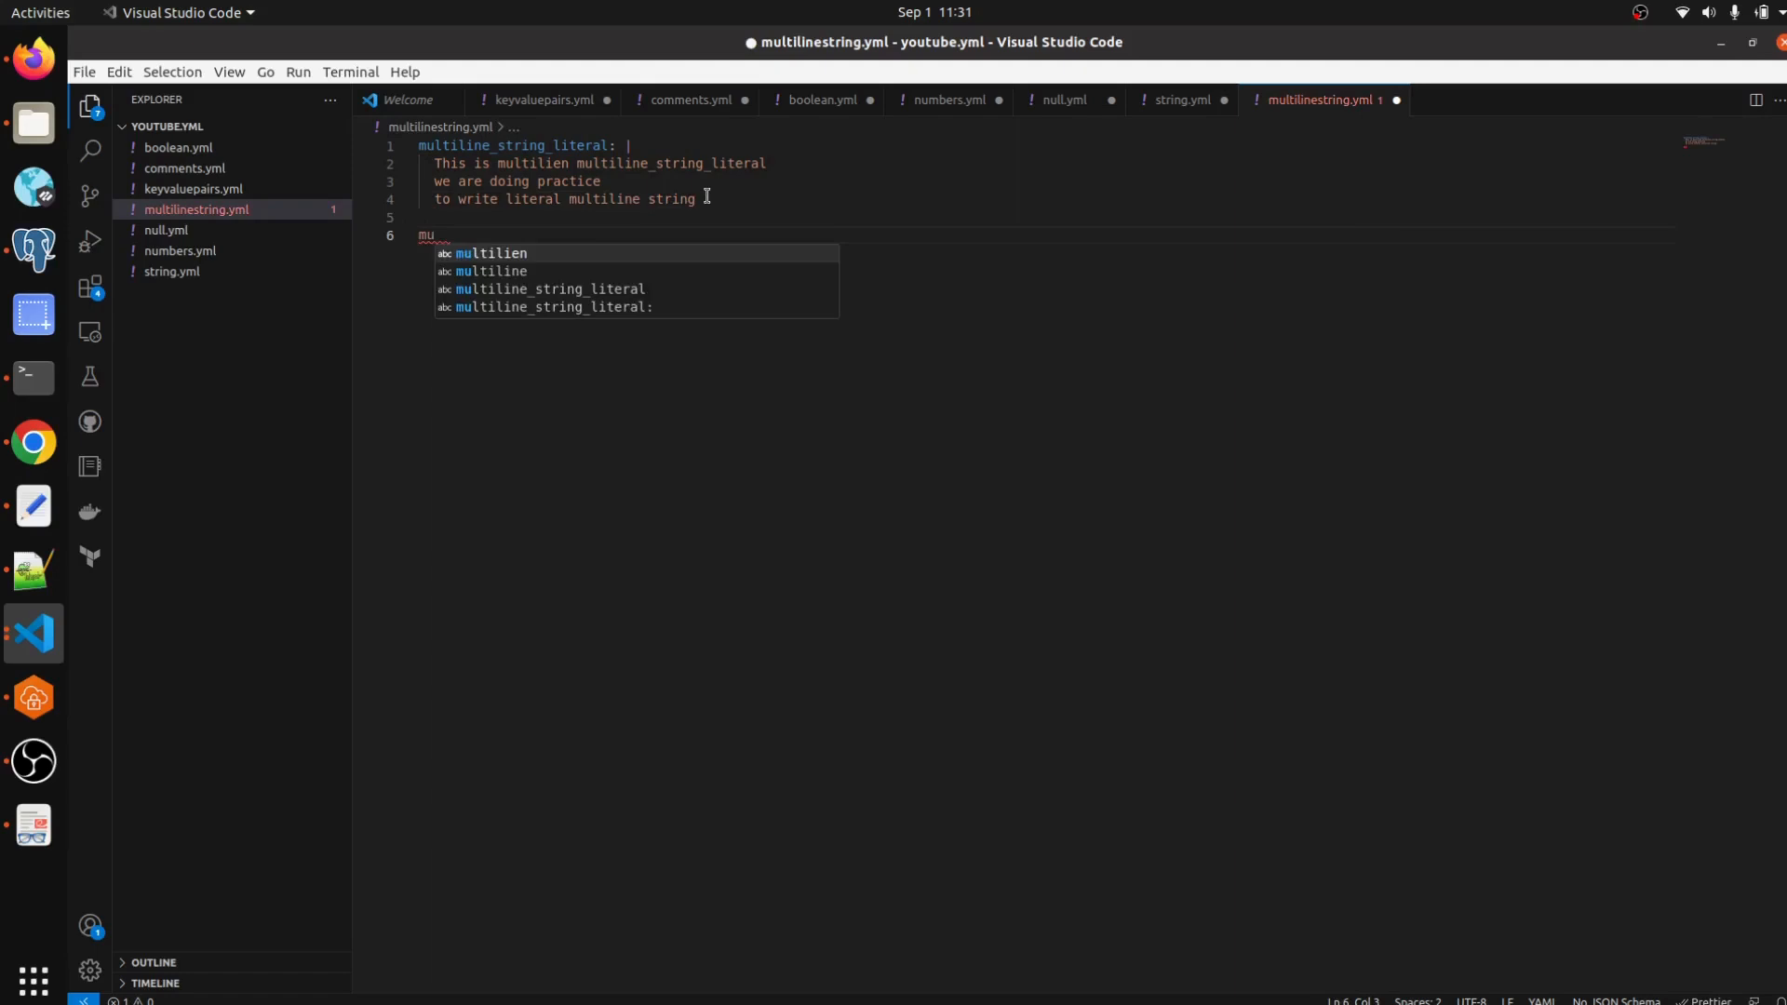
text(ltyi)
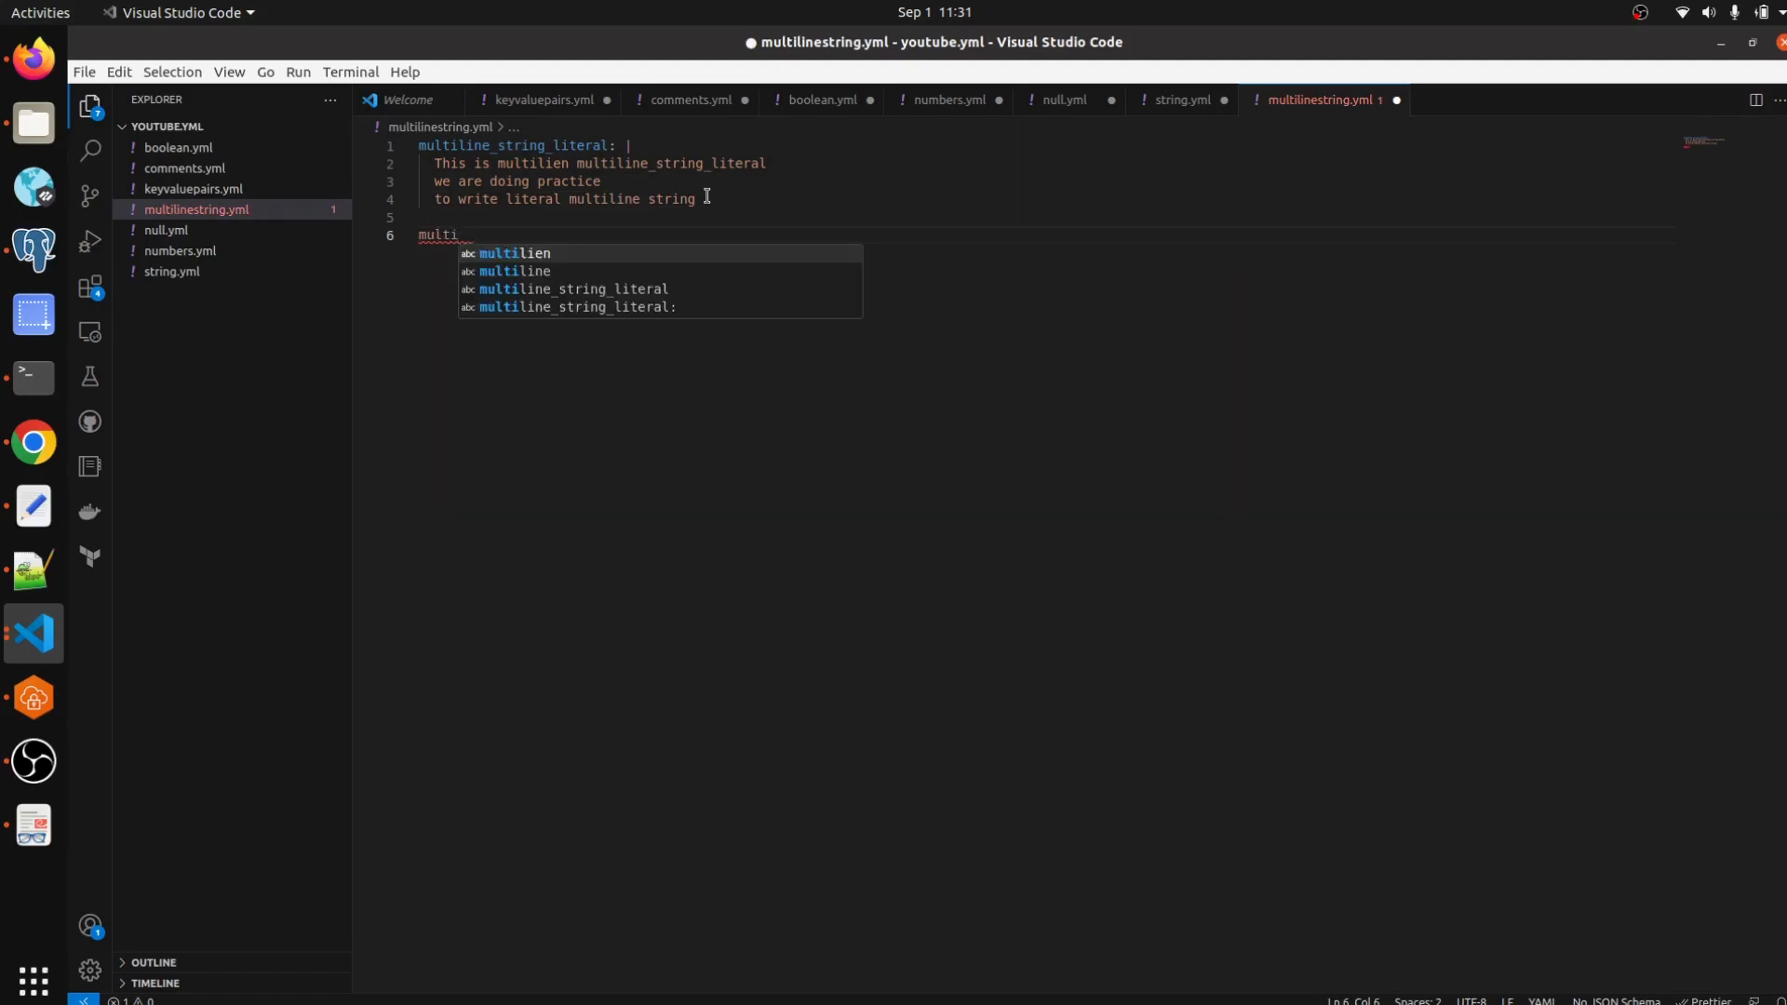
text(line_st)
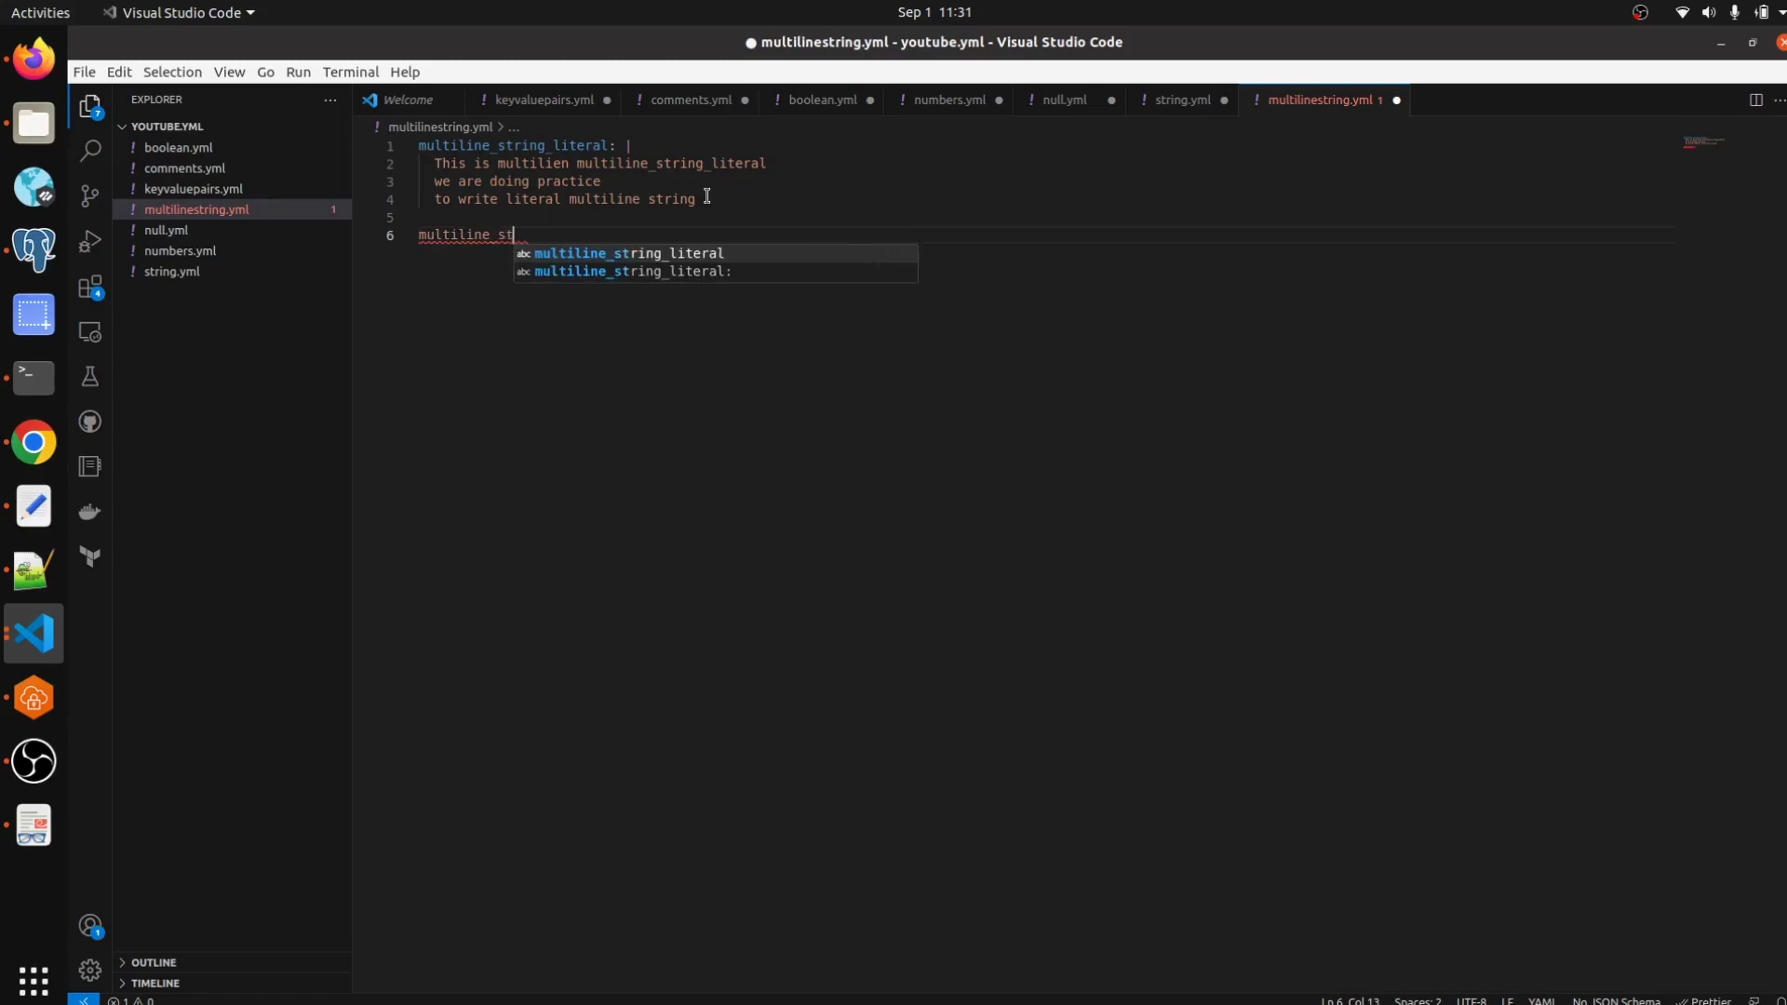
text(ring)
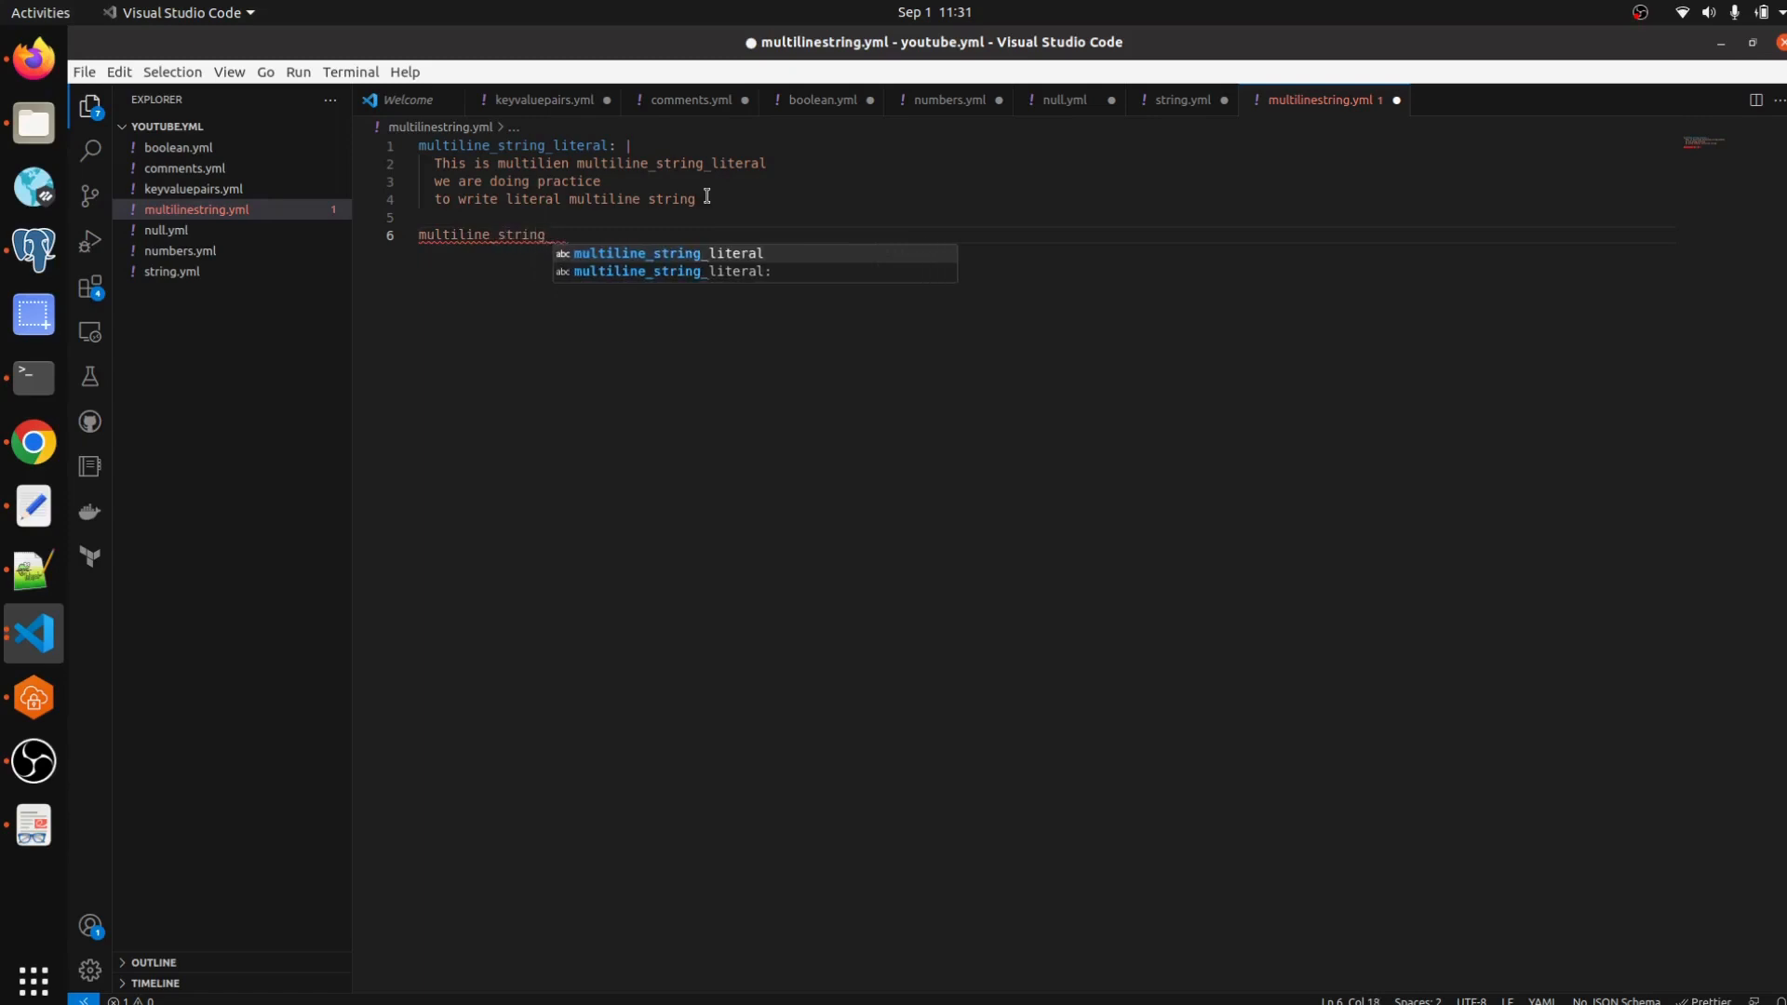
text(_fol)
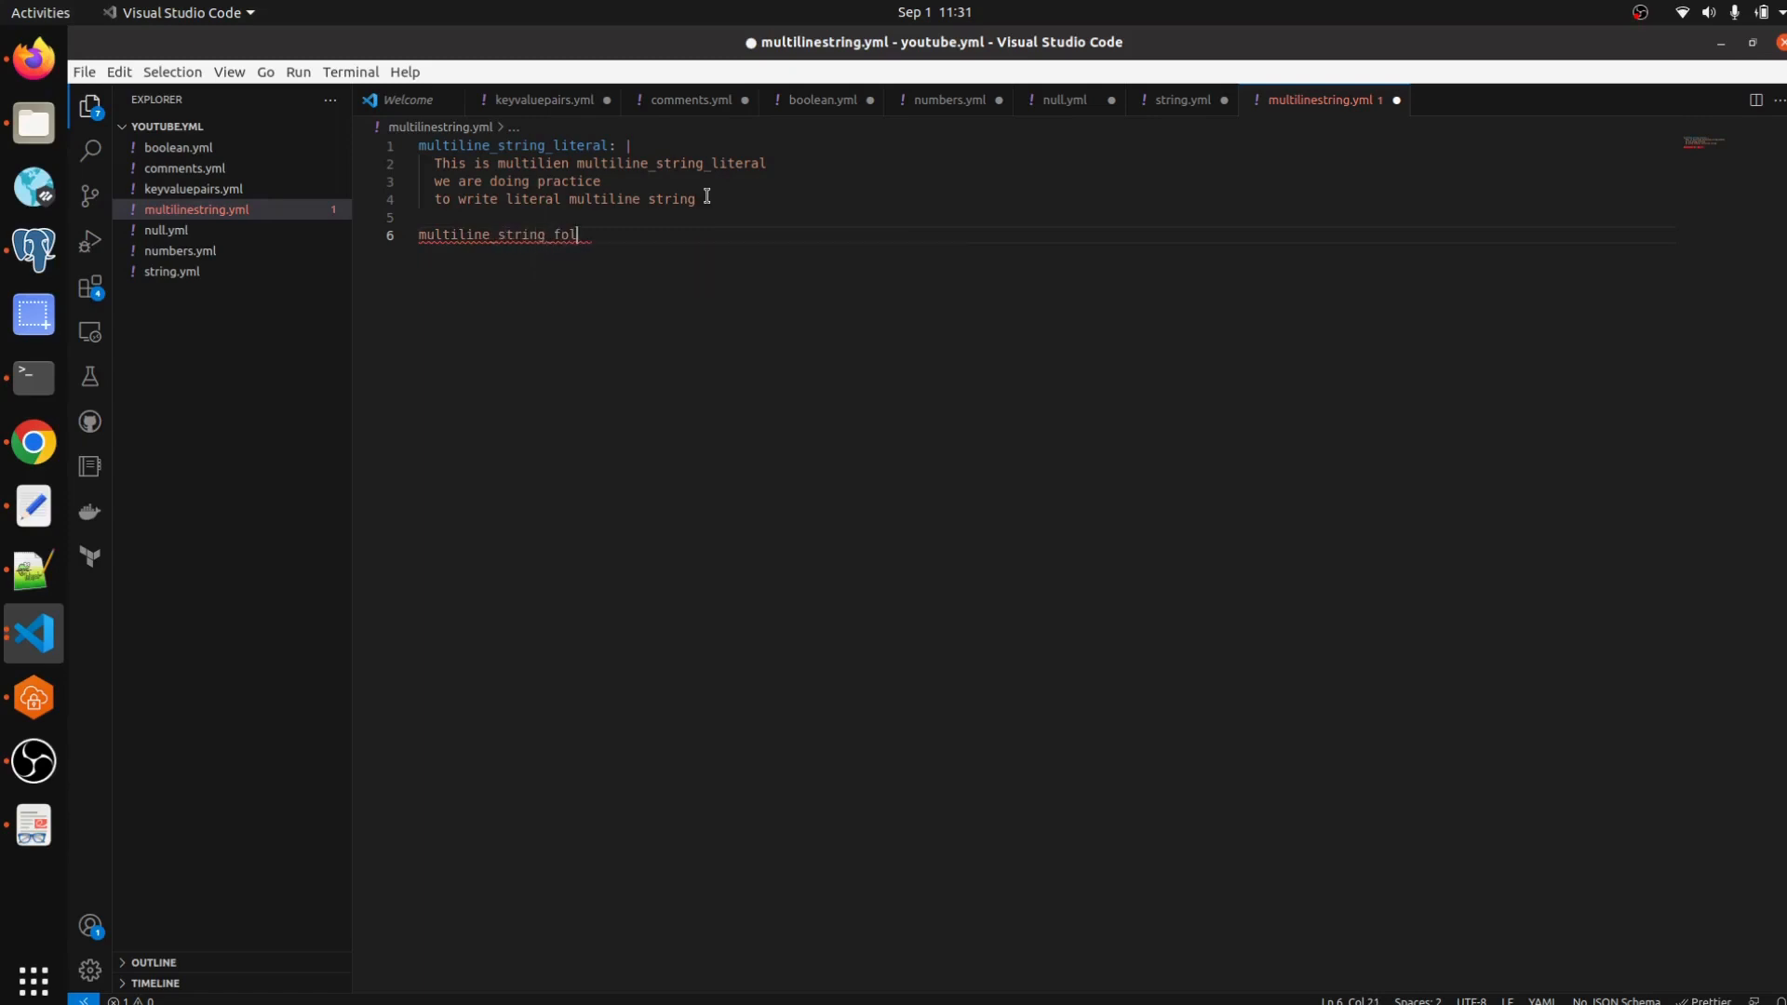
text(ded)
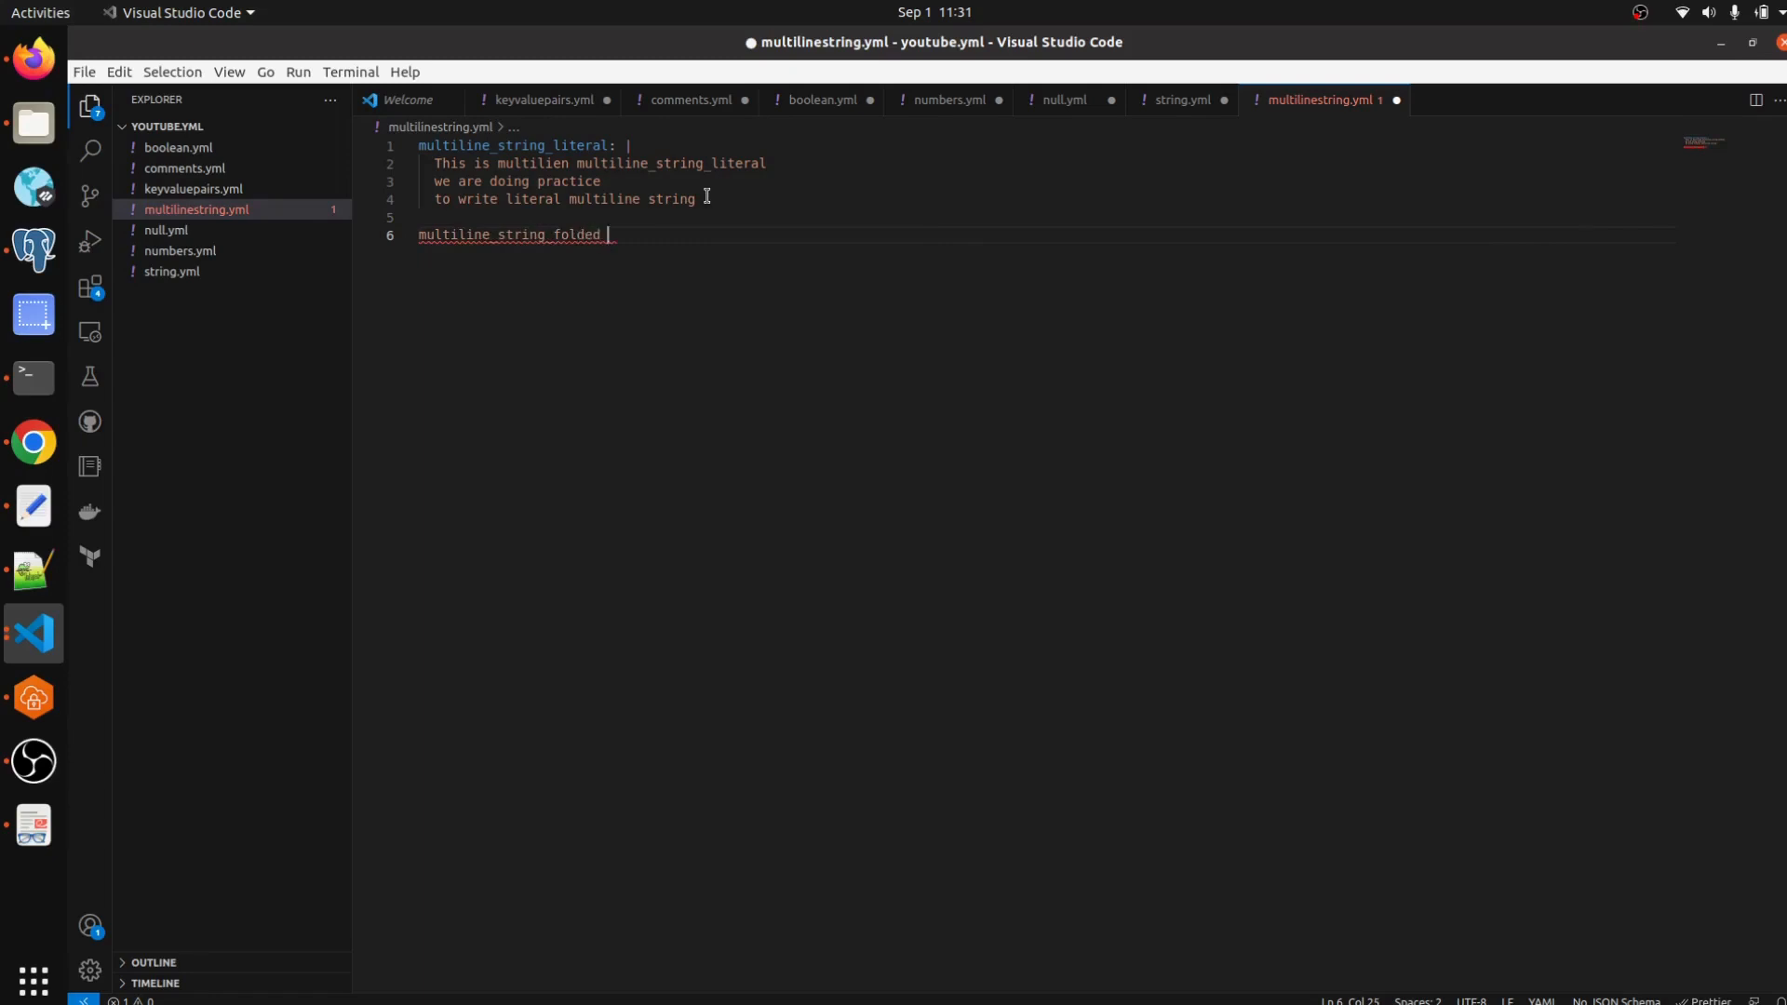
key(BackSpace)
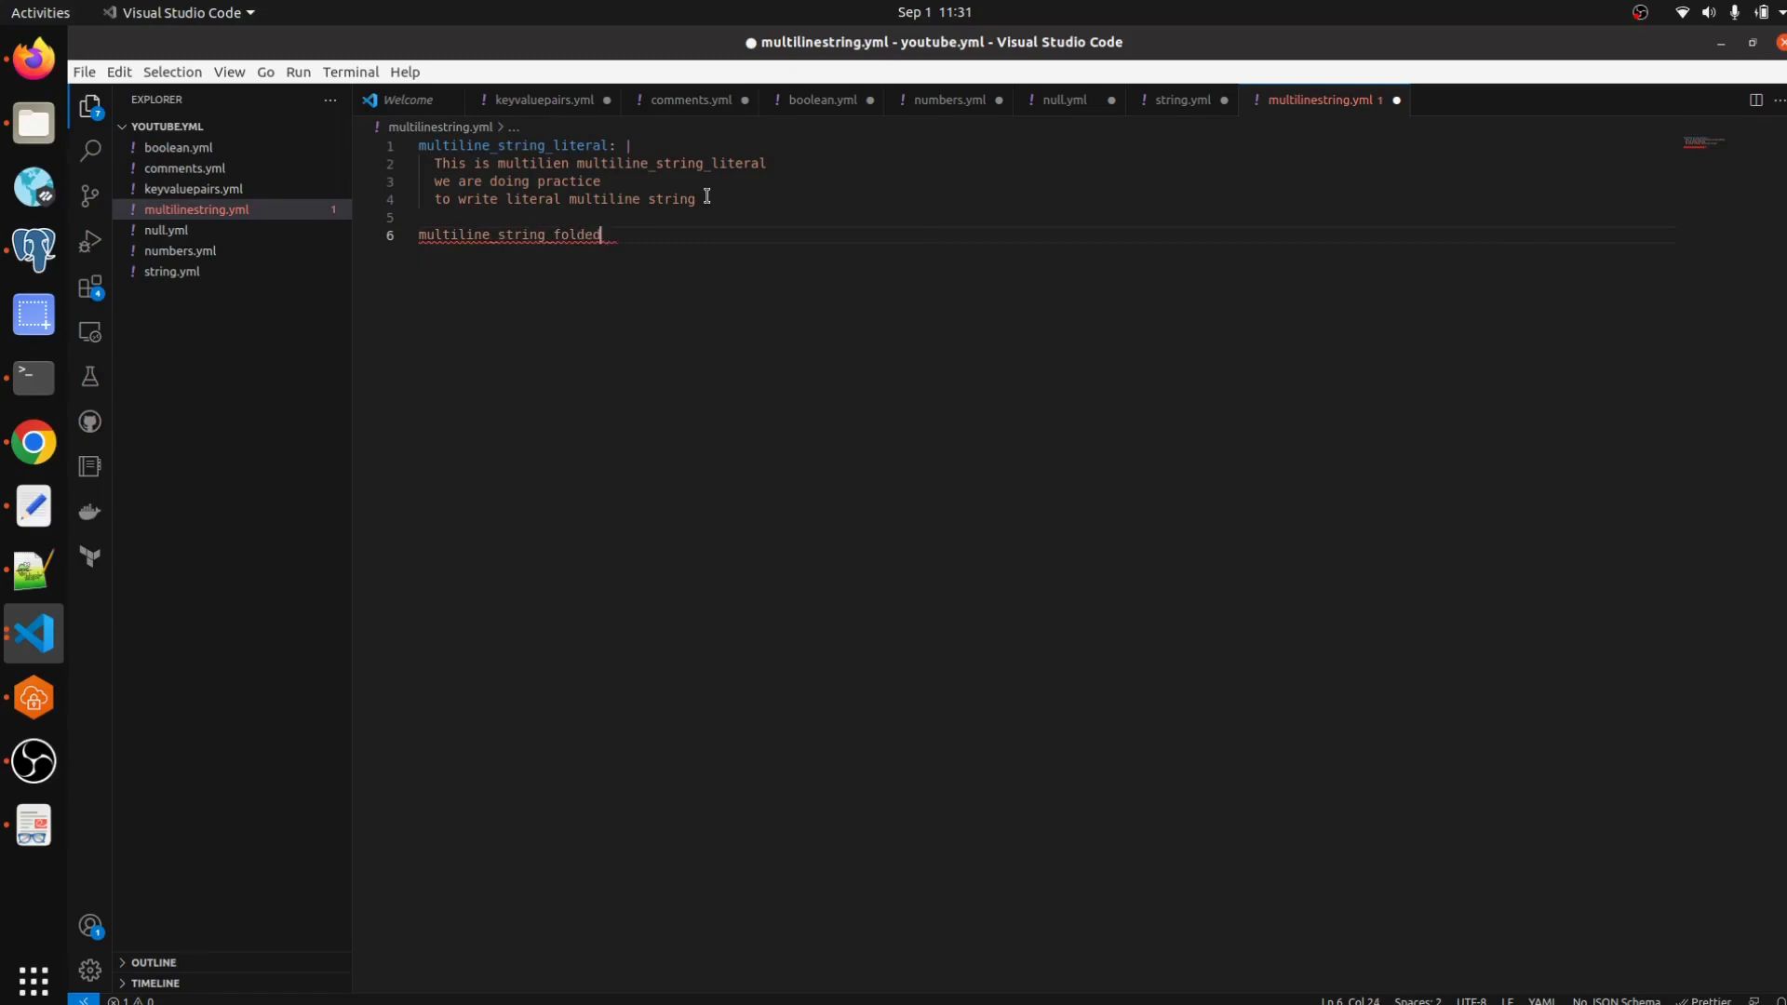
text(:)
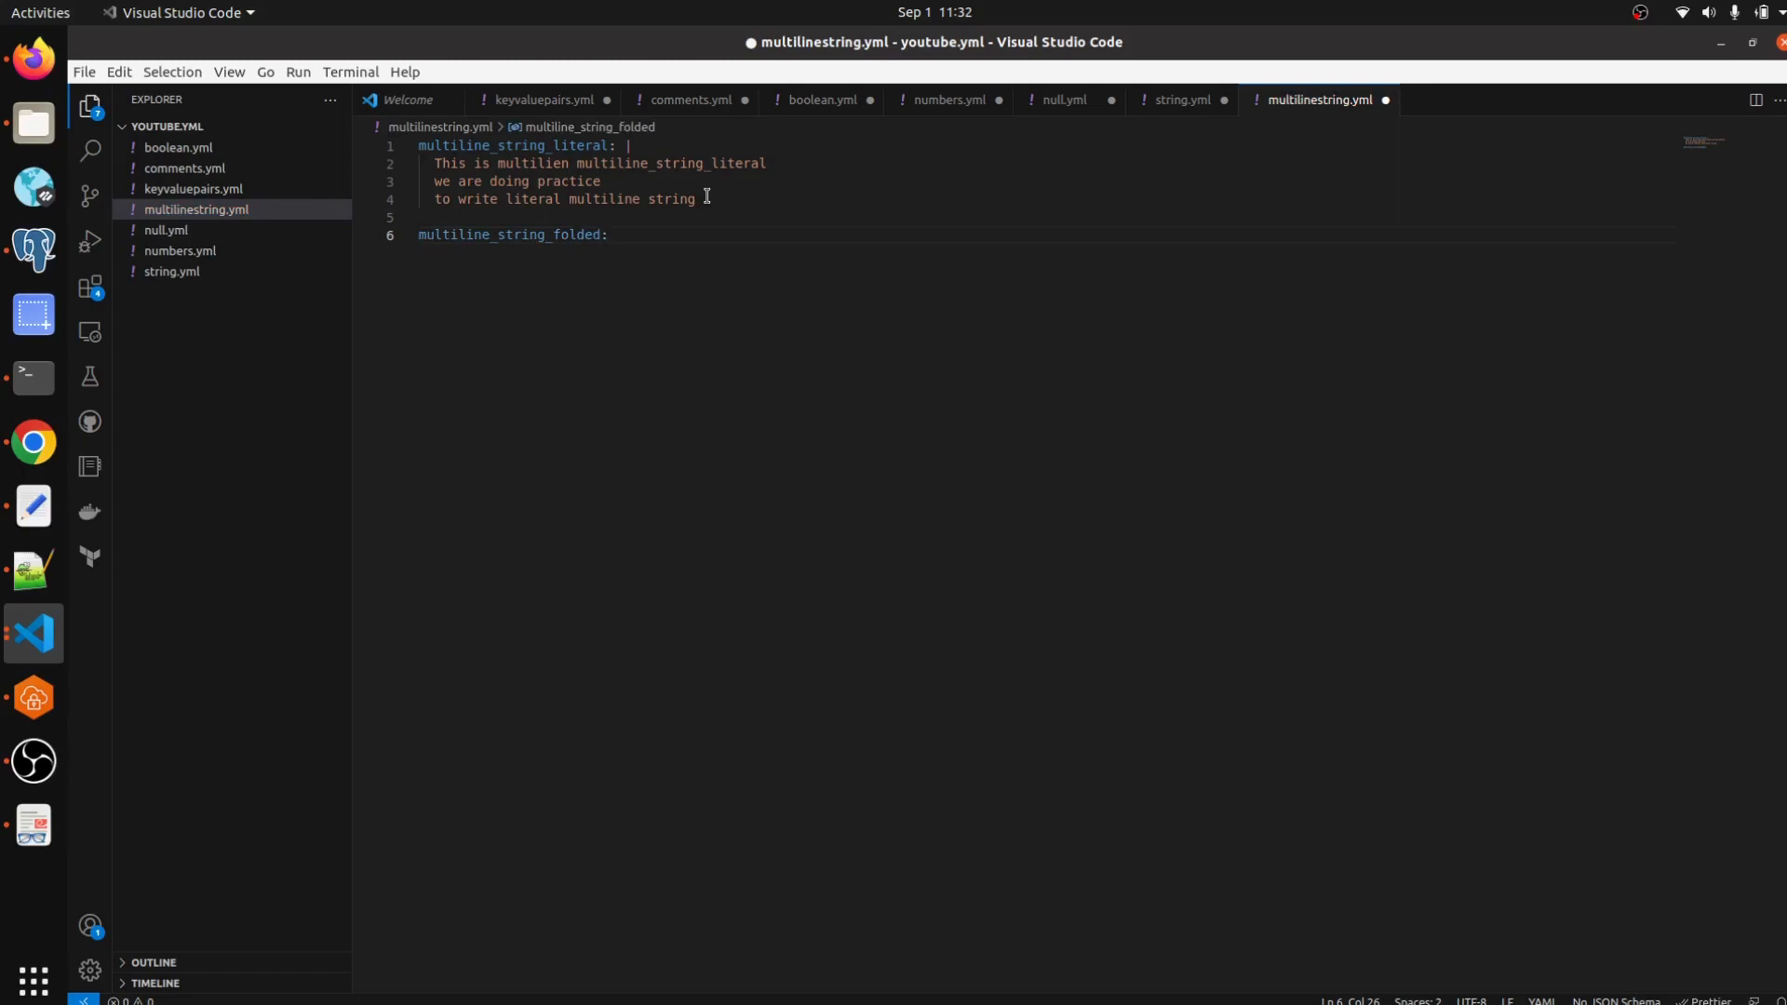
text(>)
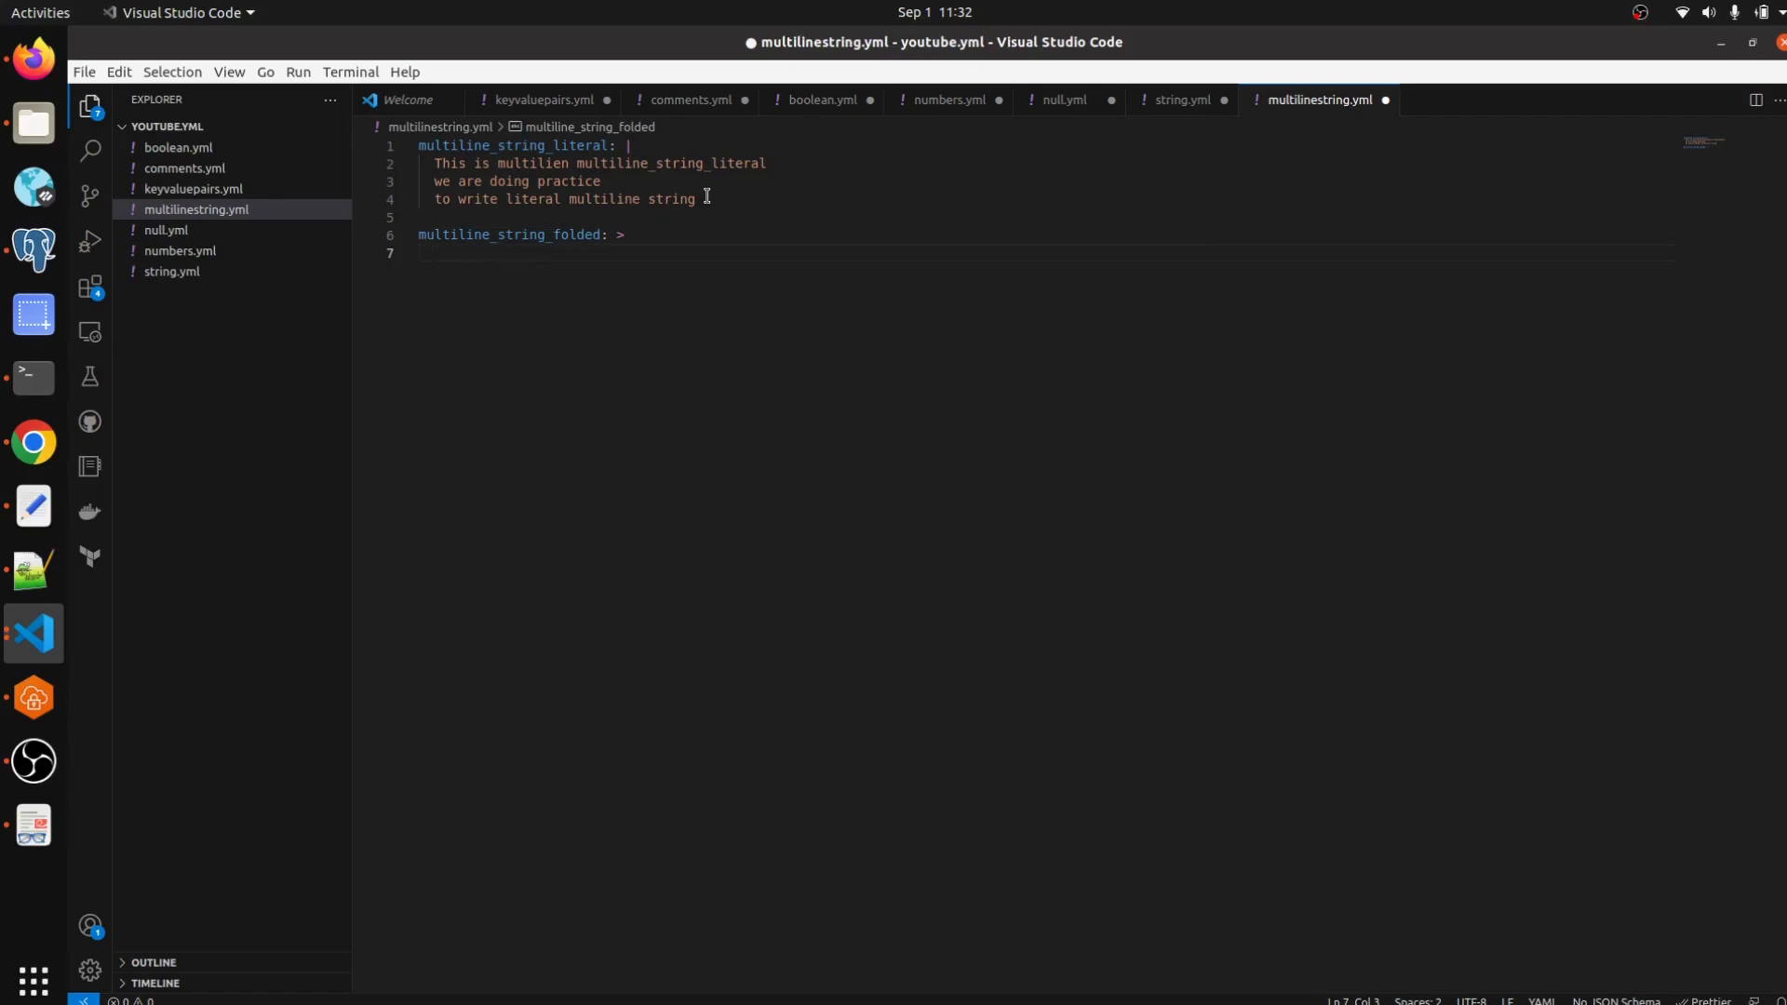
Add indented lines 'This is just a folded muliline' and 'stringvalue' under the folded key.
text(Th)
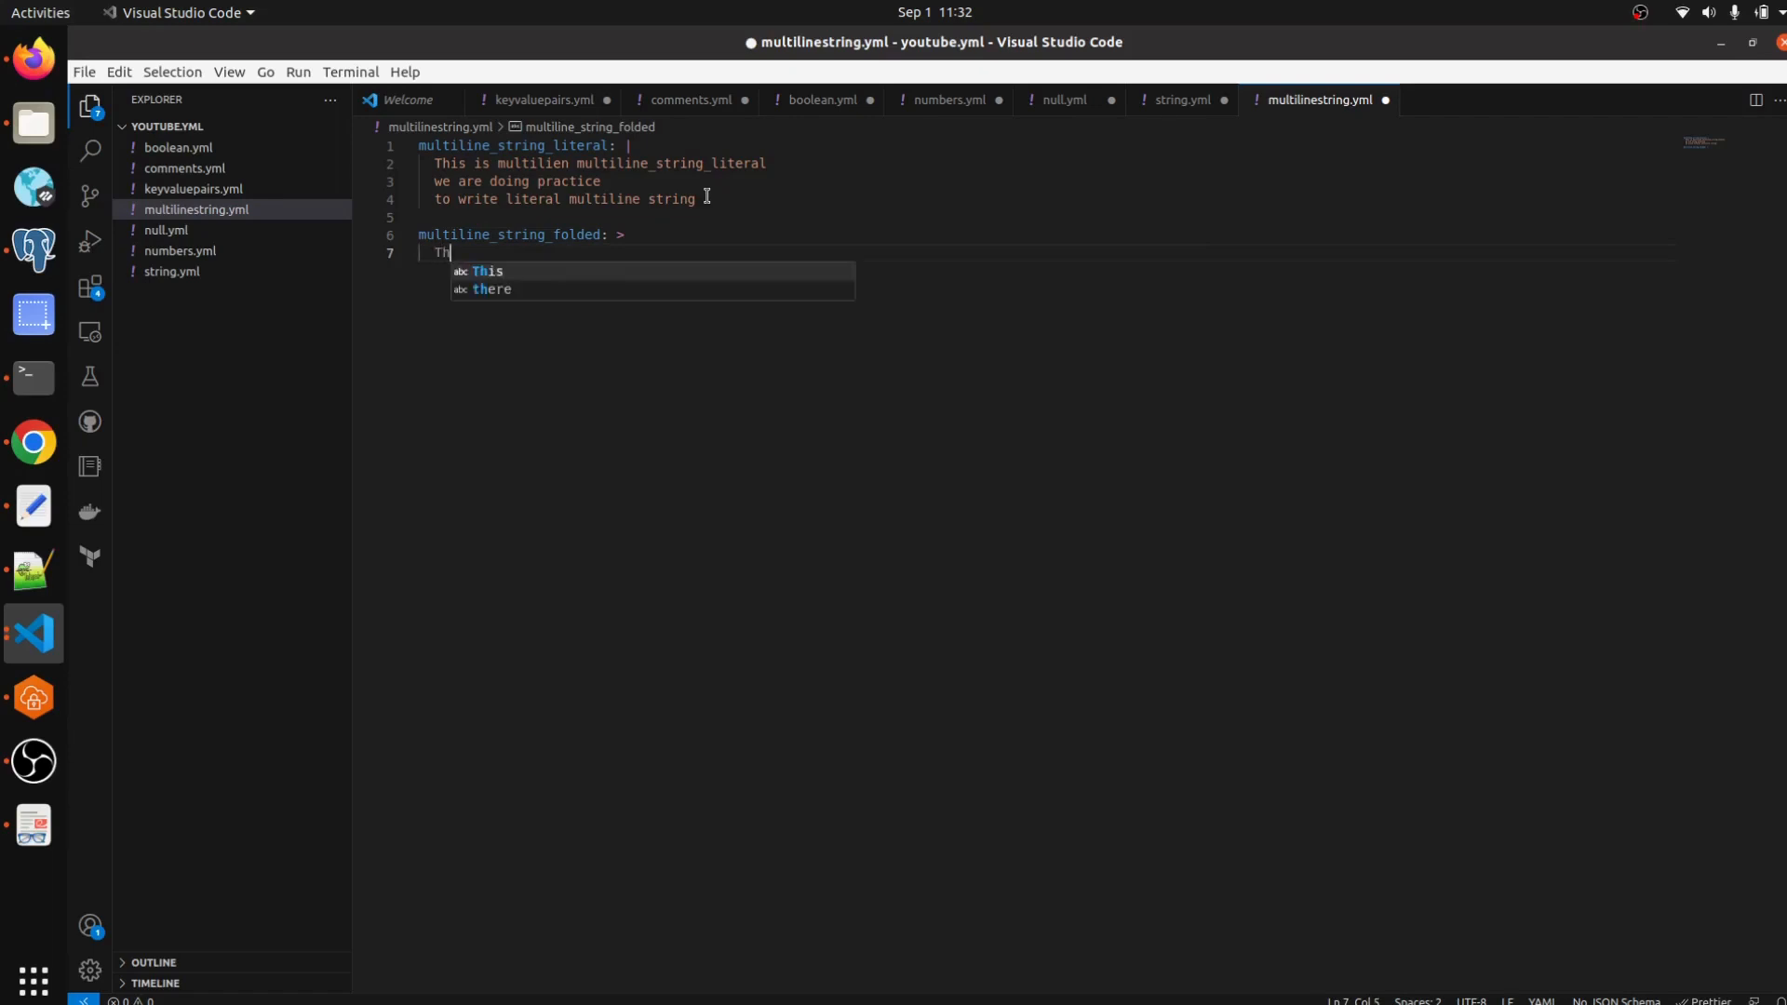
text(is is just)
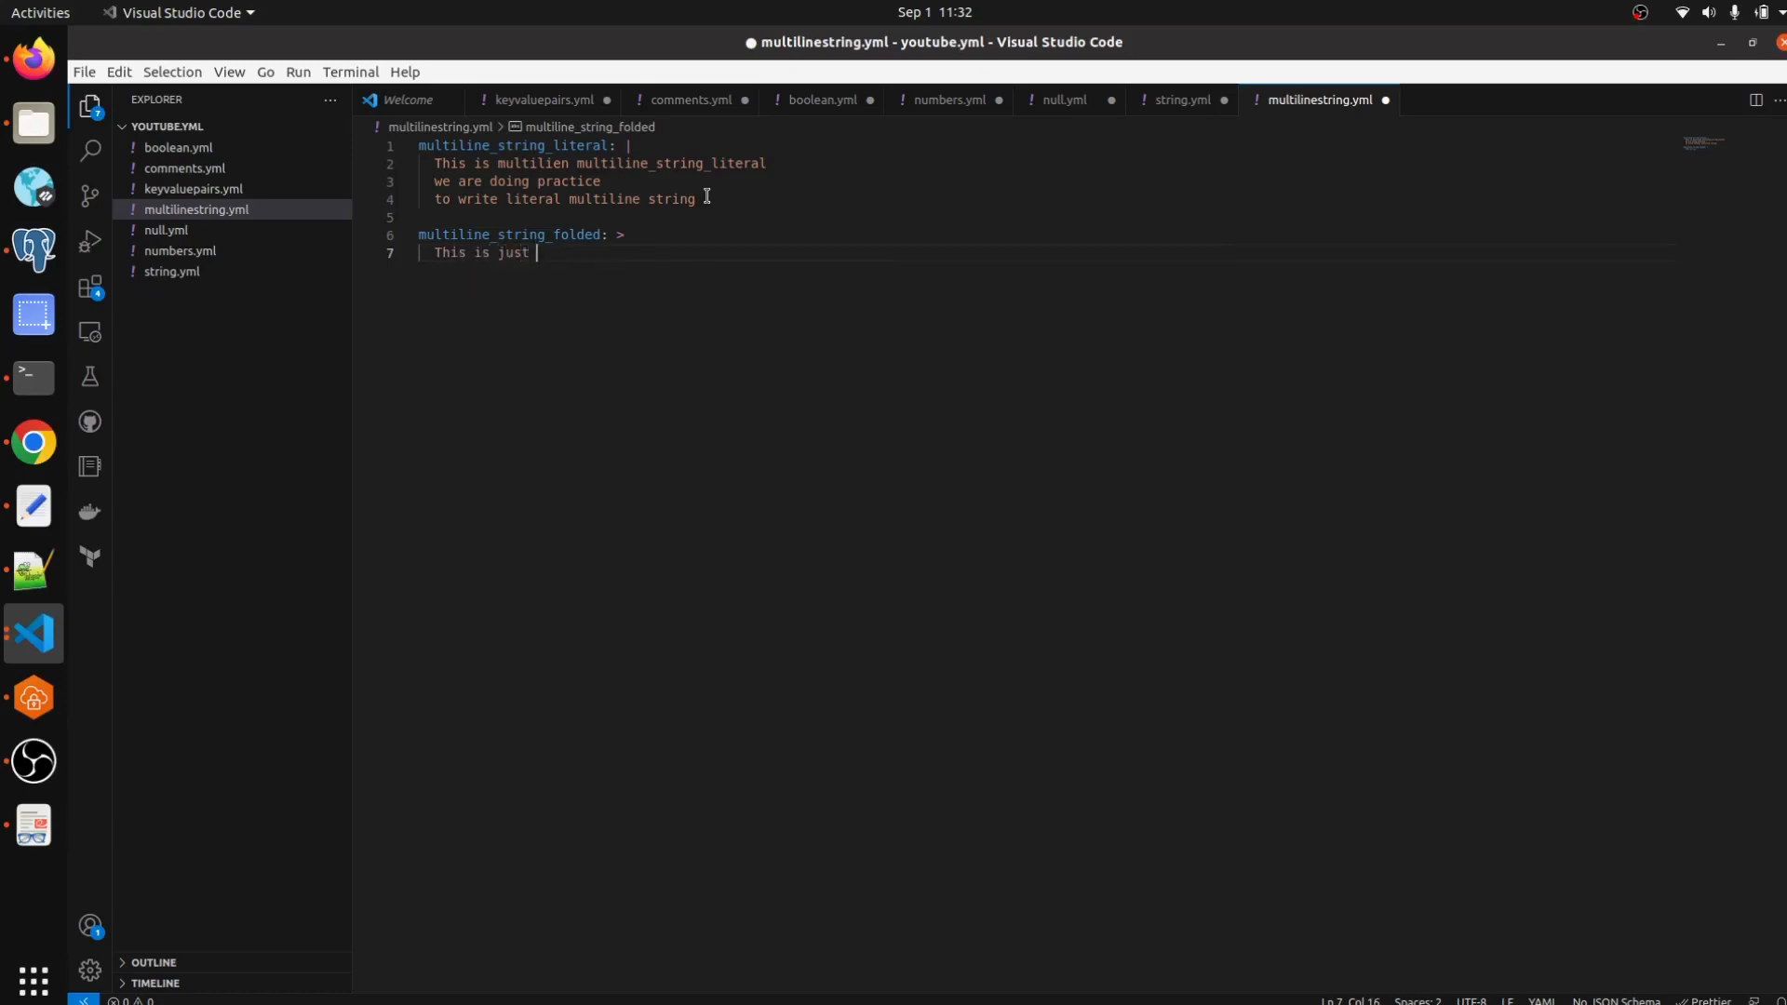
text(a)
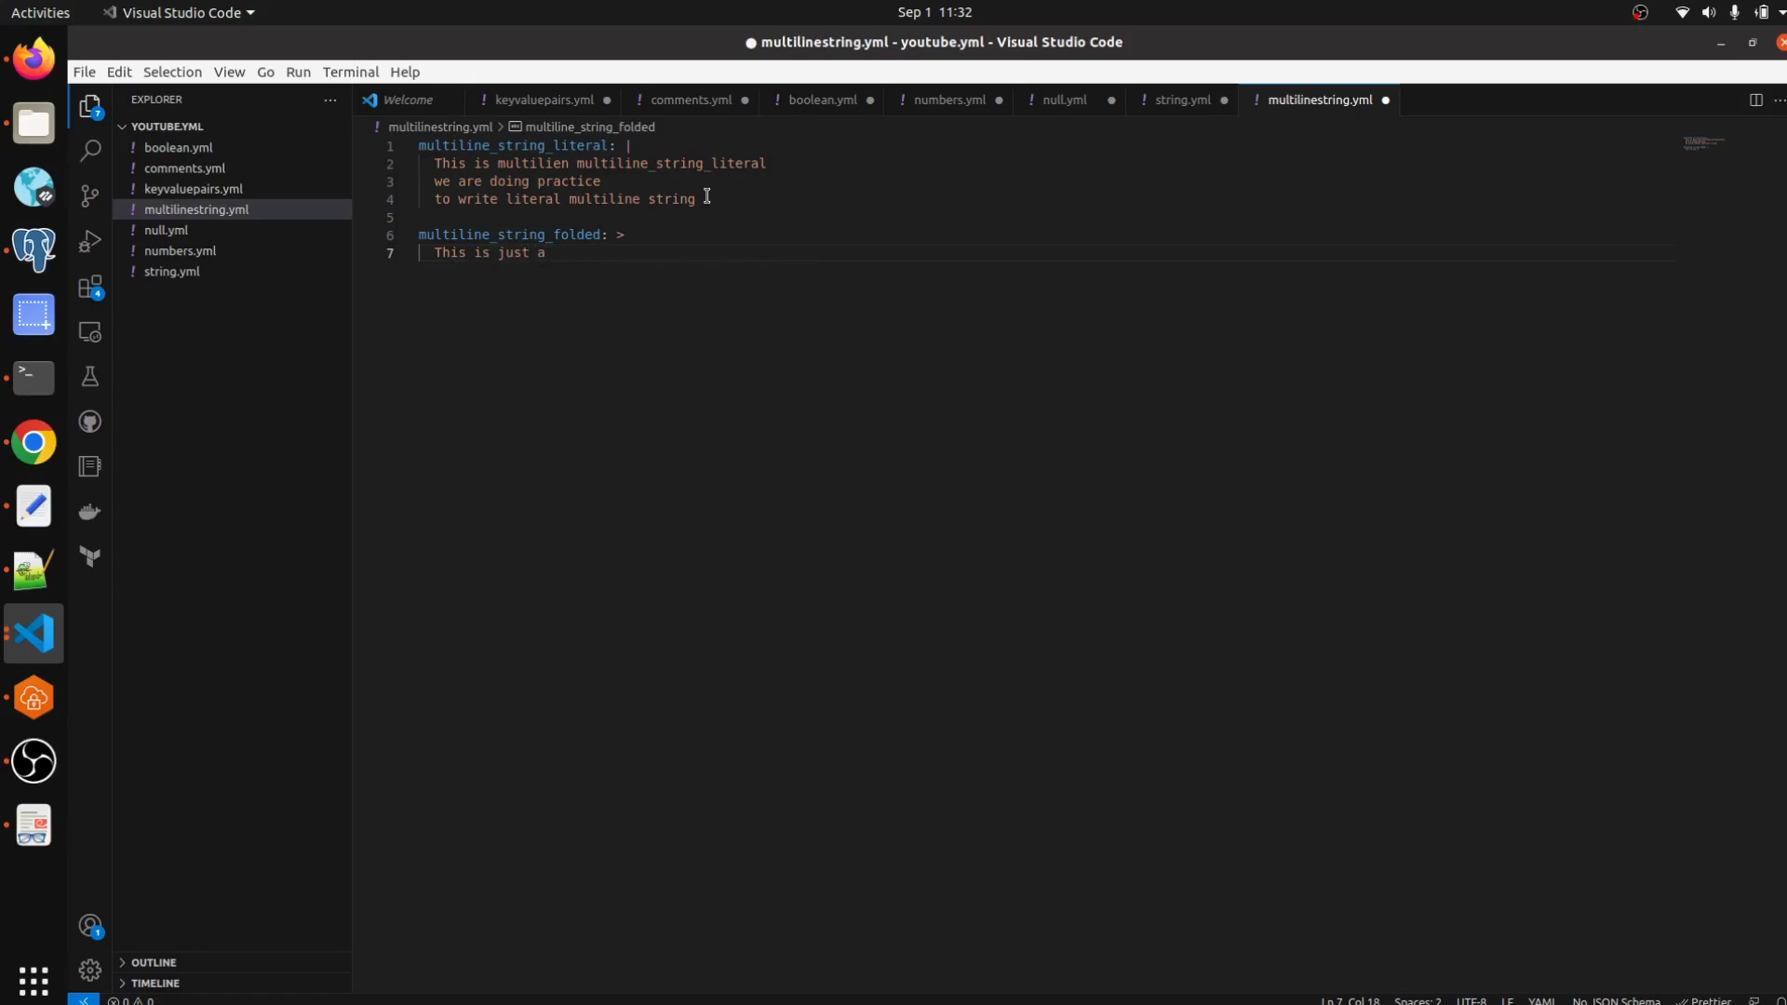
text(folded)
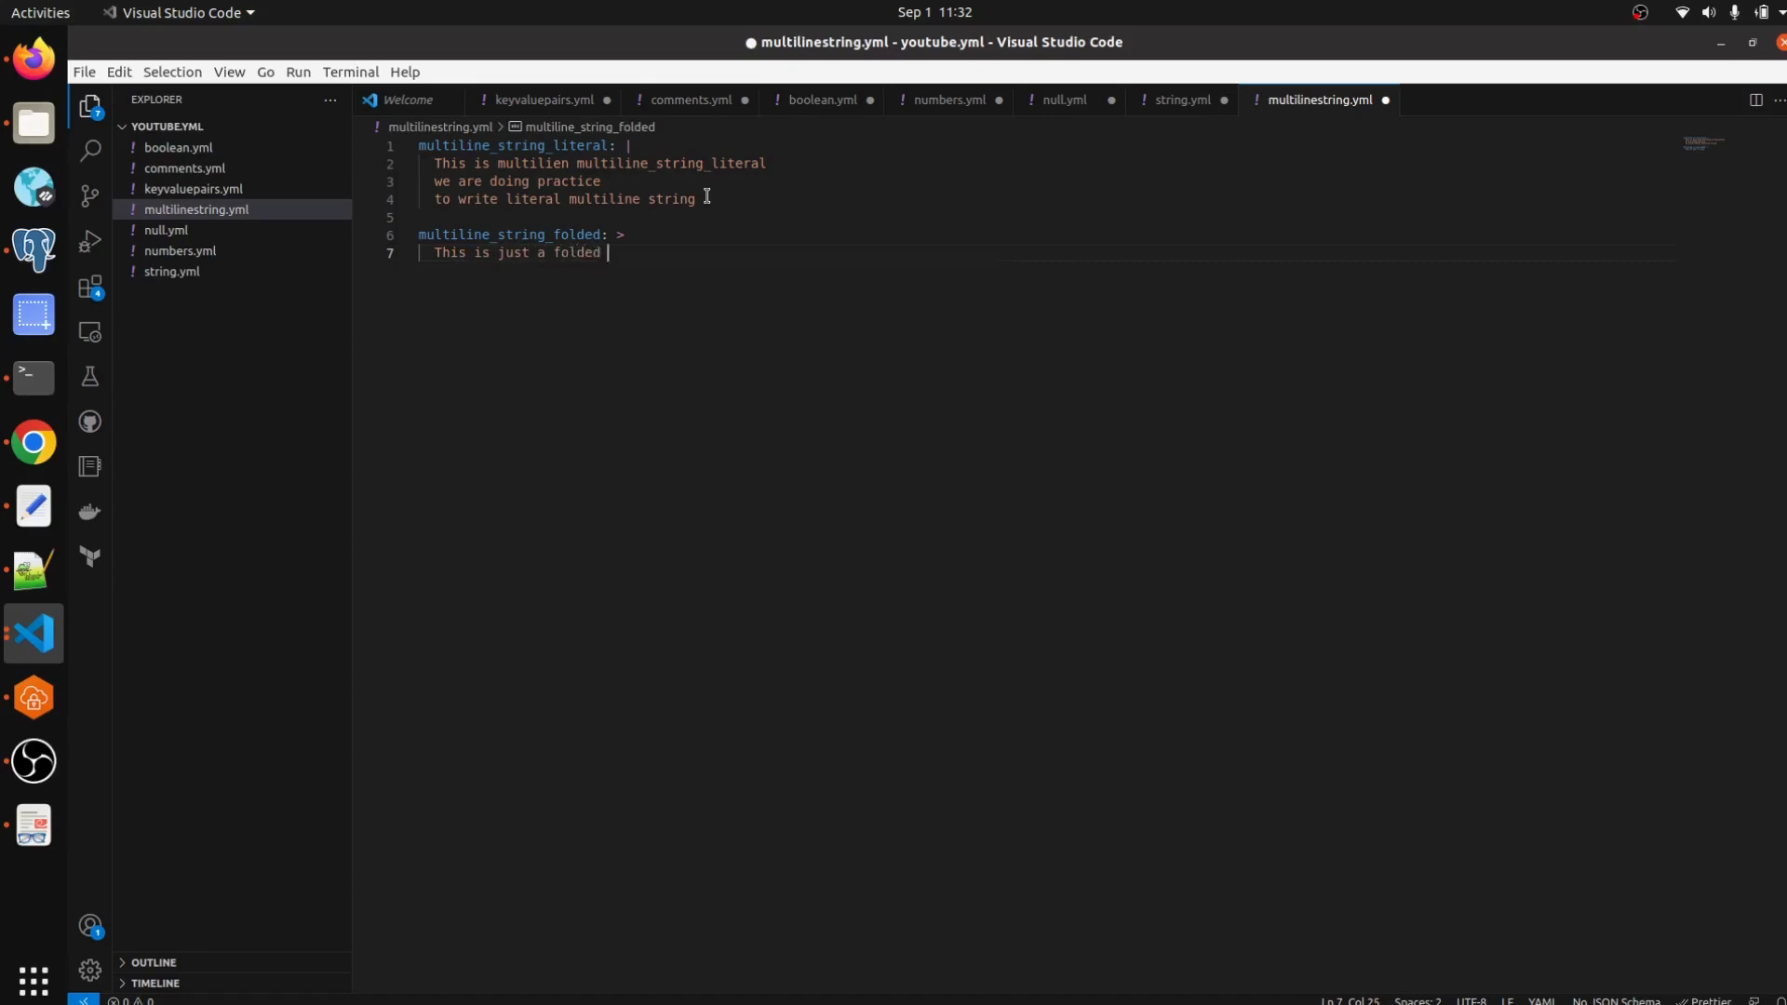
text(mult)
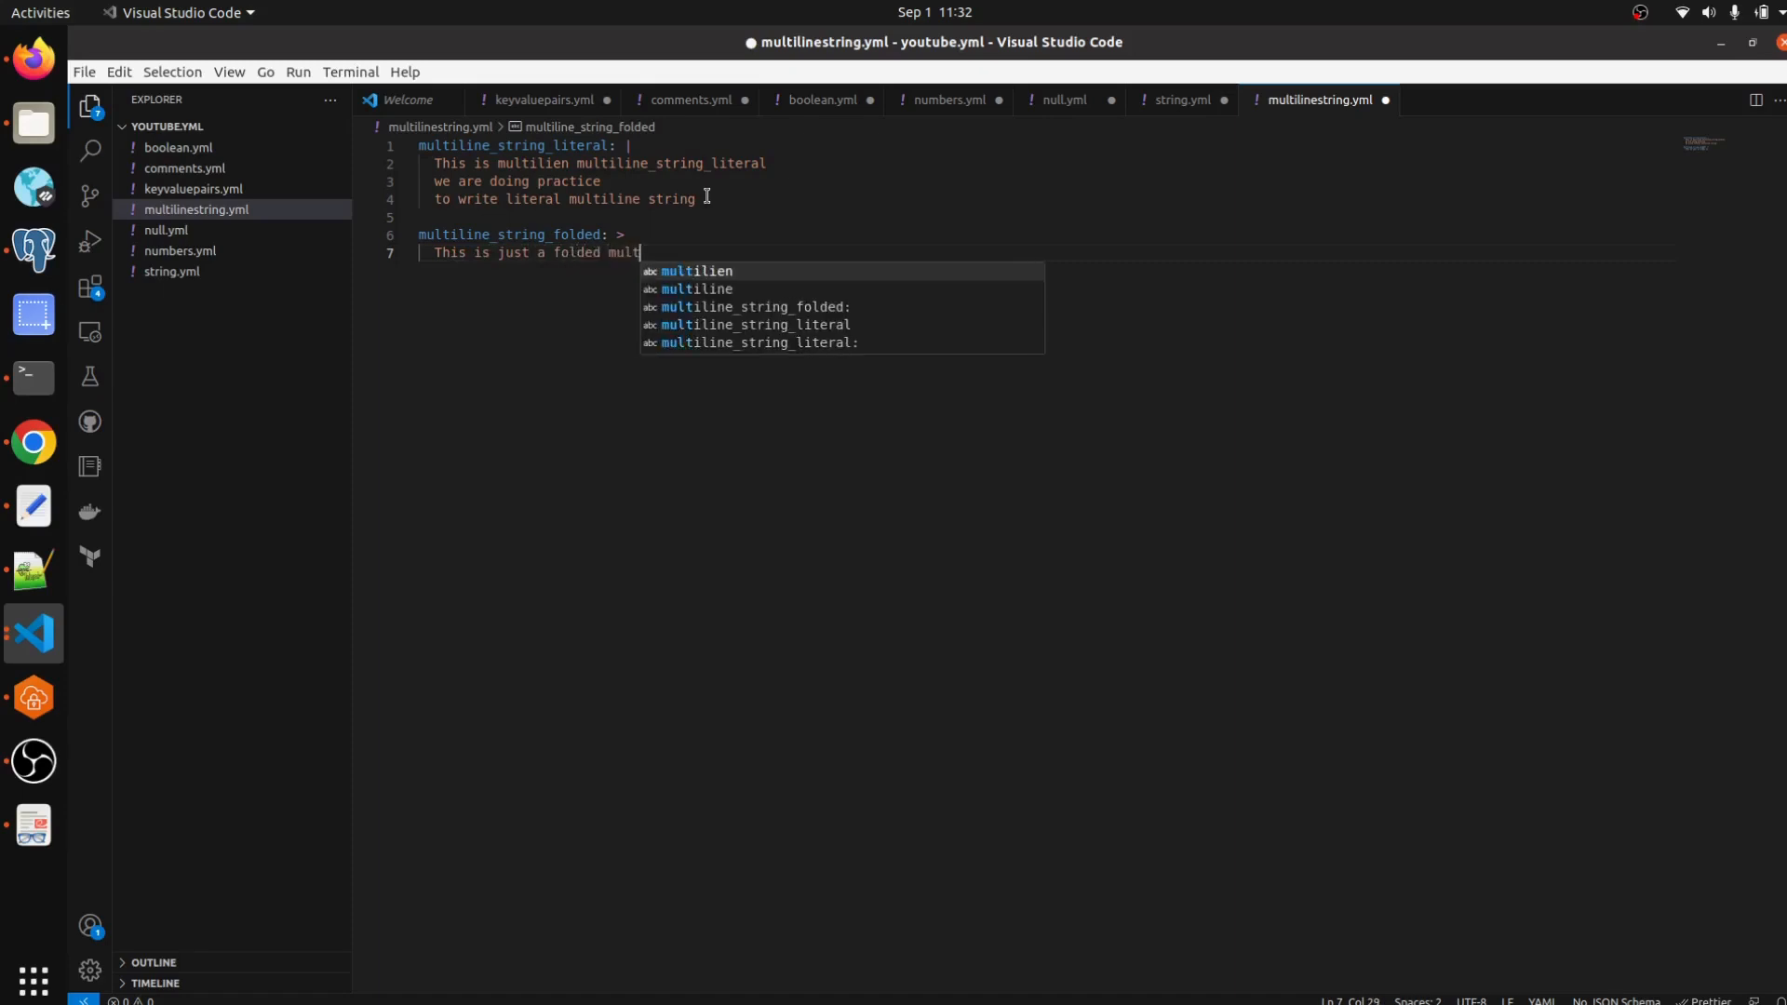
text(iline)
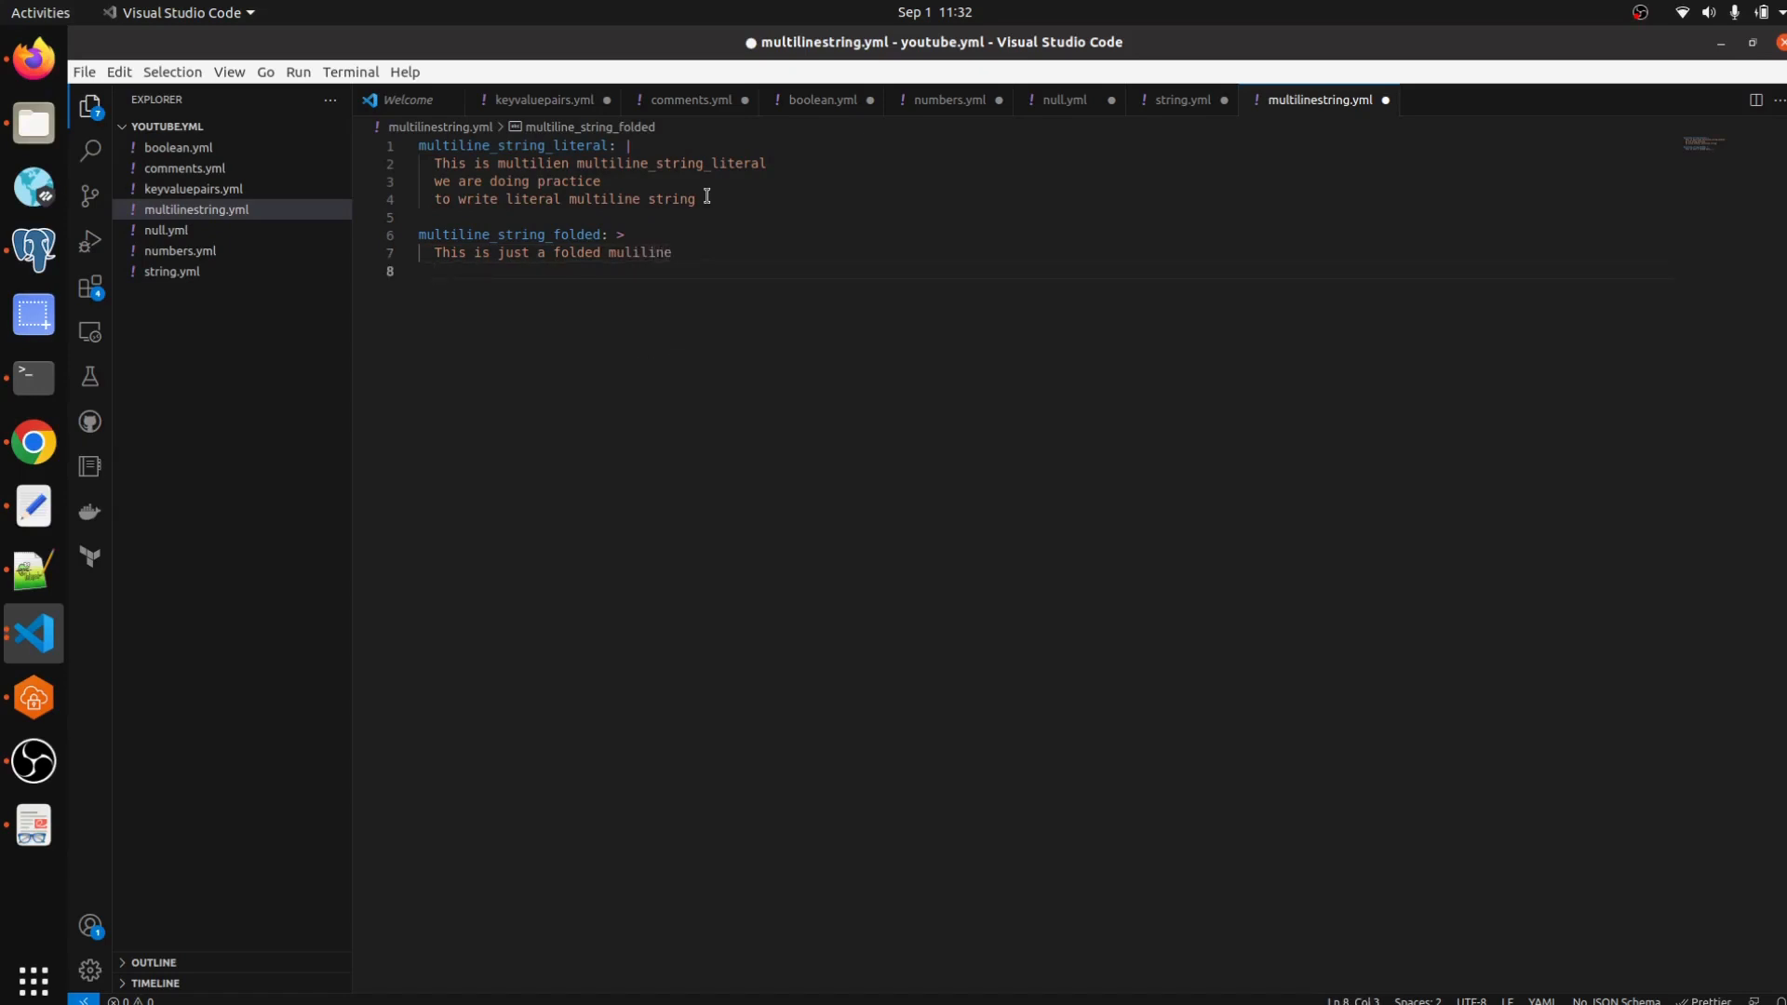
text(string)
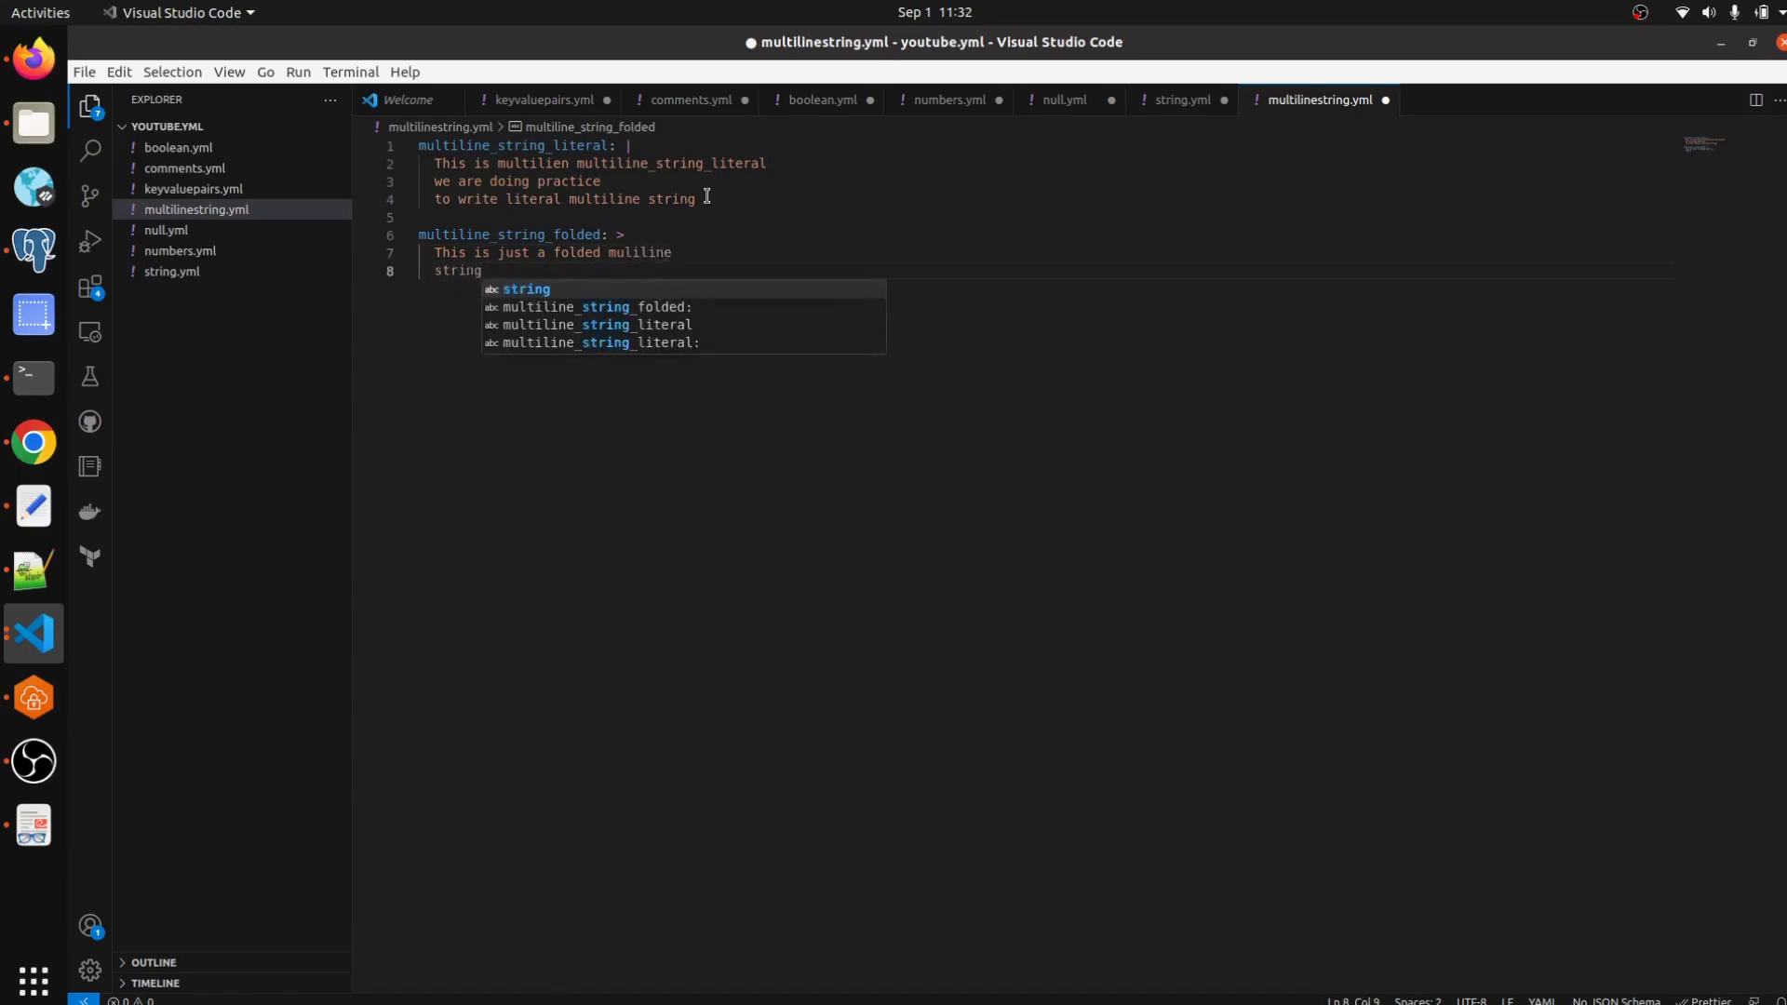
text(value)
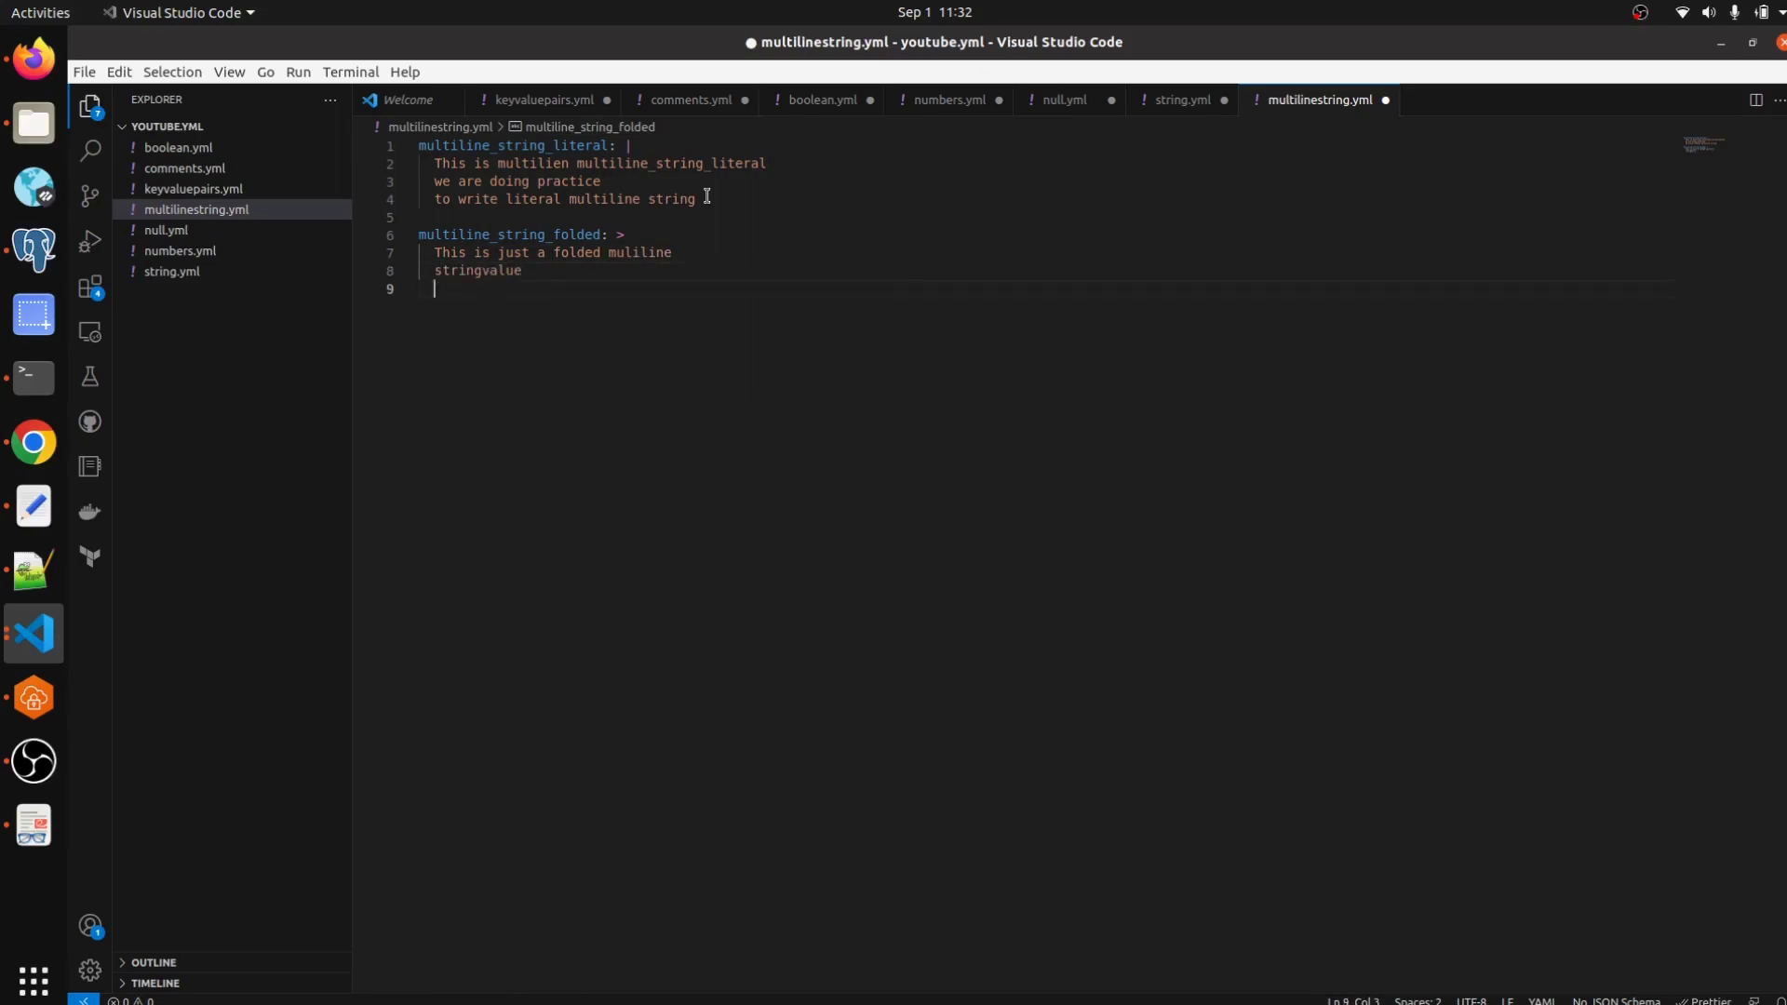
Add the lines 'anything' and 'what we want to write' to finish the folded block.
text(anything)
text(what)
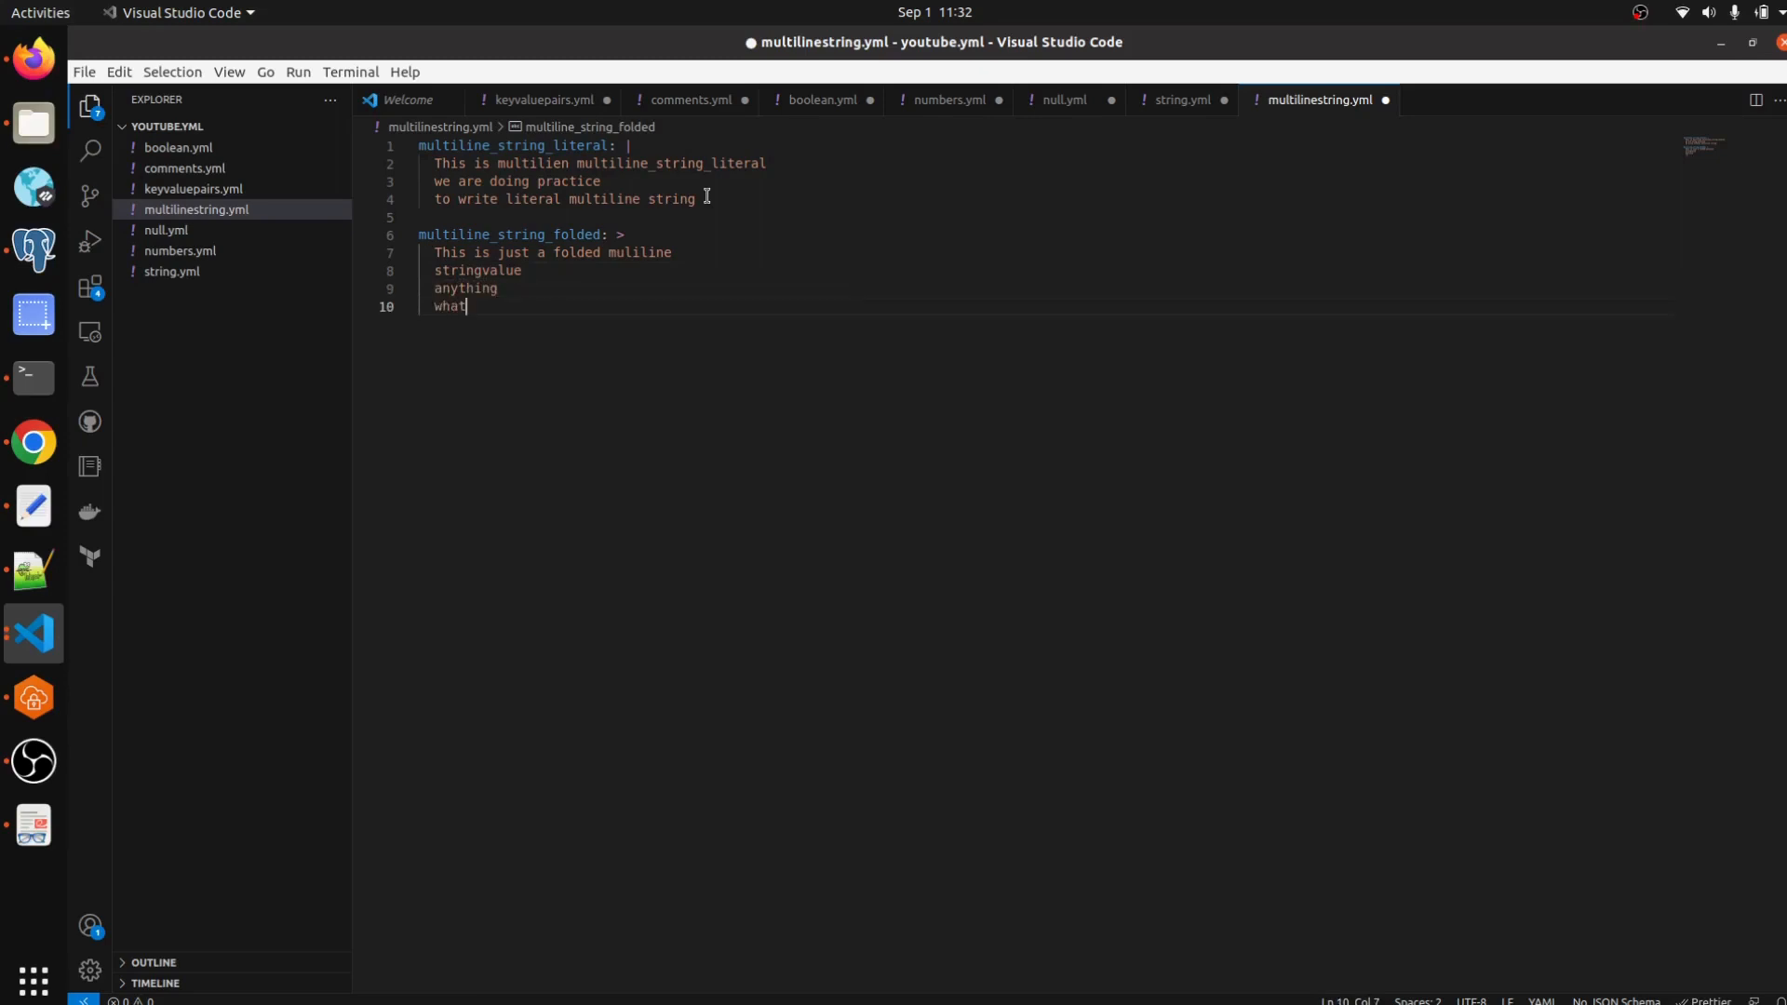
text(we want)
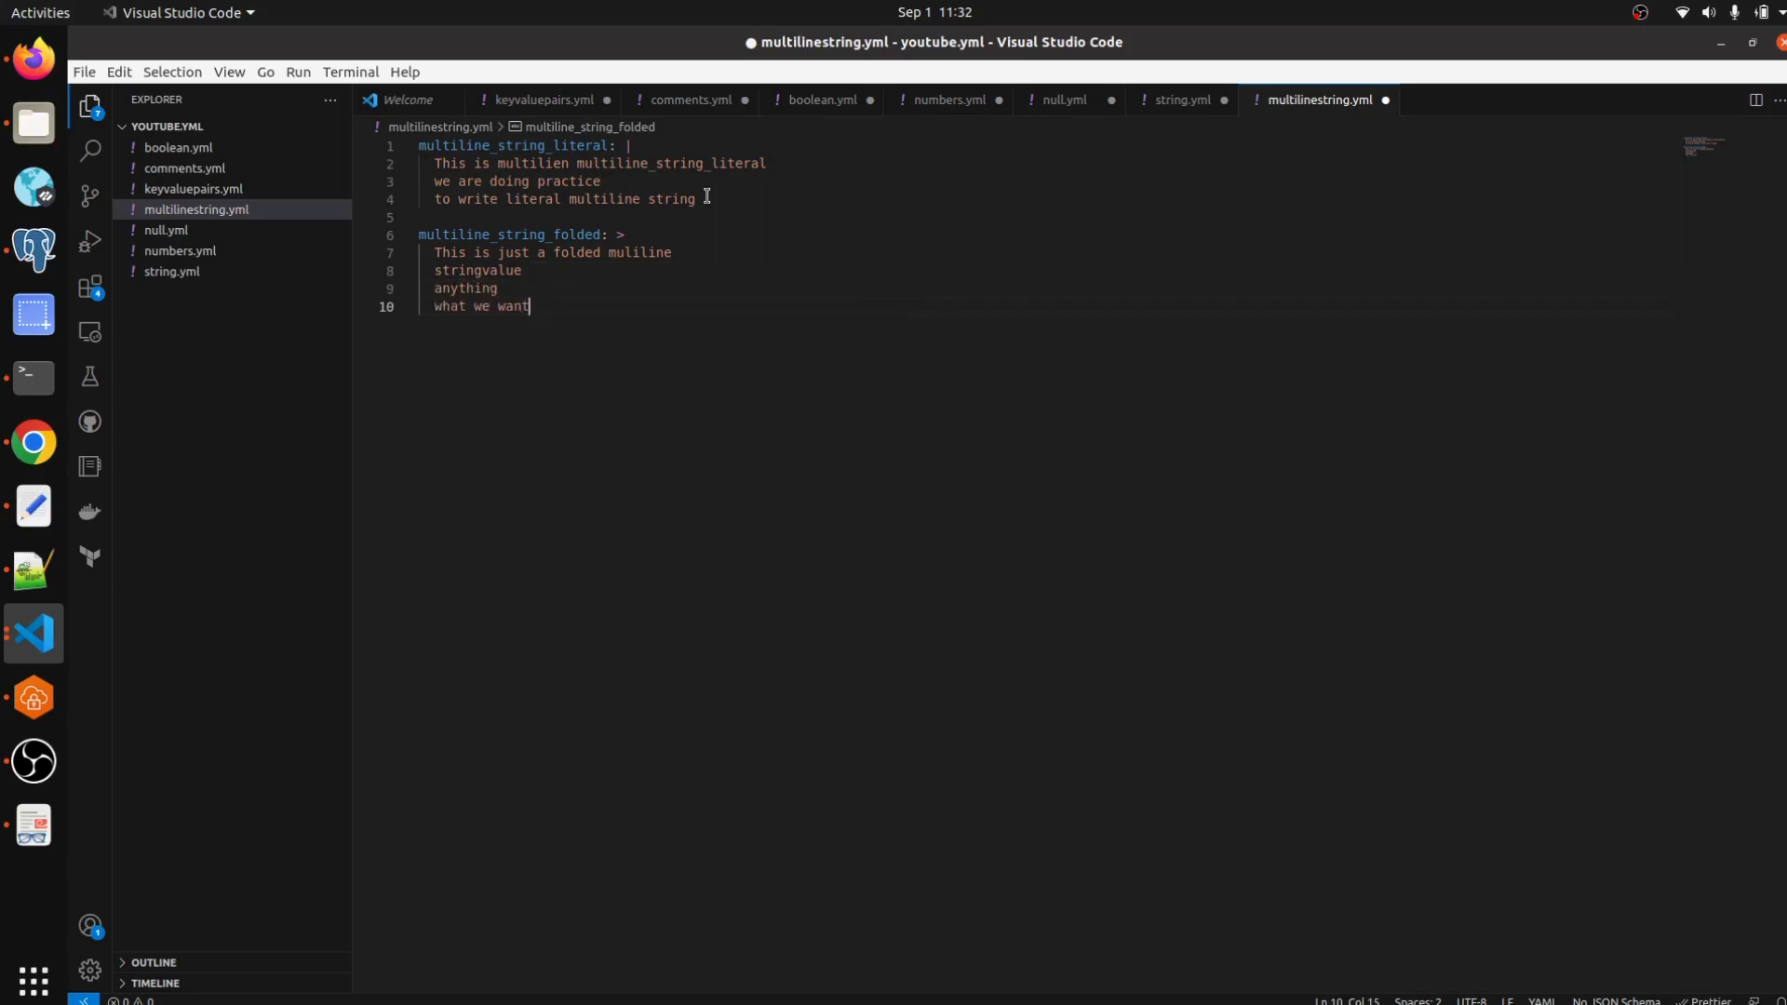
text(to wri)
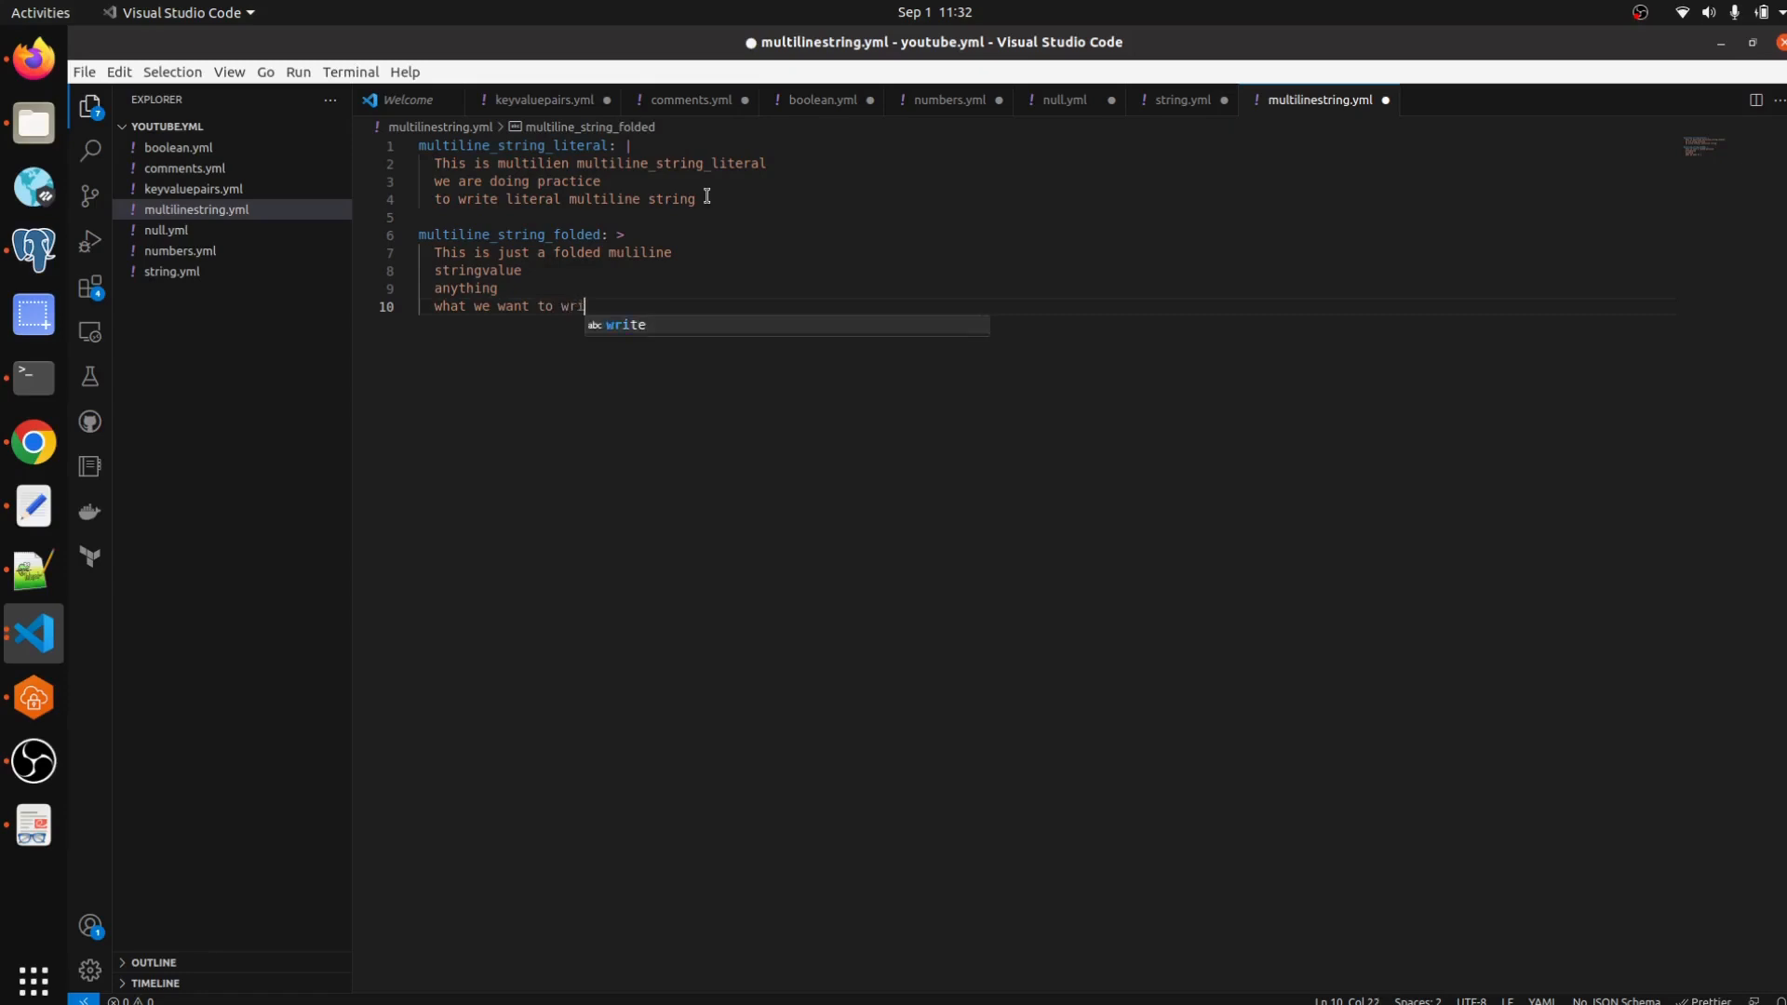
text(te)
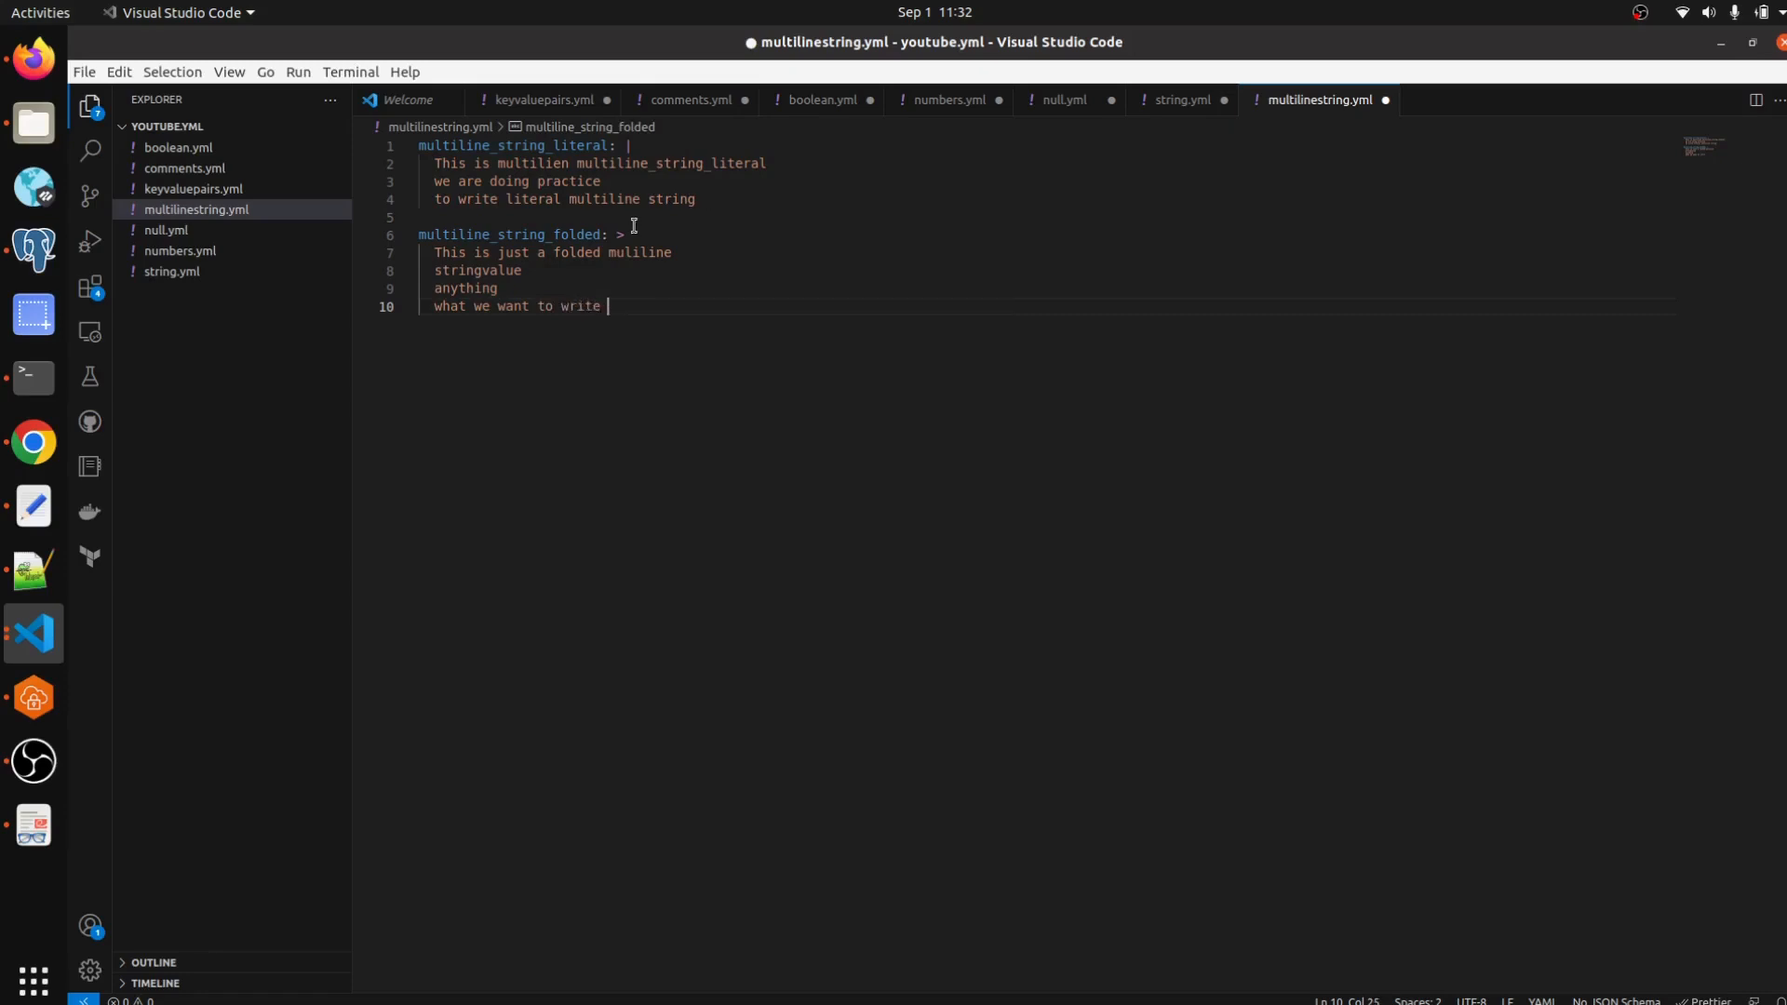
mouse_move(737, 294)
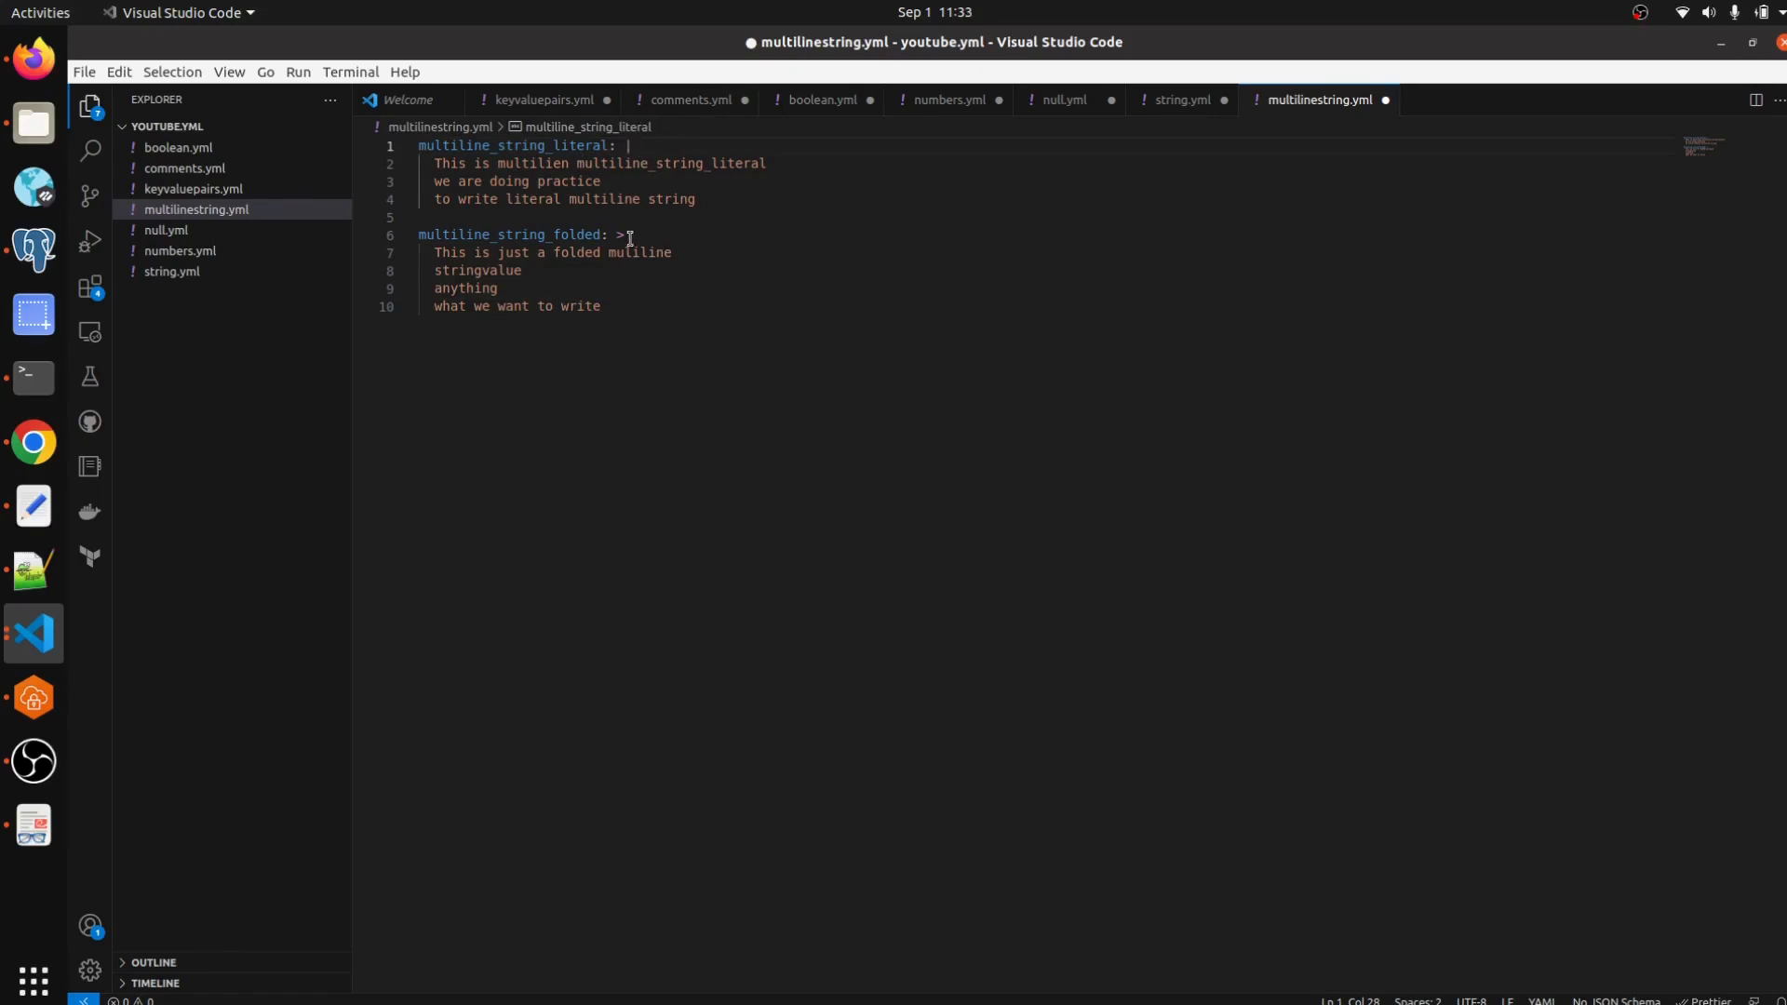
click(622, 306)
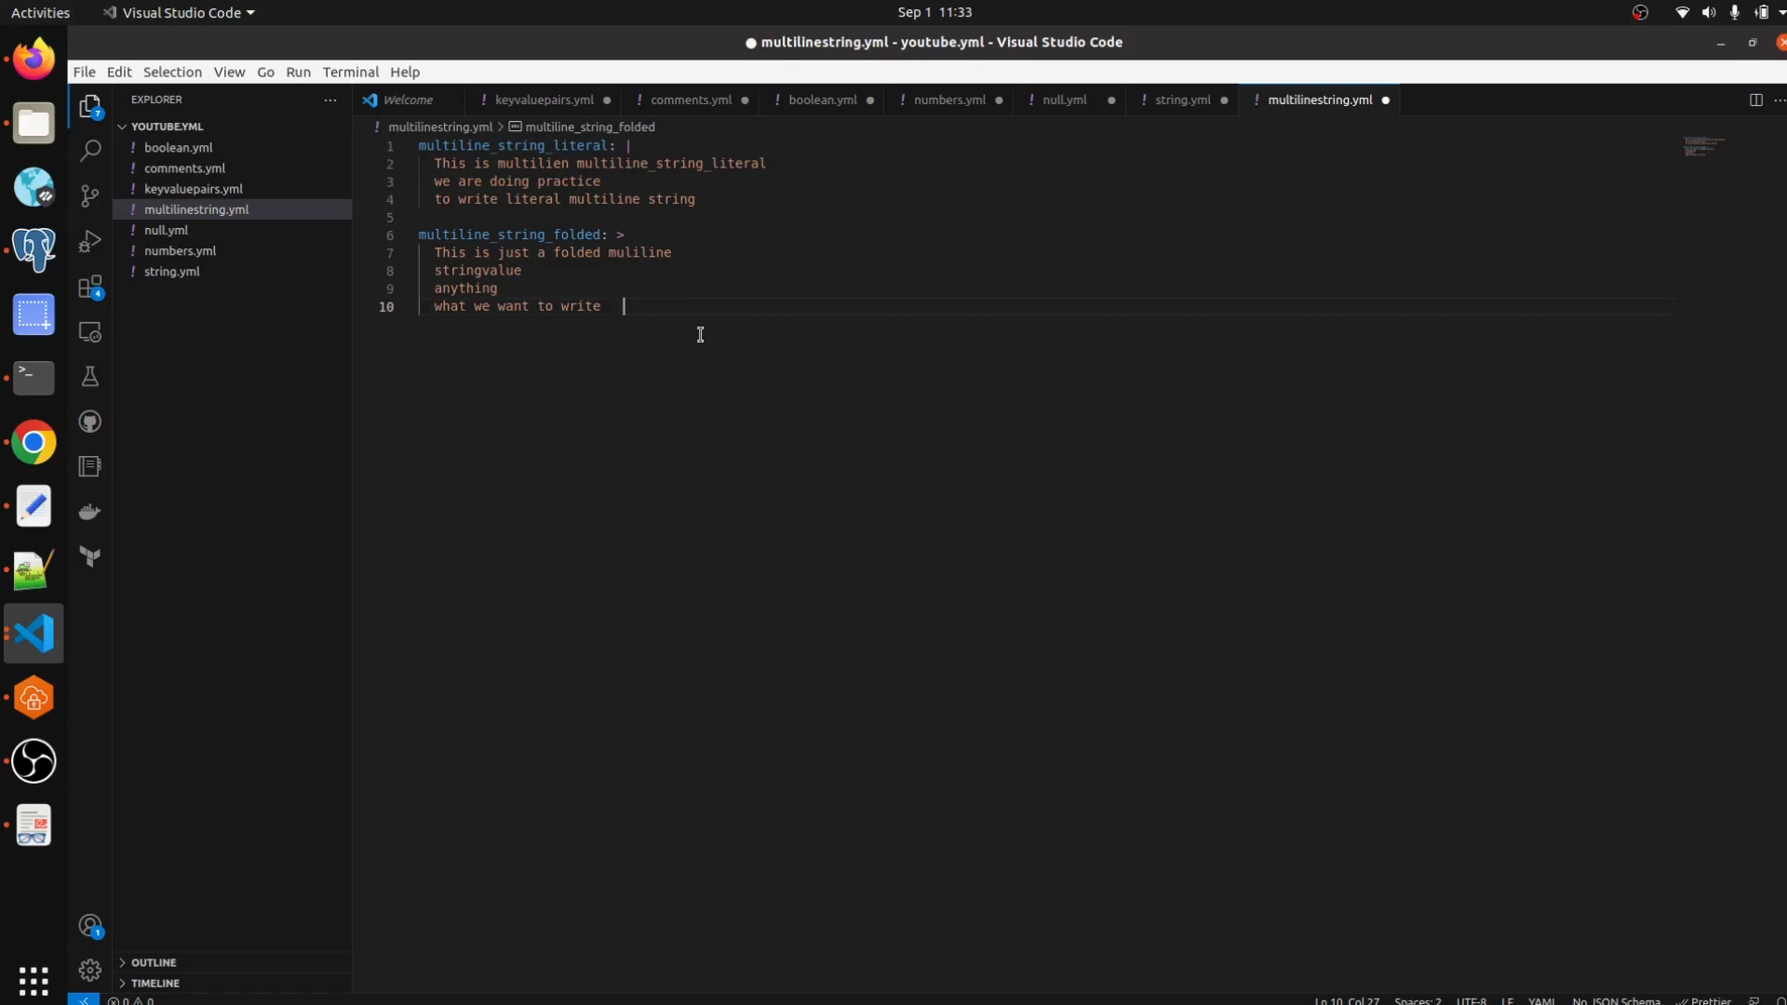
mouse_move(917, 363)
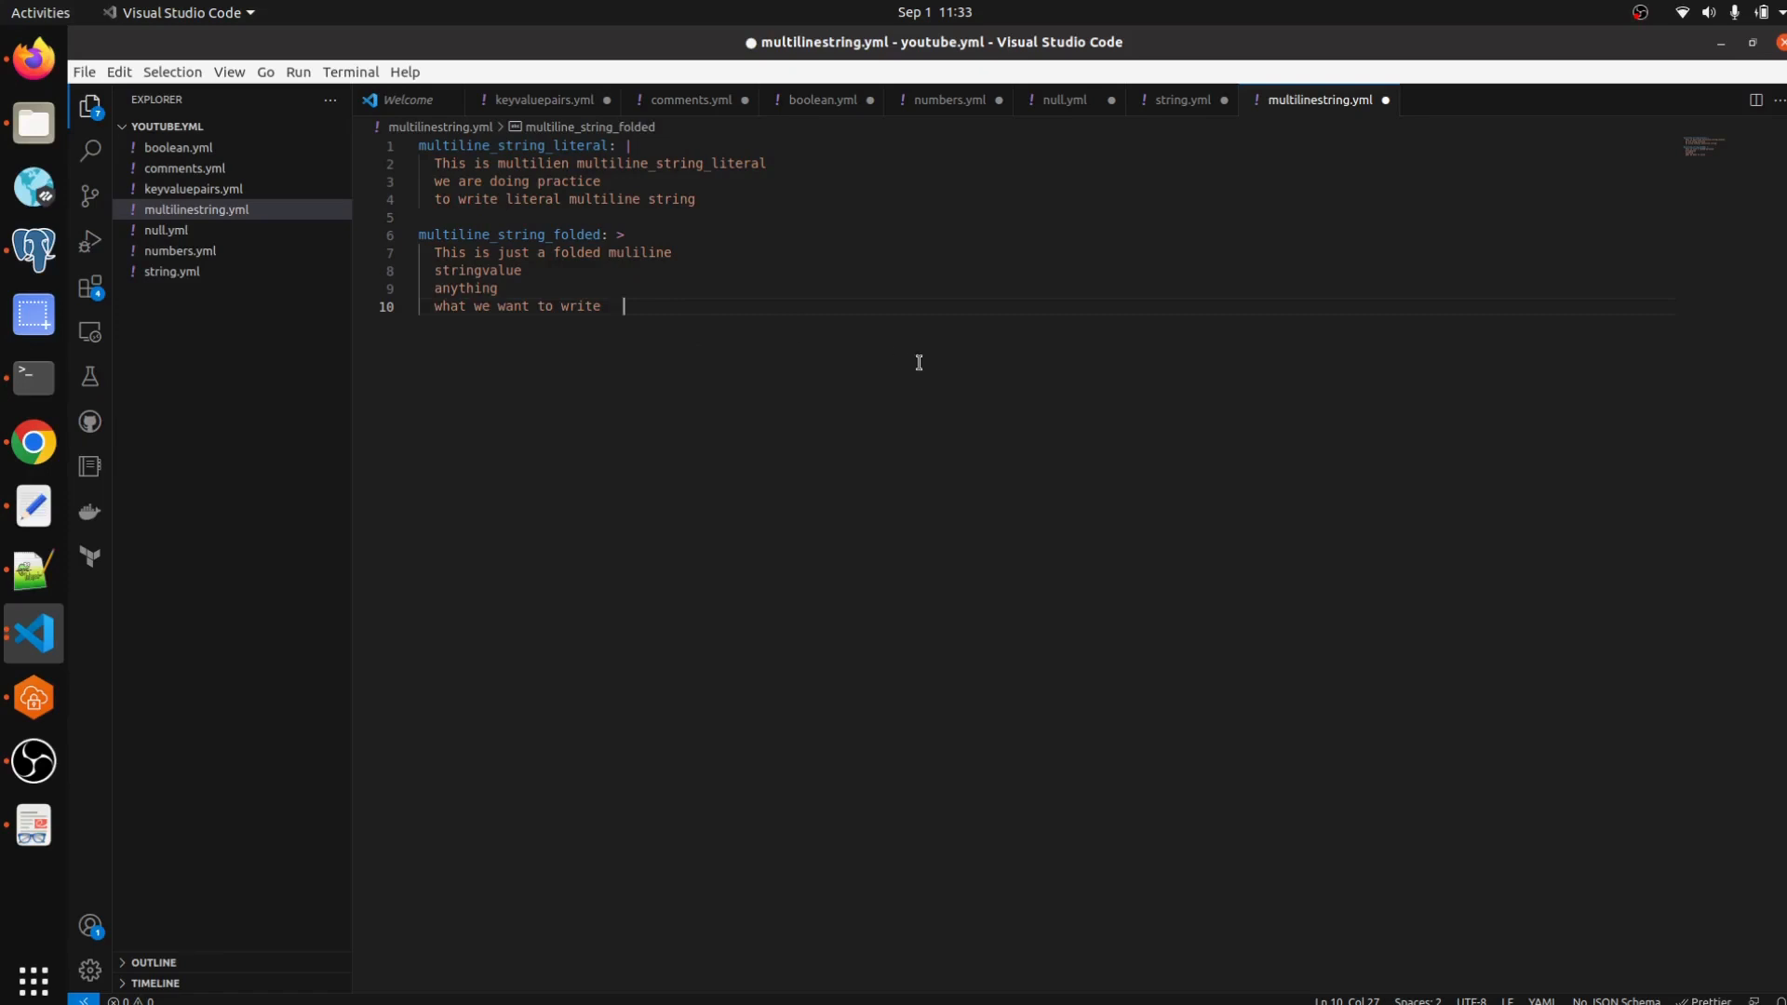